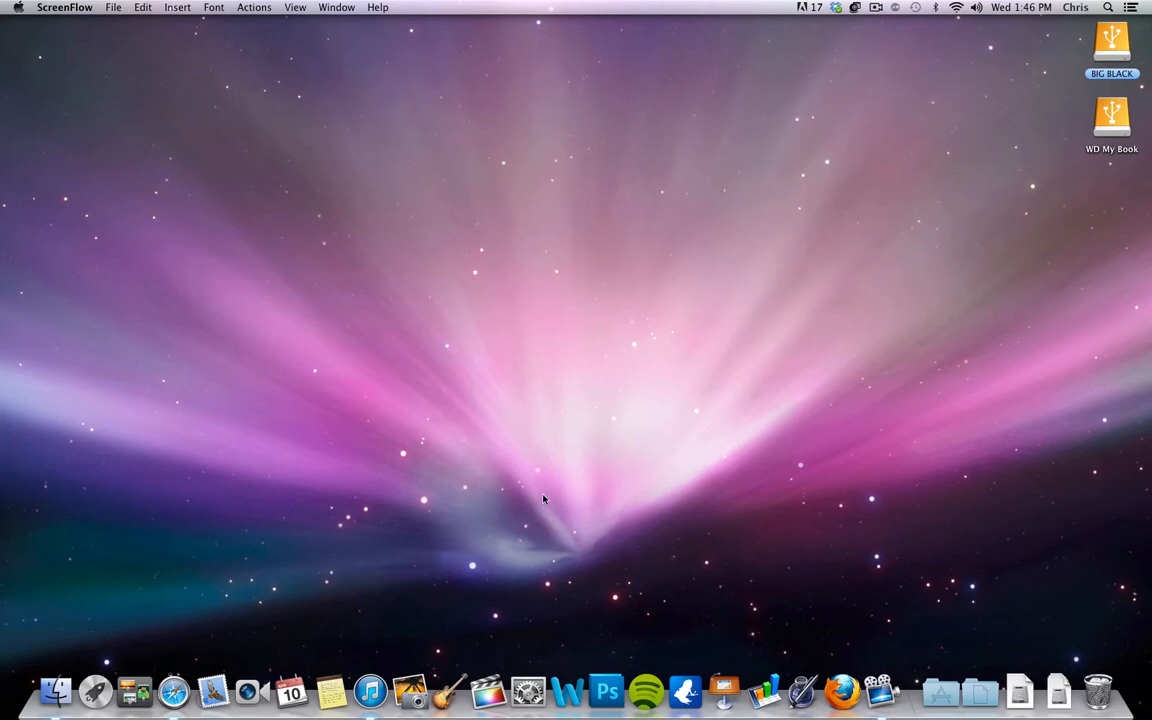
mouse_move(542, 510)
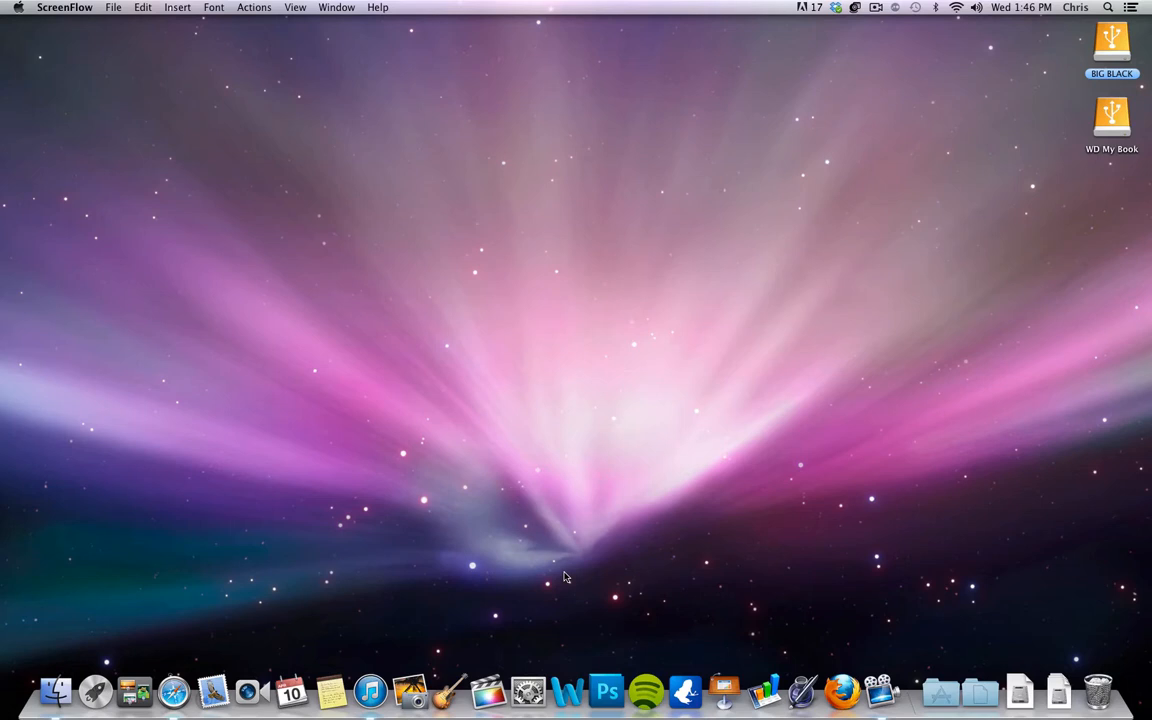
mouse_move(464, 700)
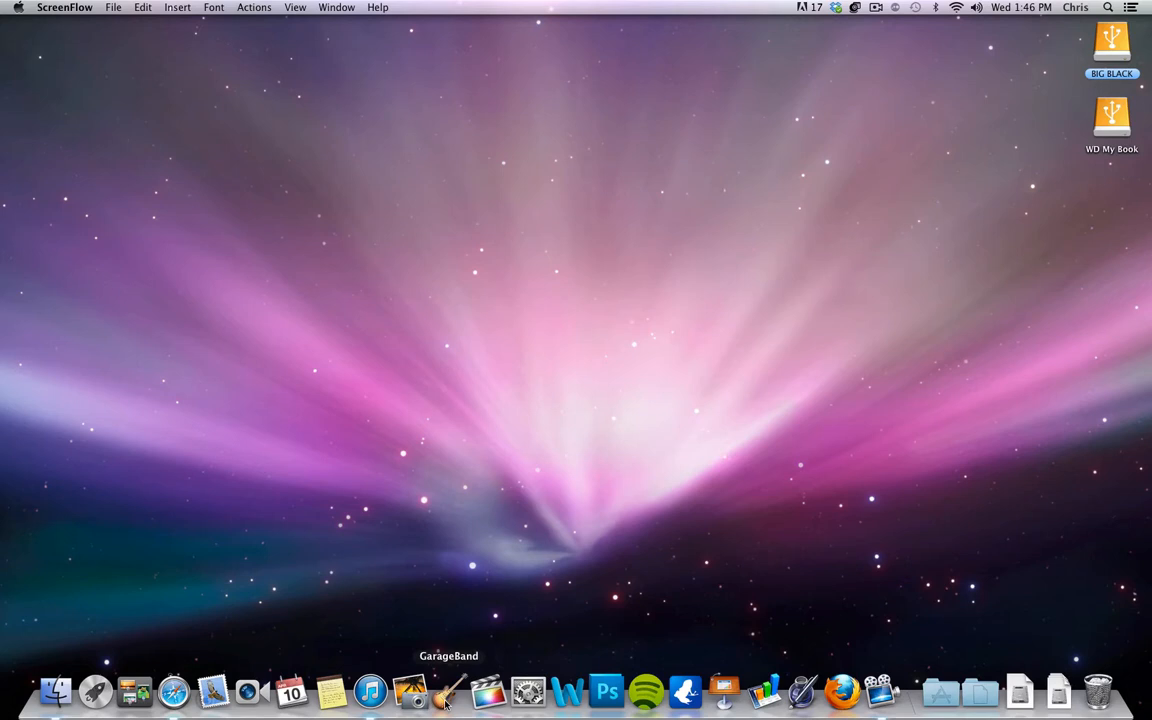
Launch GarageBand from the Dock to reach the new project chooser
click(456, 704)
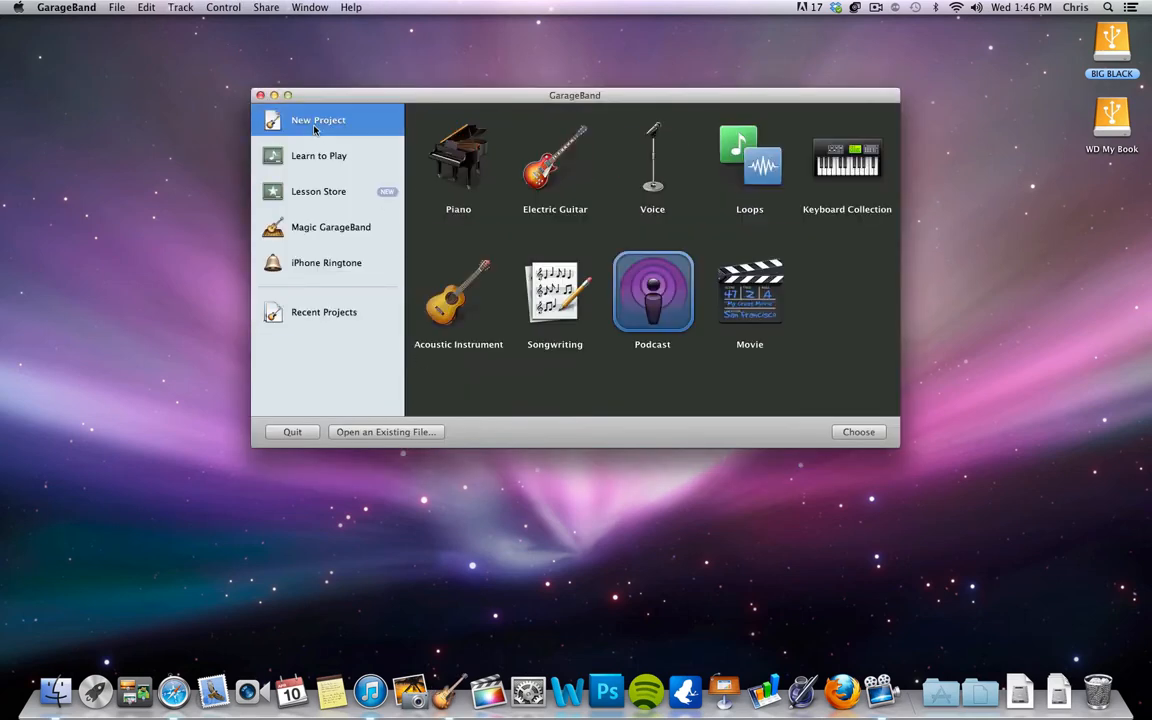
mouse_move(808, 188)
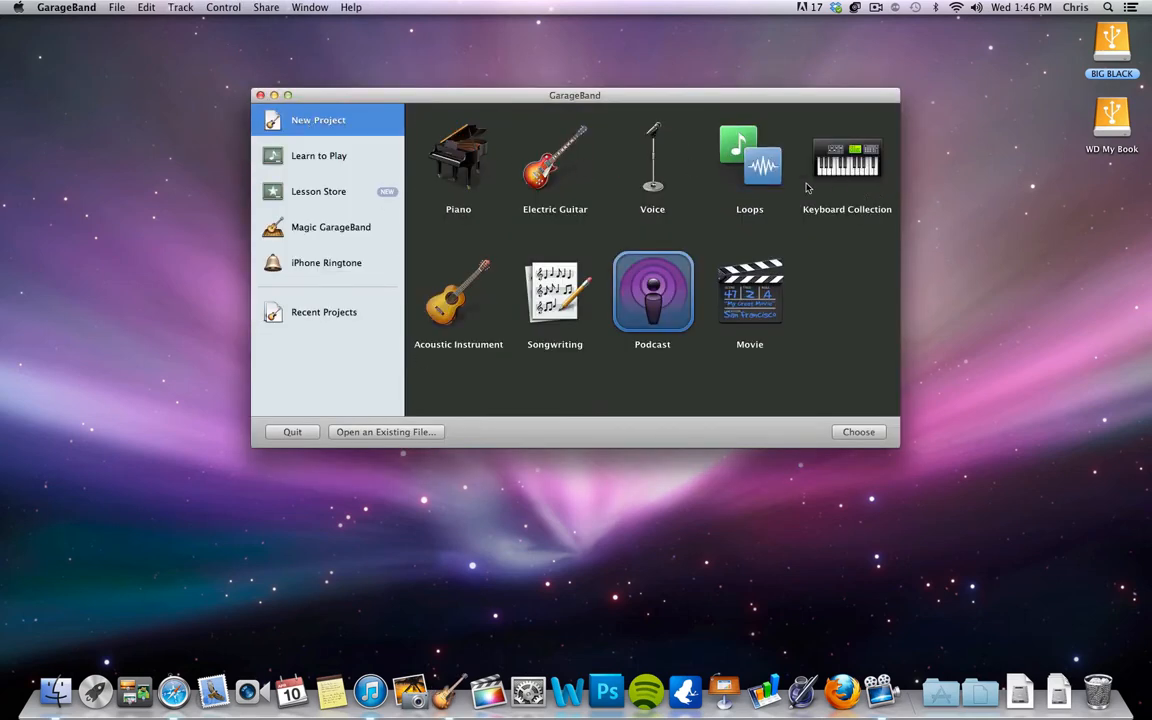
mouse_move(650, 298)
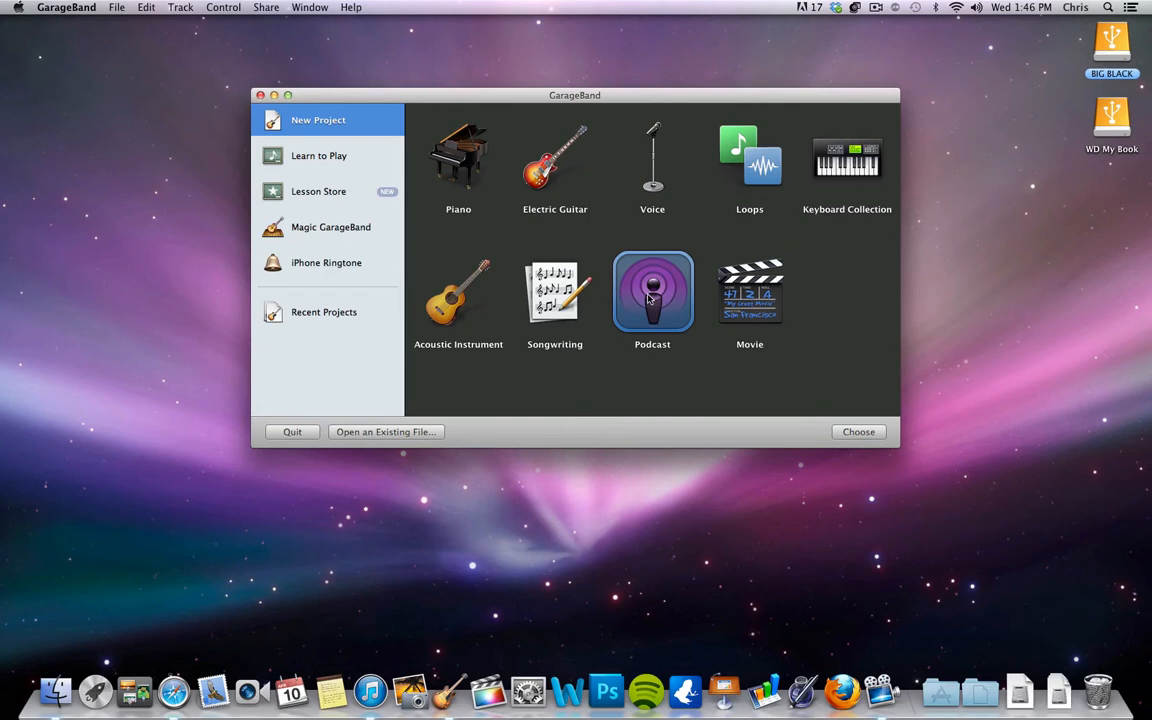
mouse_move(652, 292)
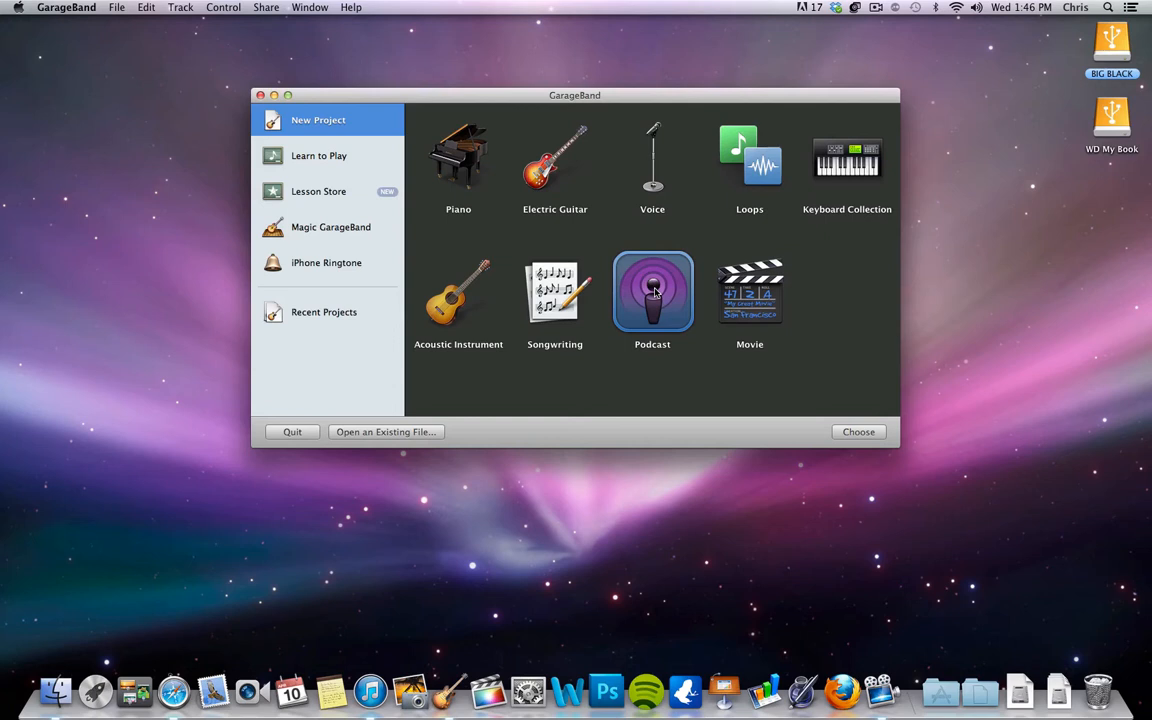
mouse_move(878, 424)
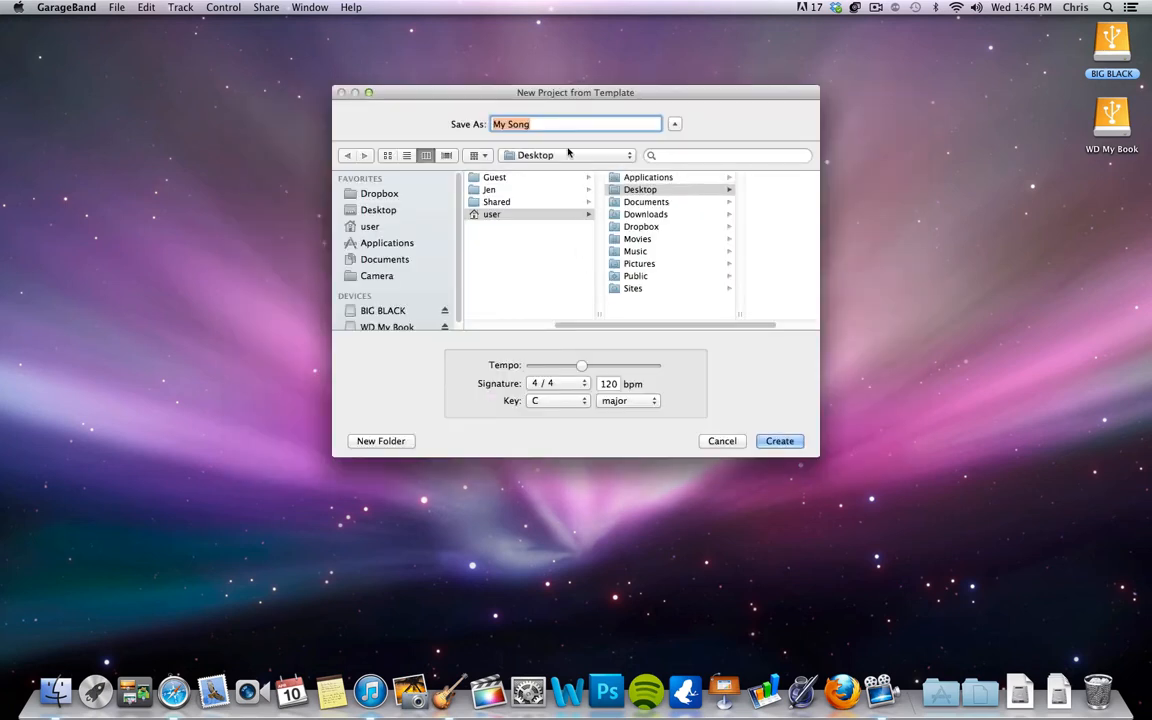
Name the podcast project "Chris's Pod" and save it to the Desktop
text(C)
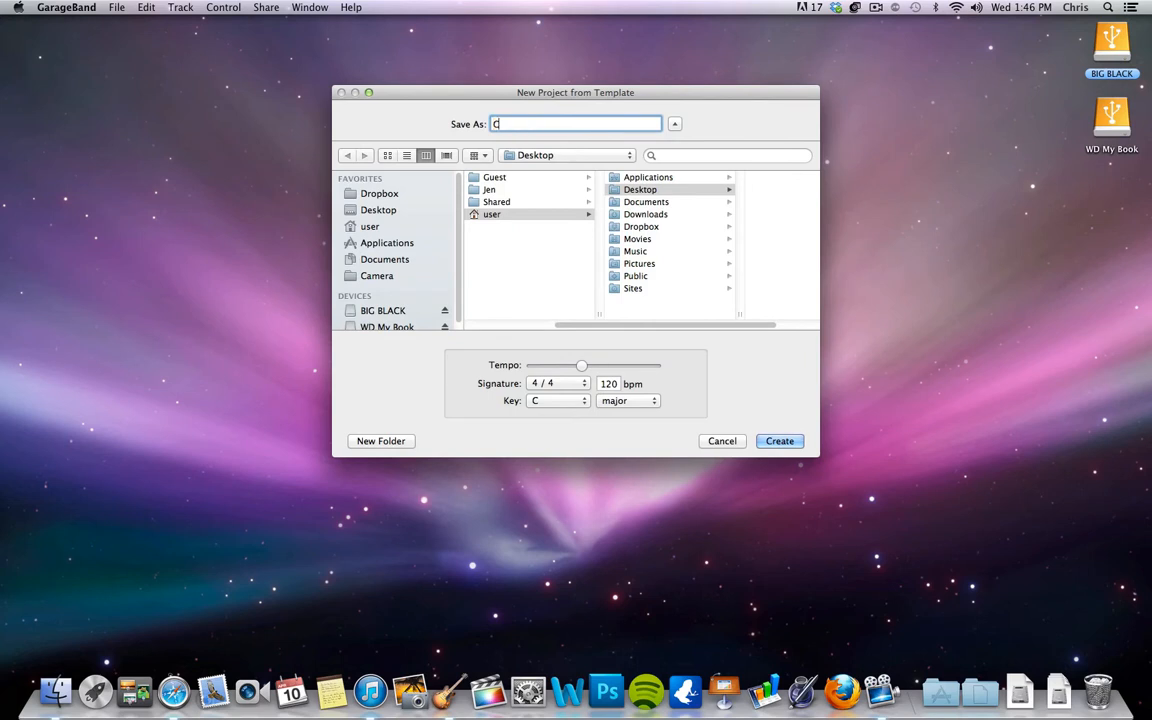
text(hris's Podcast)
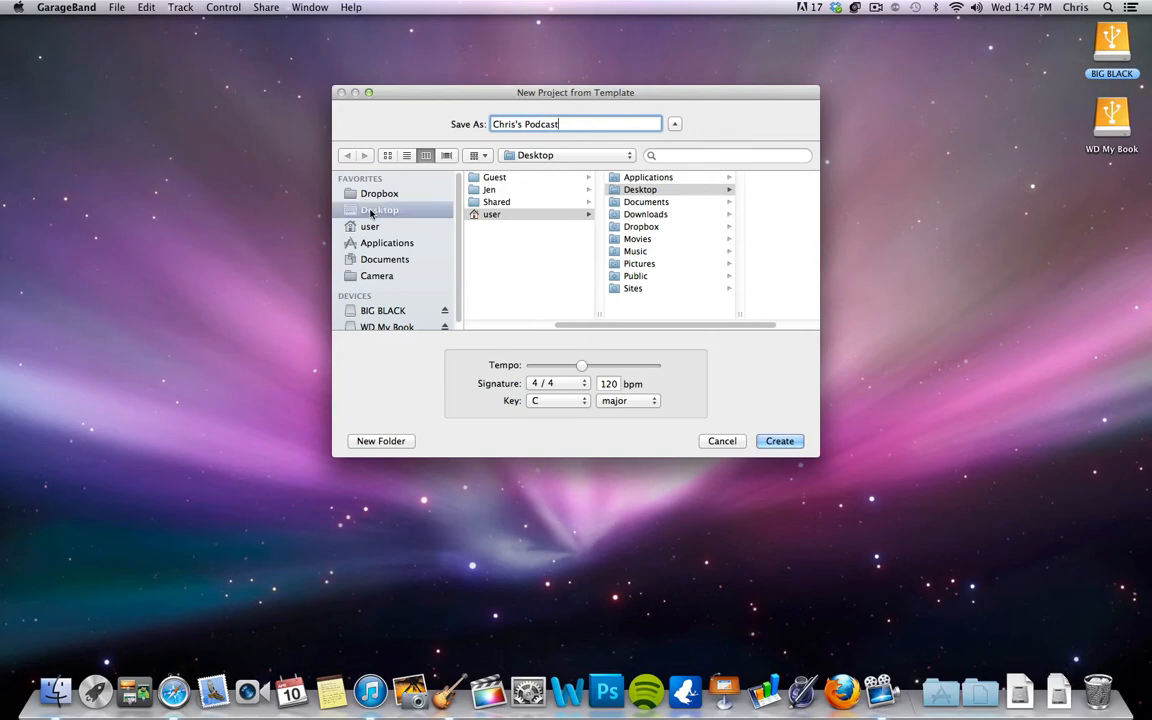
click(780, 442)
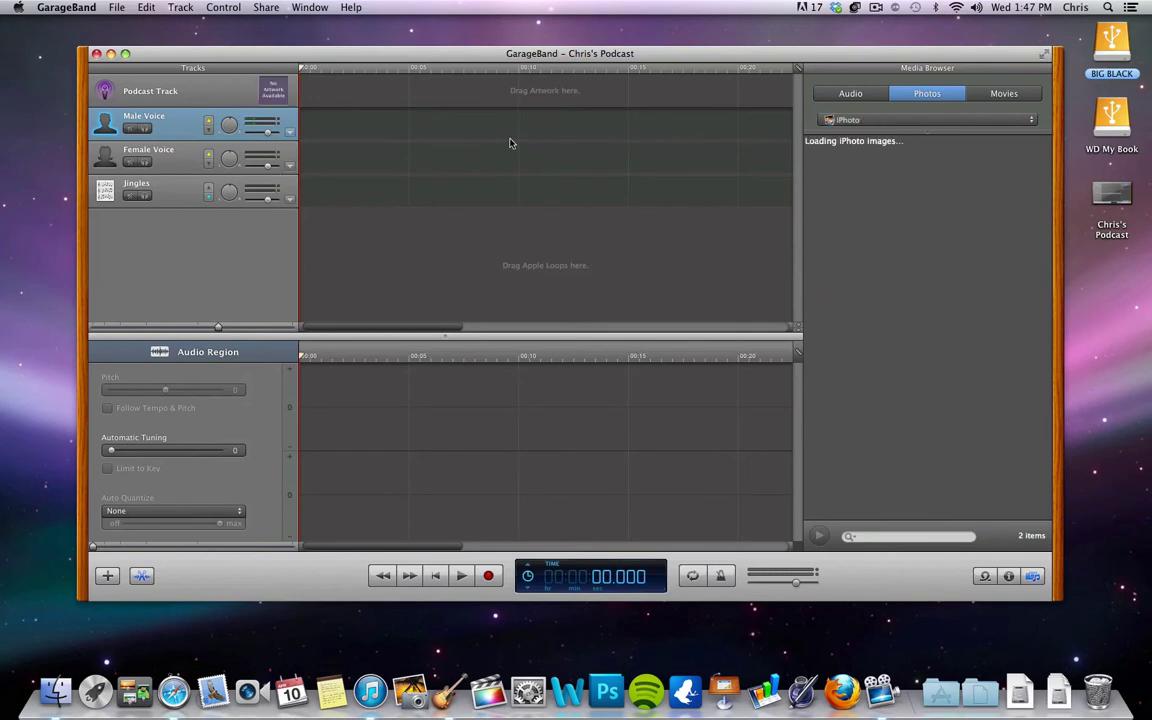
Show the iTunes library in the media browser and select the Podcast Track for marker editing
click(852, 94)
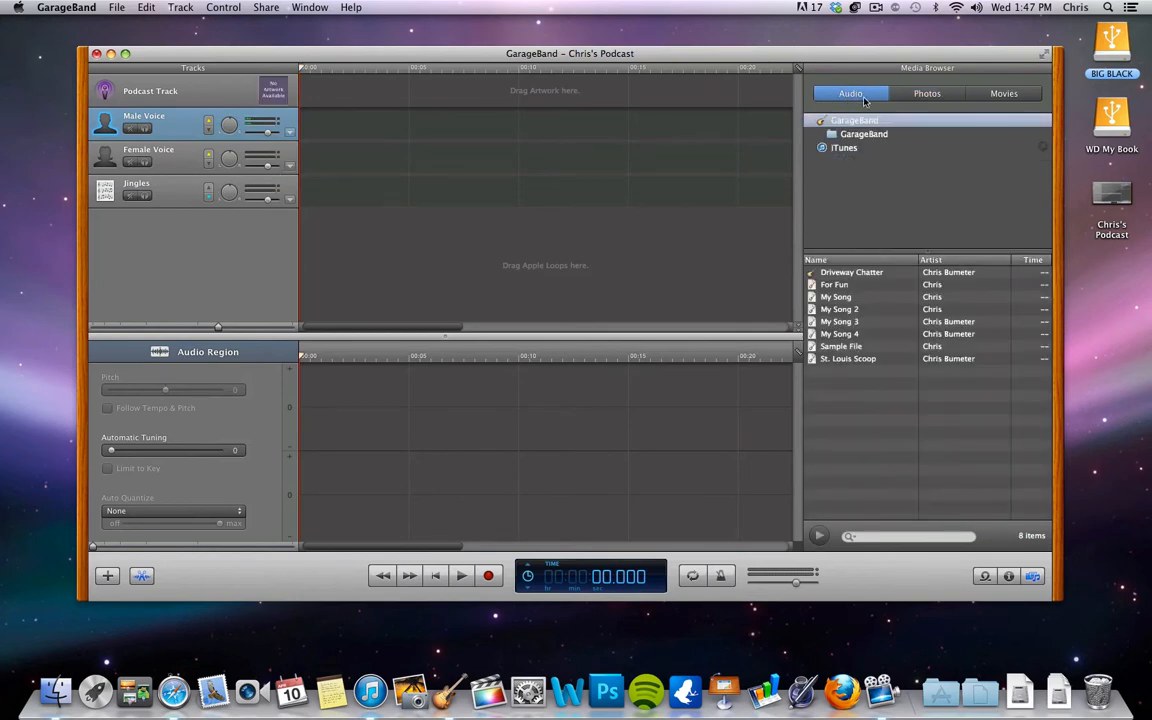
mouse_move(932, 74)
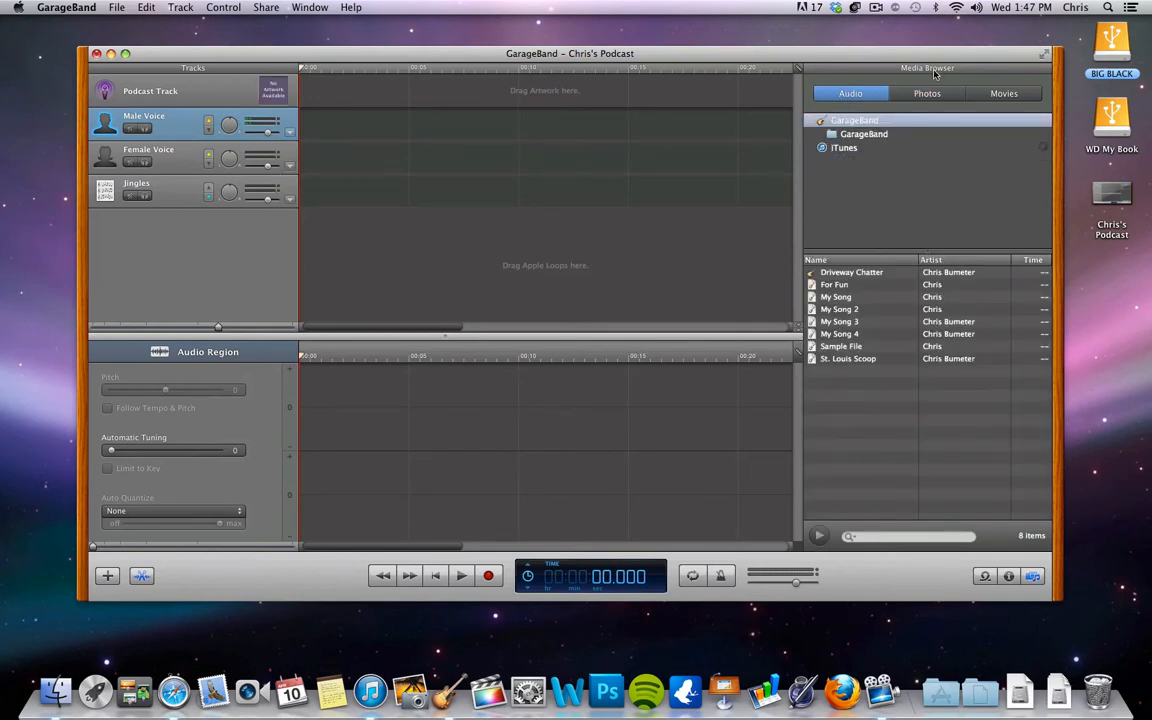
click(816, 148)
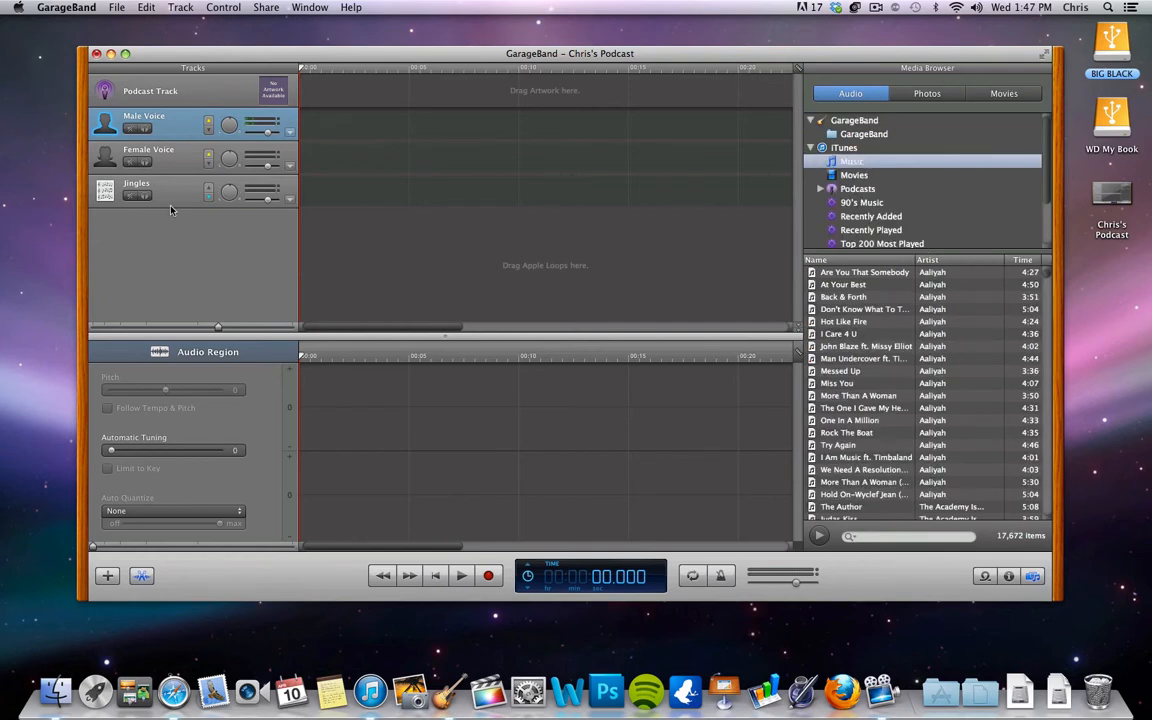
click(150, 92)
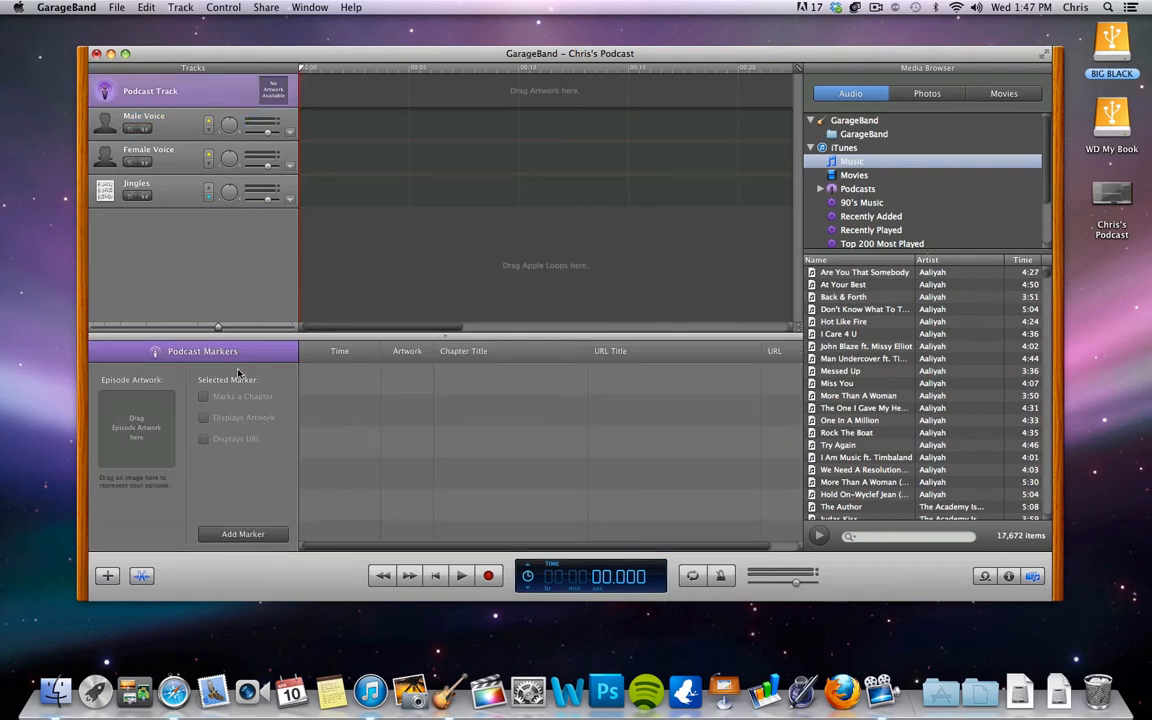
mouse_move(156, 432)
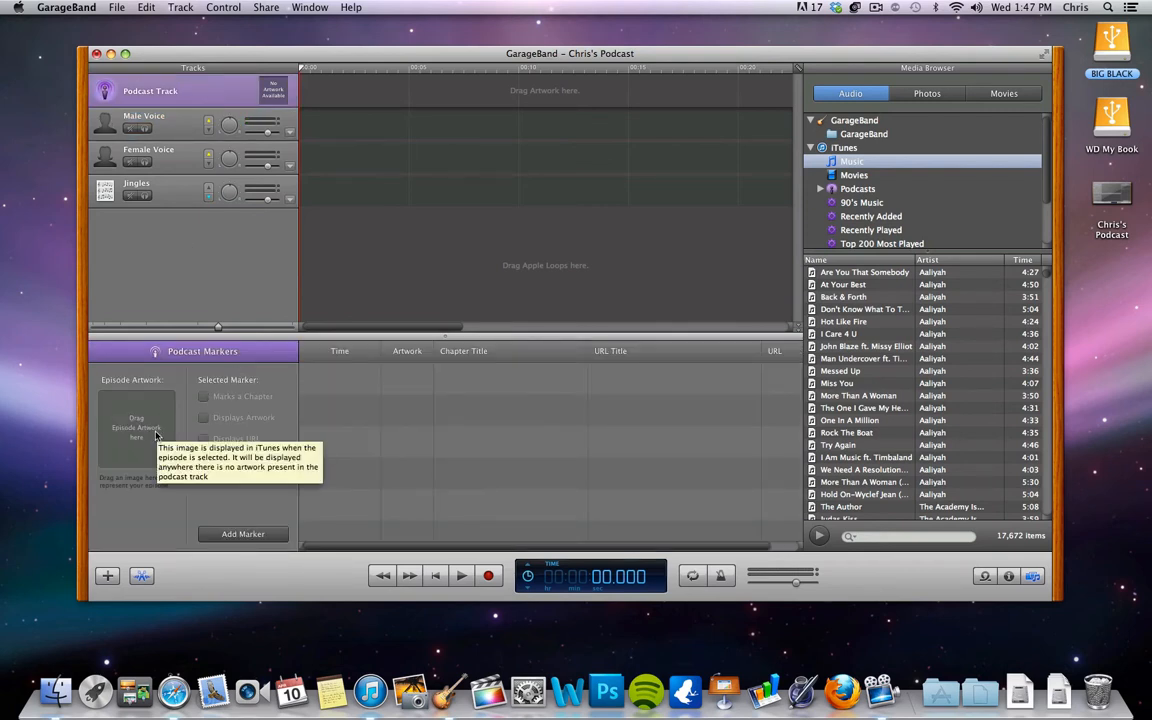
mouse_move(156, 374)
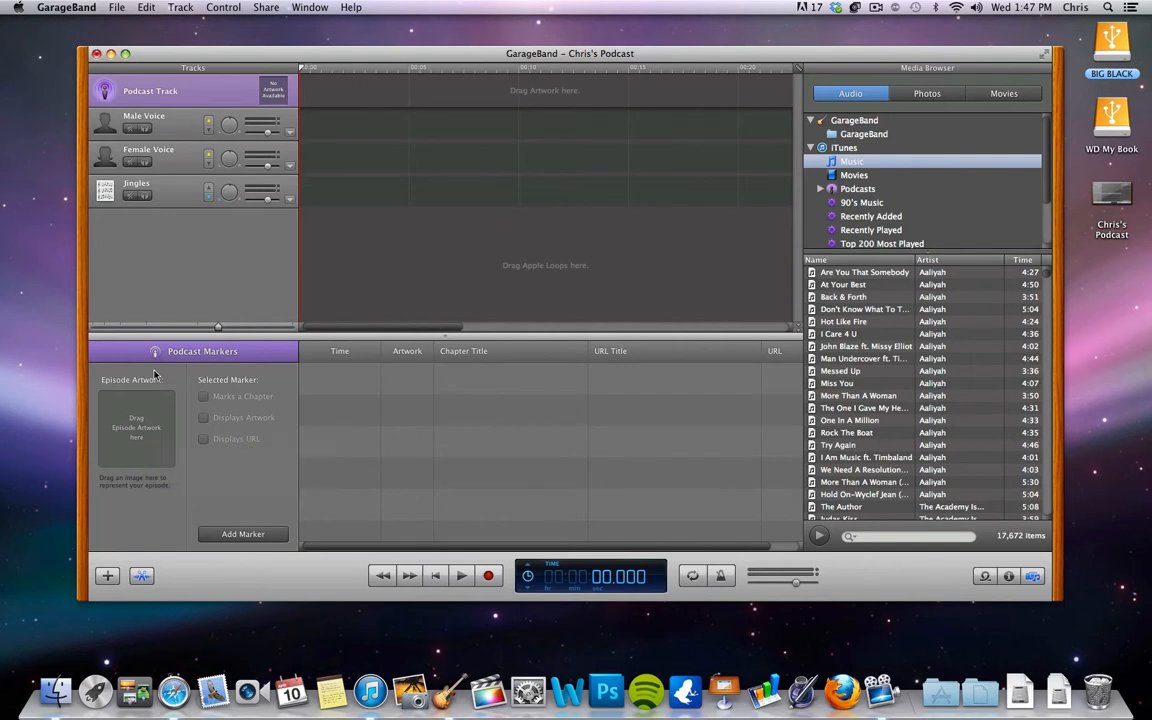
mouse_move(598, 192)
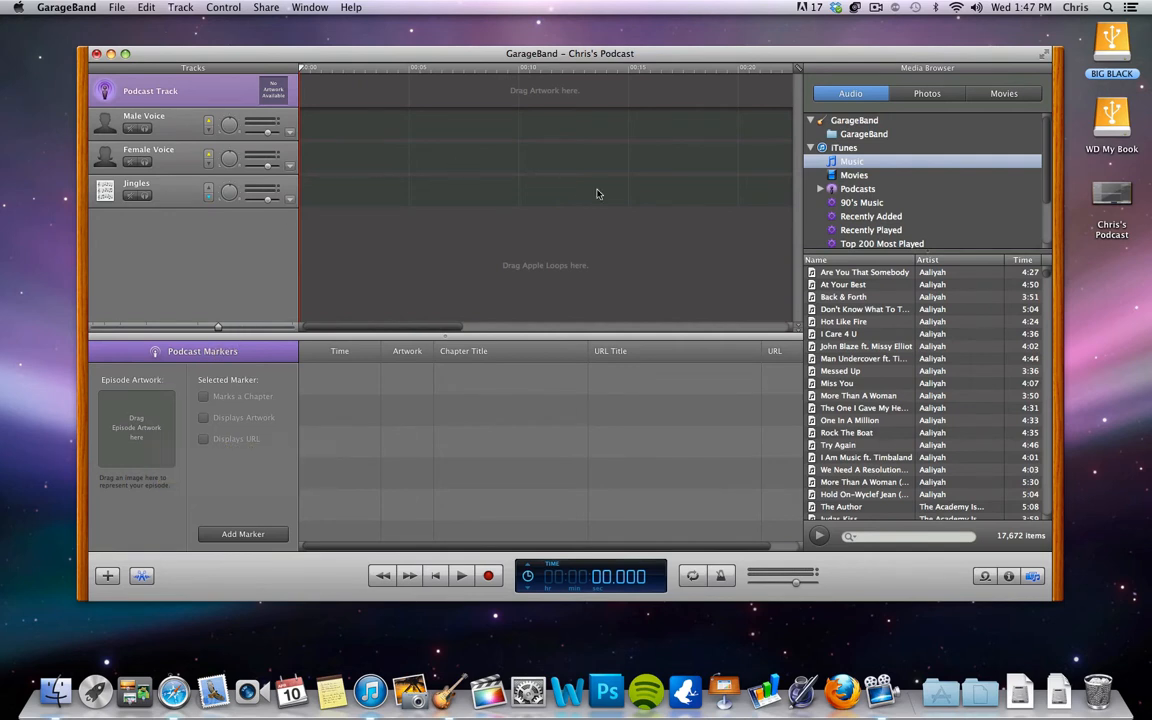
mouse_move(278, 408)
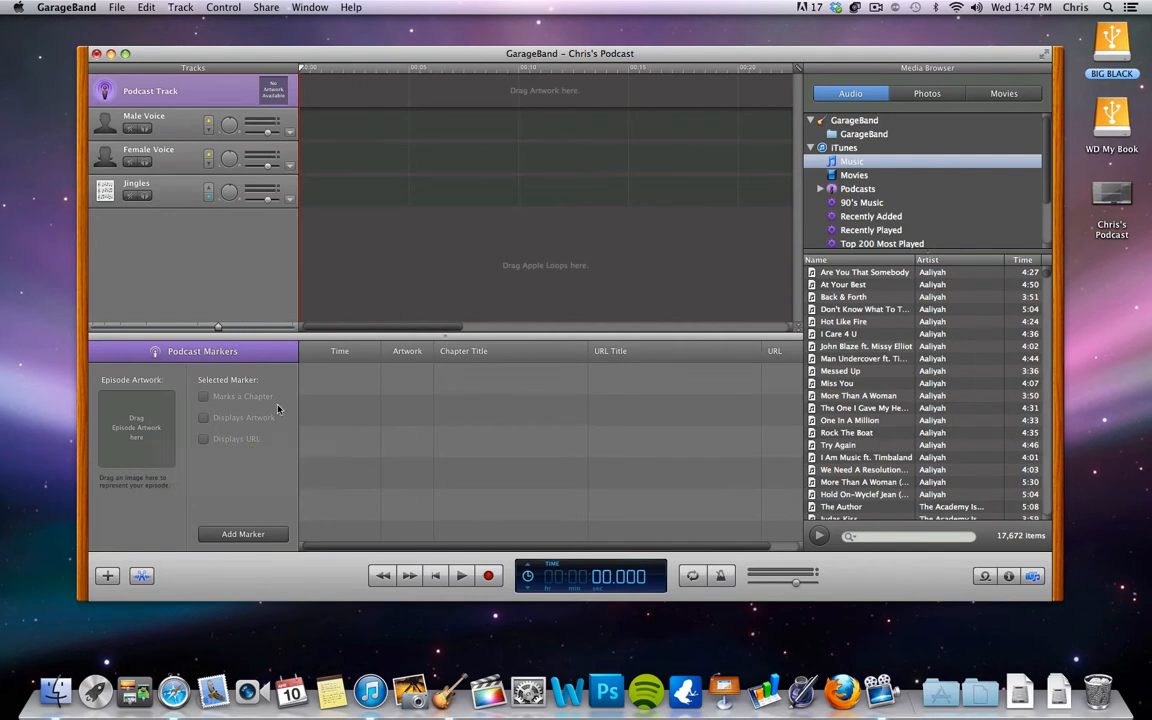
mouse_move(210, 418)
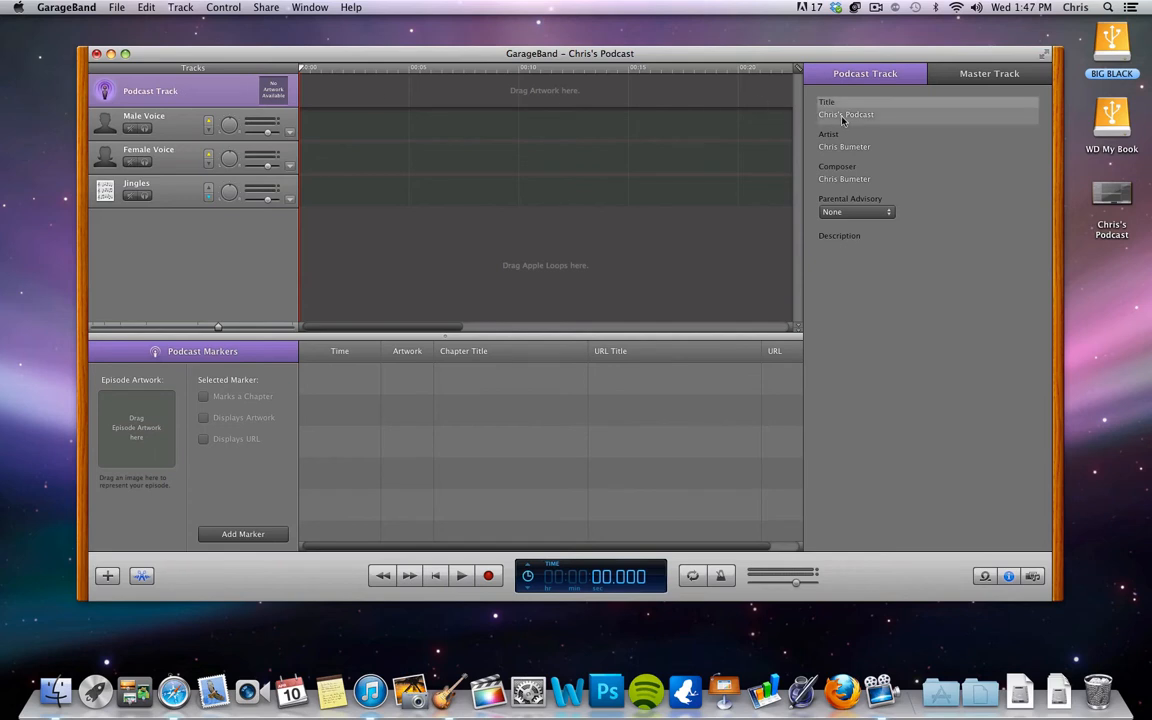
click(844, 178)
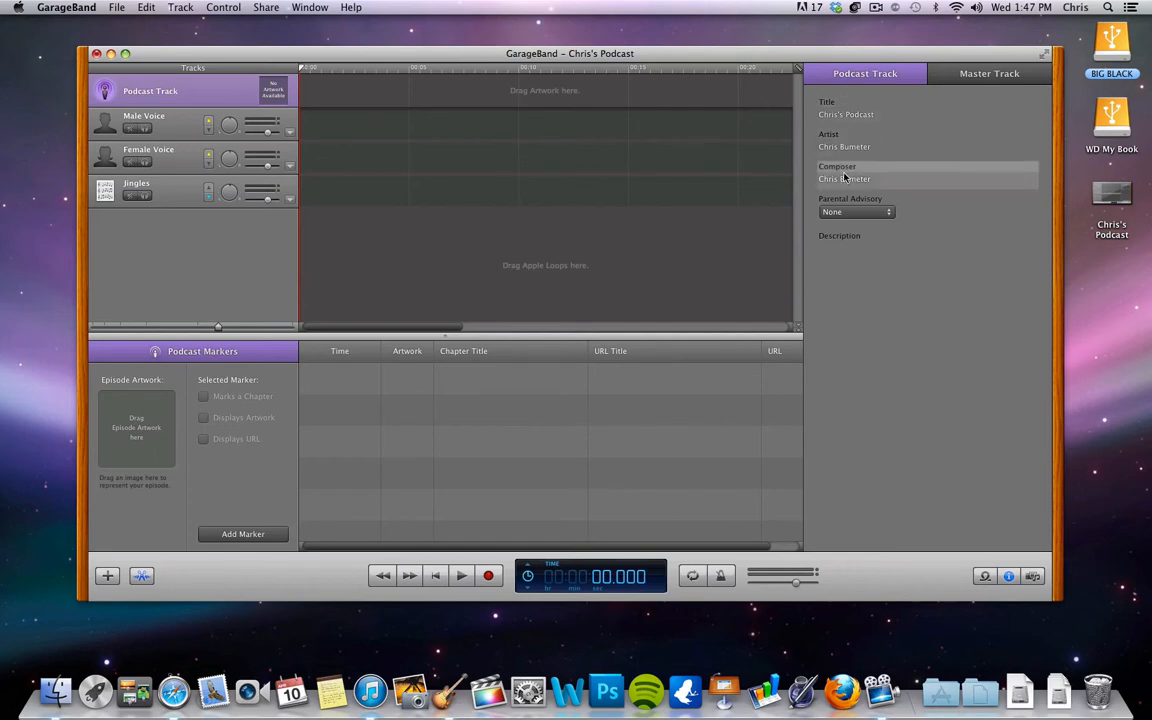
click(852, 212)
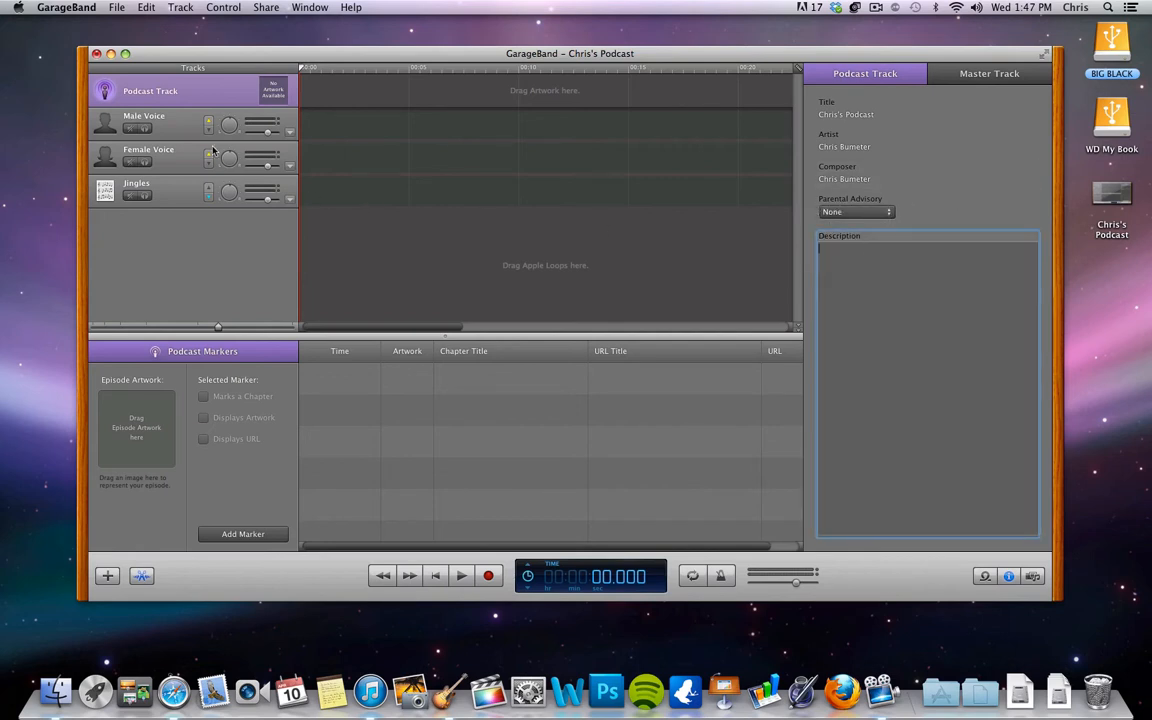
Review the Male Voice instrument settings, then select the Female Voice track
click(144, 124)
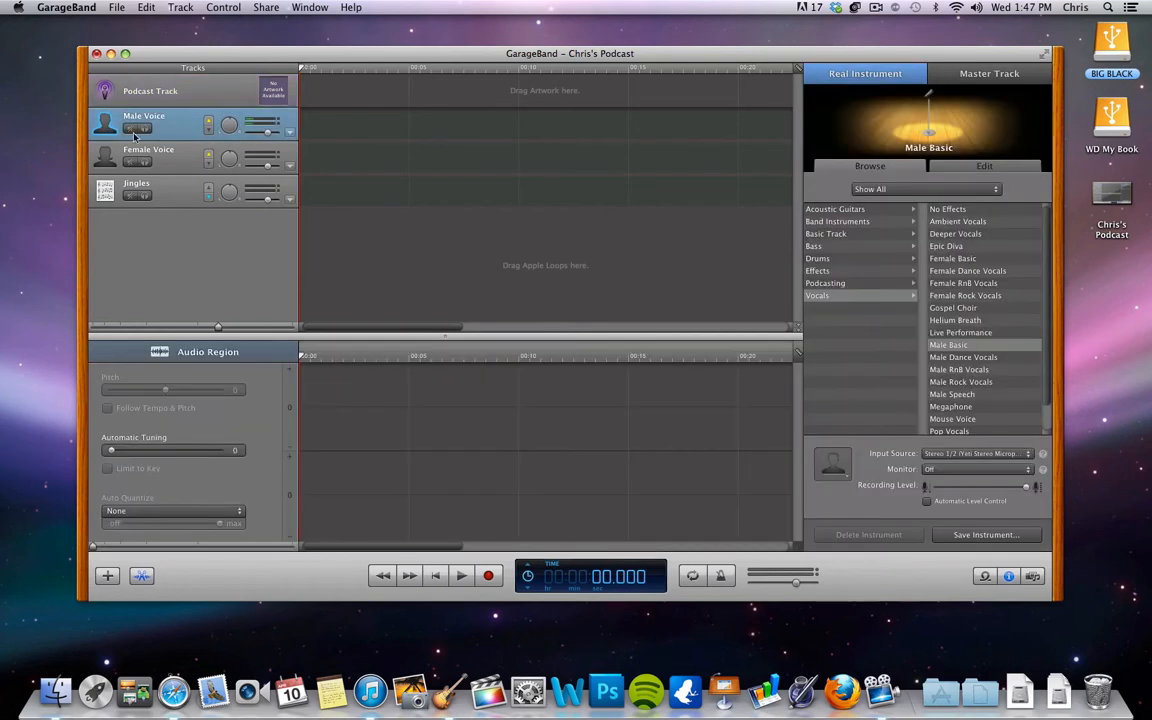
mouse_move(172, 130)
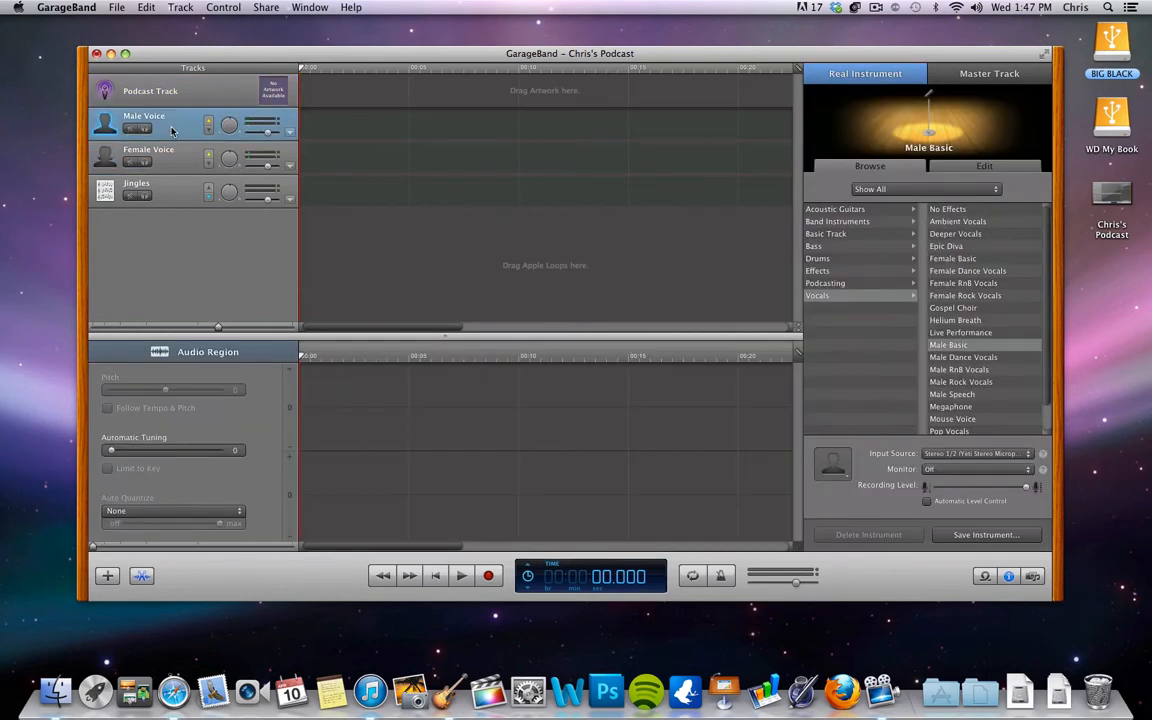
click(156, 156)
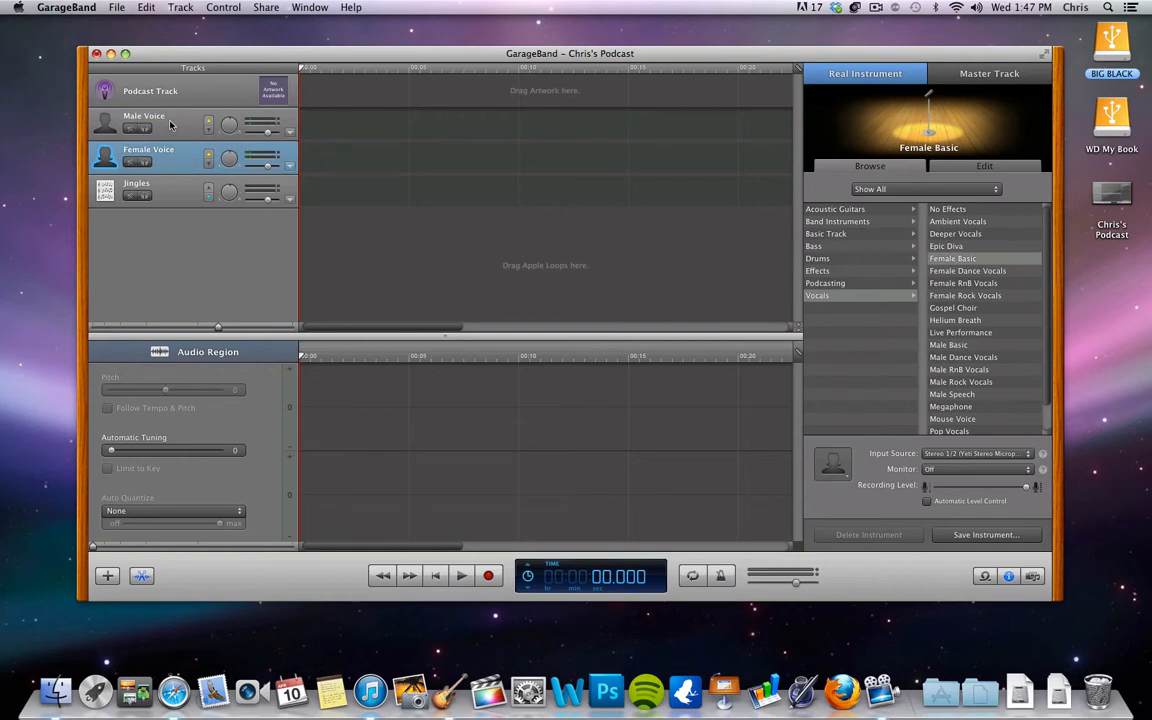
mouse_move(172, 124)
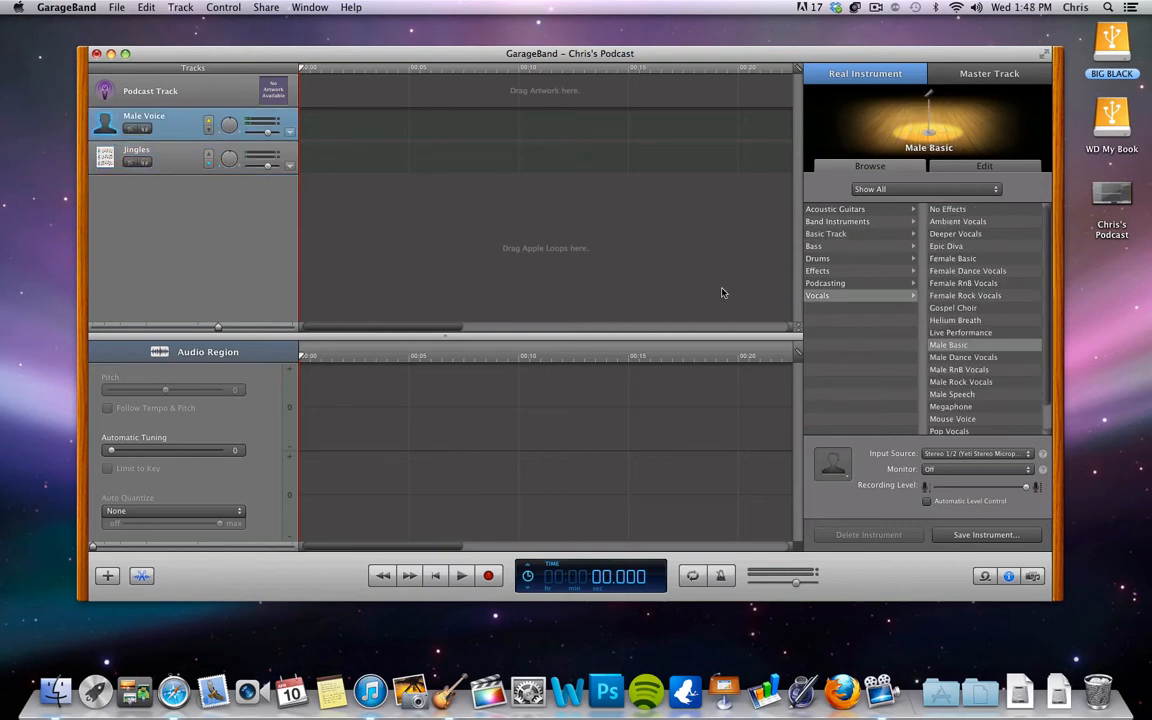
mouse_move(818, 296)
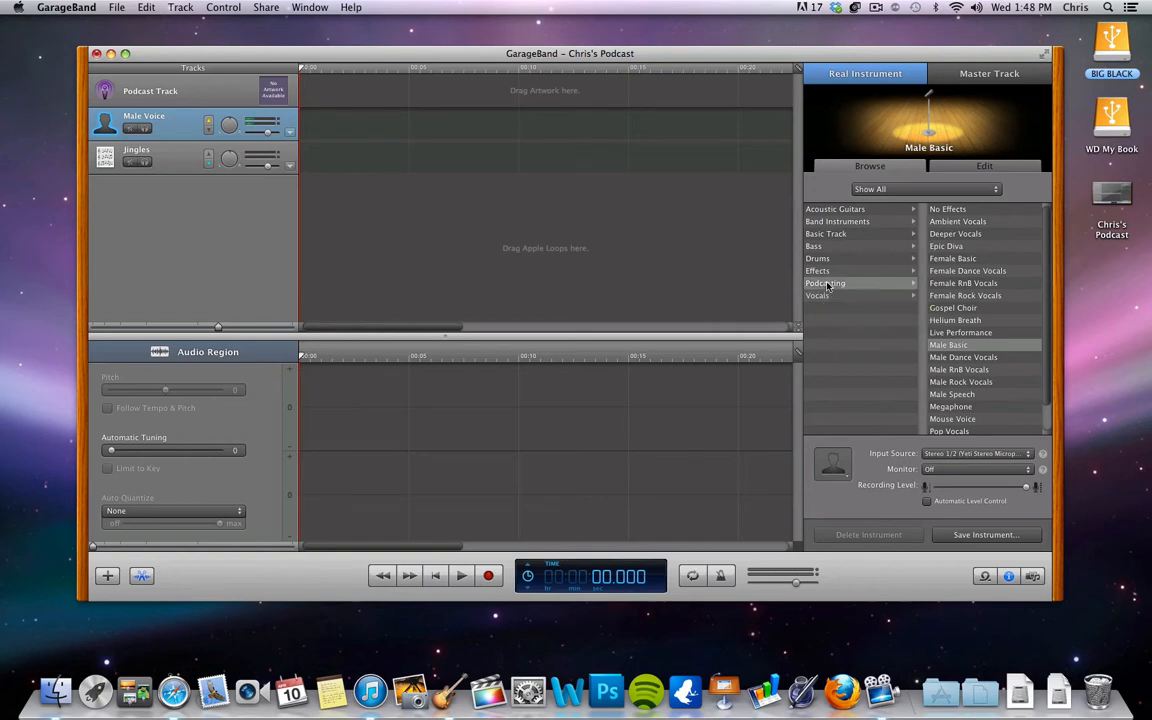
click(824, 284)
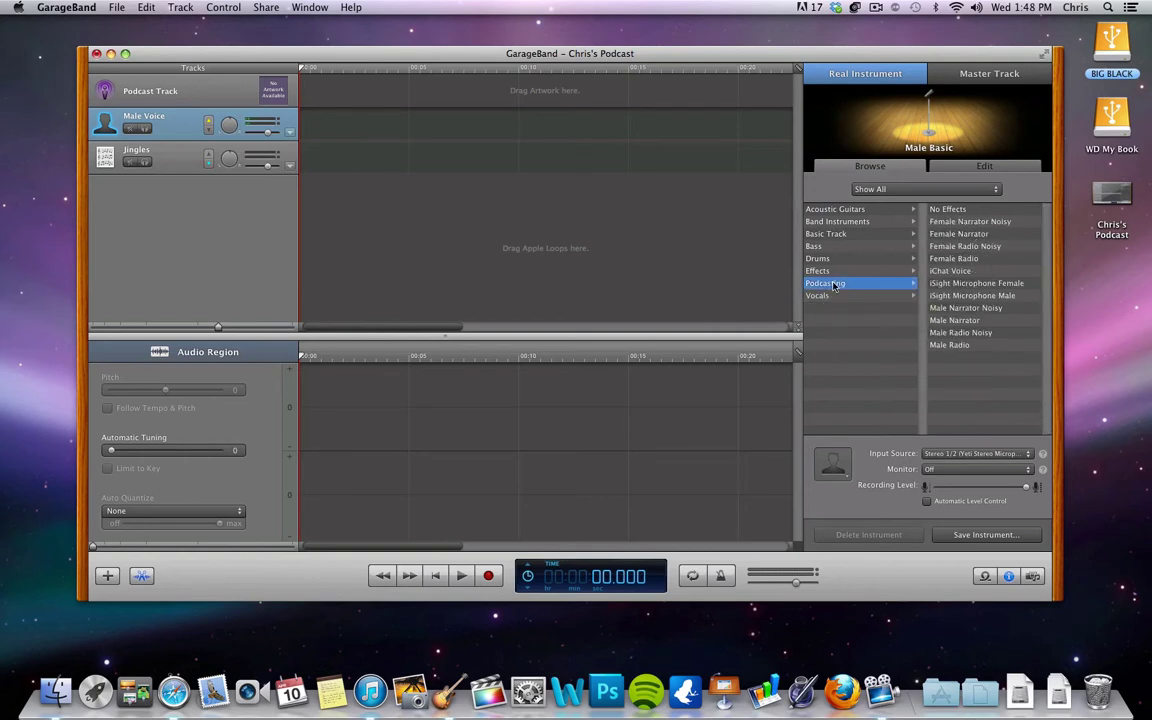
mouse_move(960, 332)
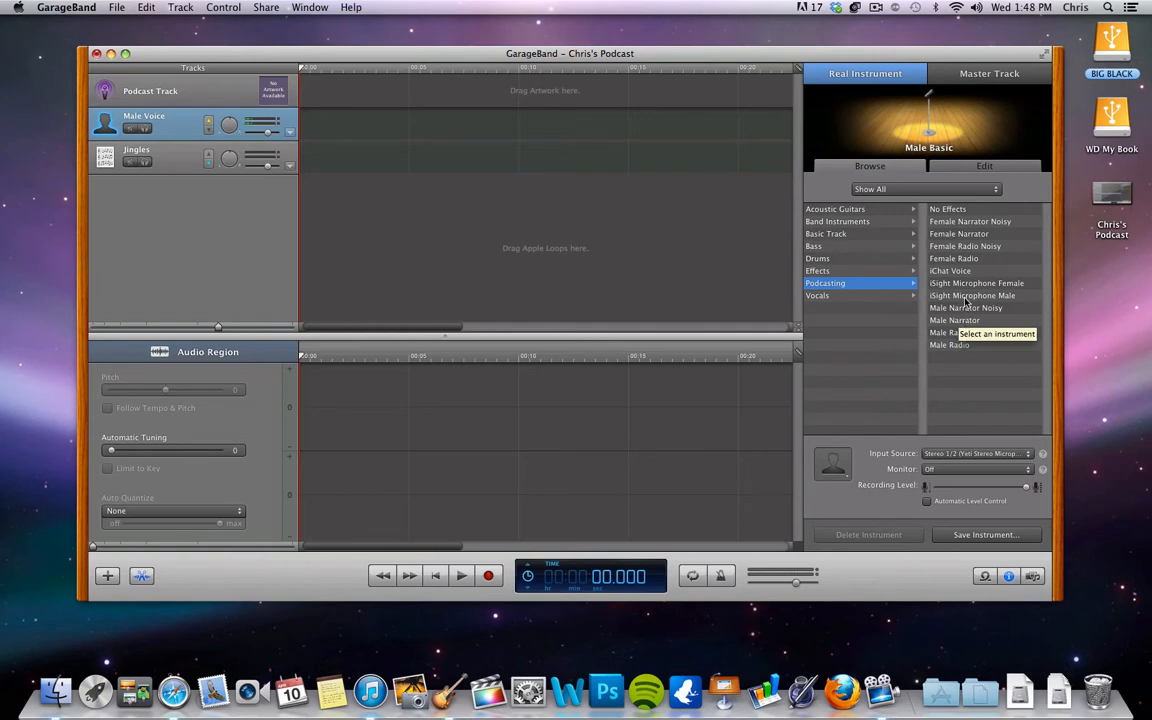
mouse_move(964, 296)
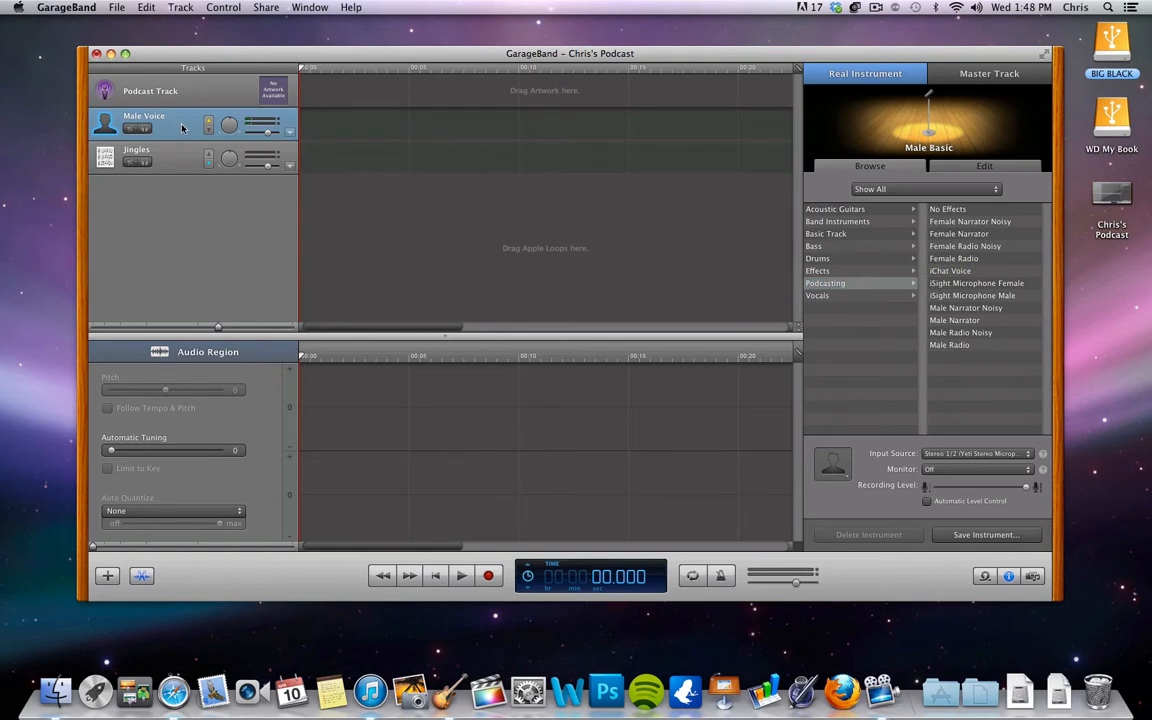
mouse_move(168, 160)
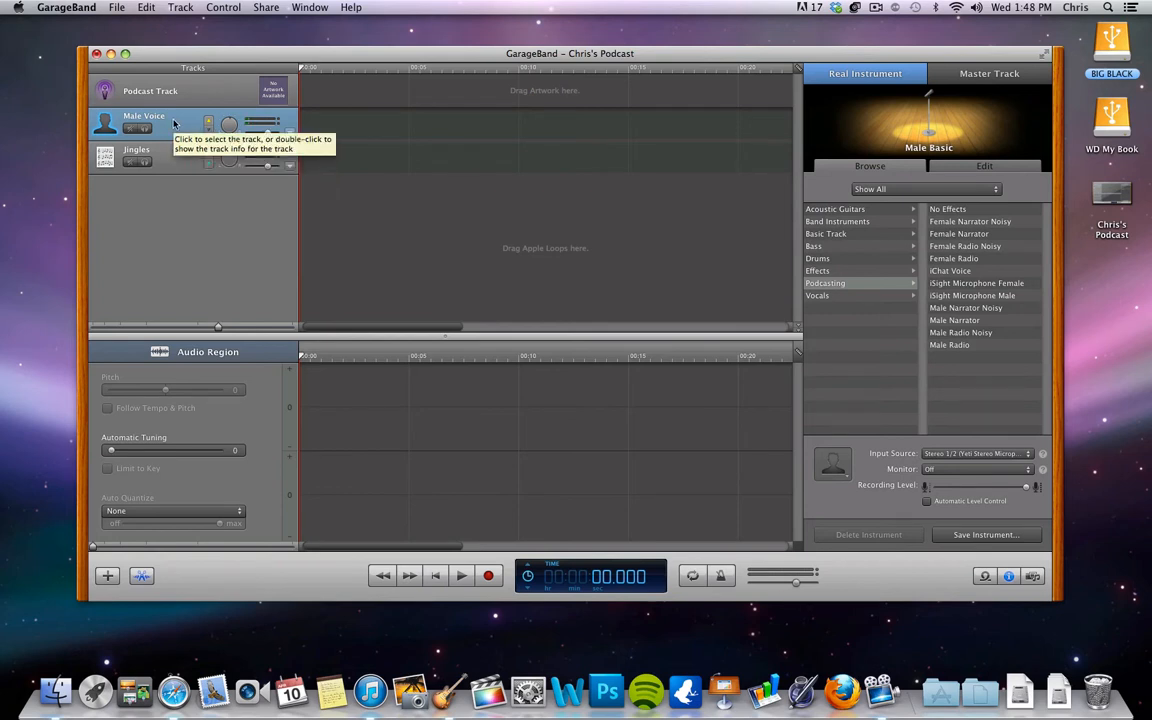
mouse_move(170, 160)
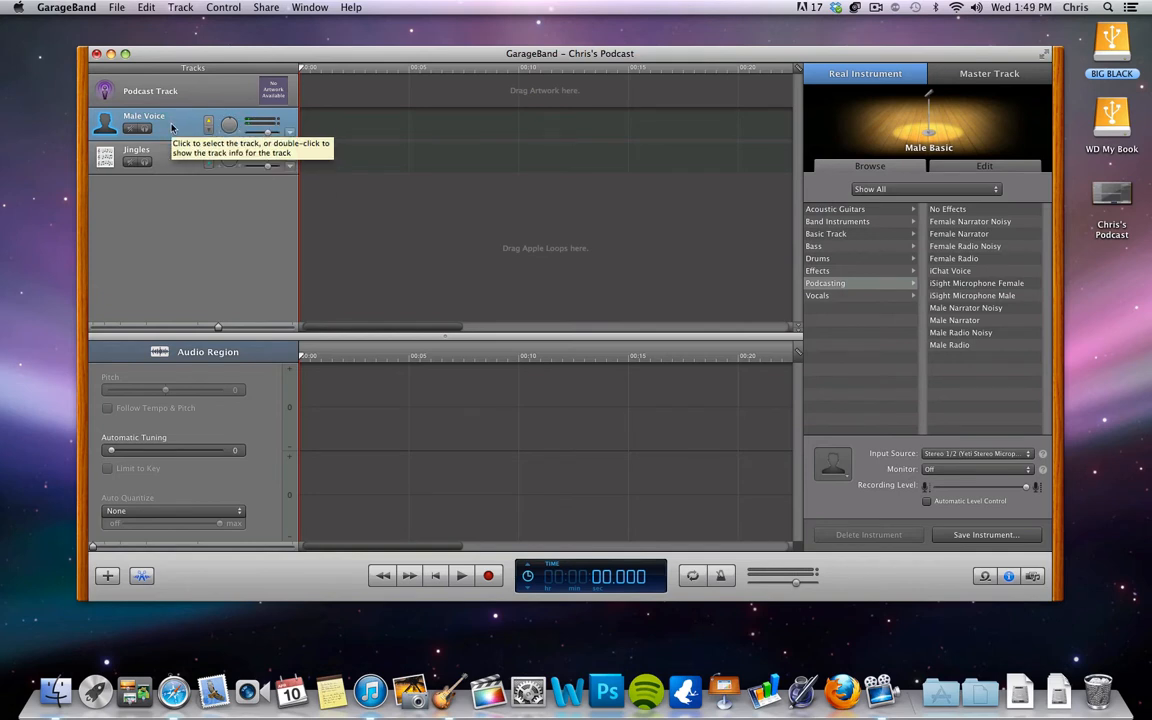
mouse_move(528, 502)
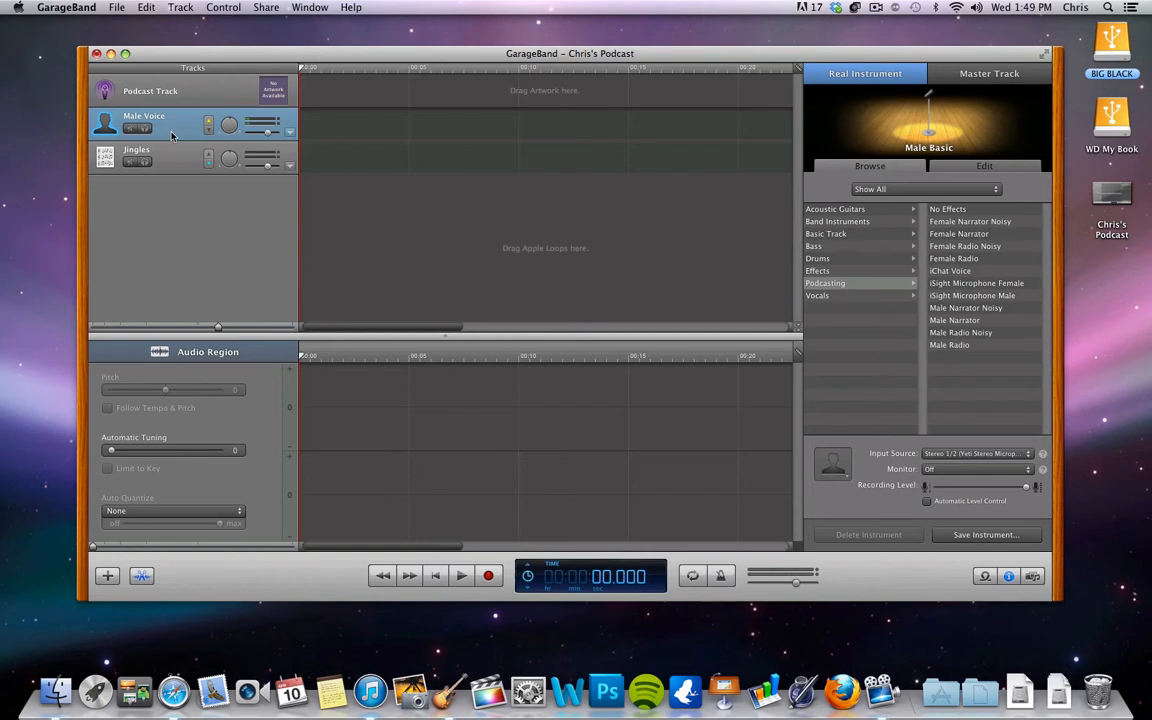
mouse_move(176, 124)
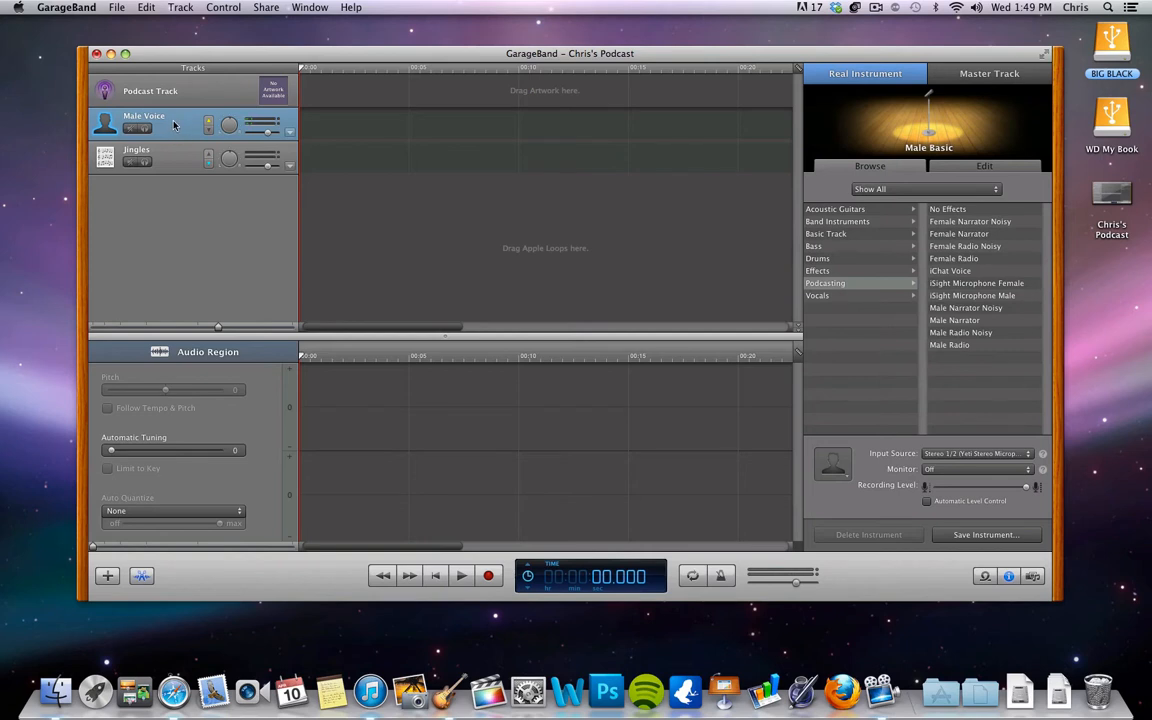
click(68, 8)
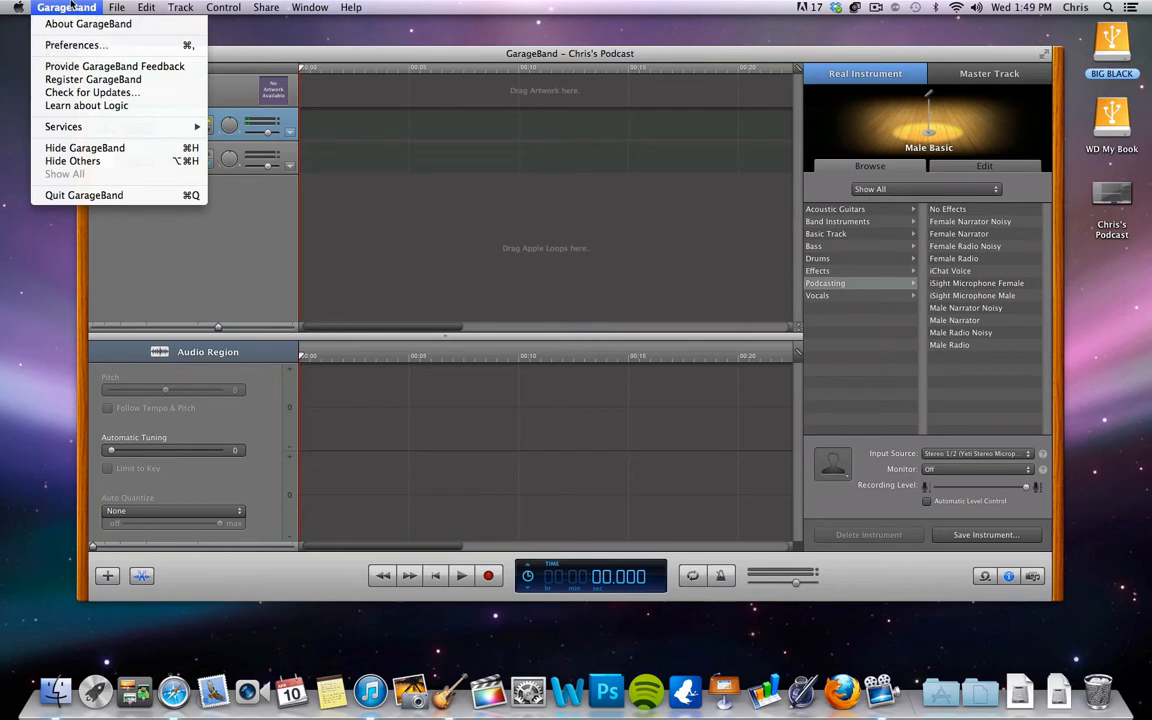
mouse_move(72, 44)
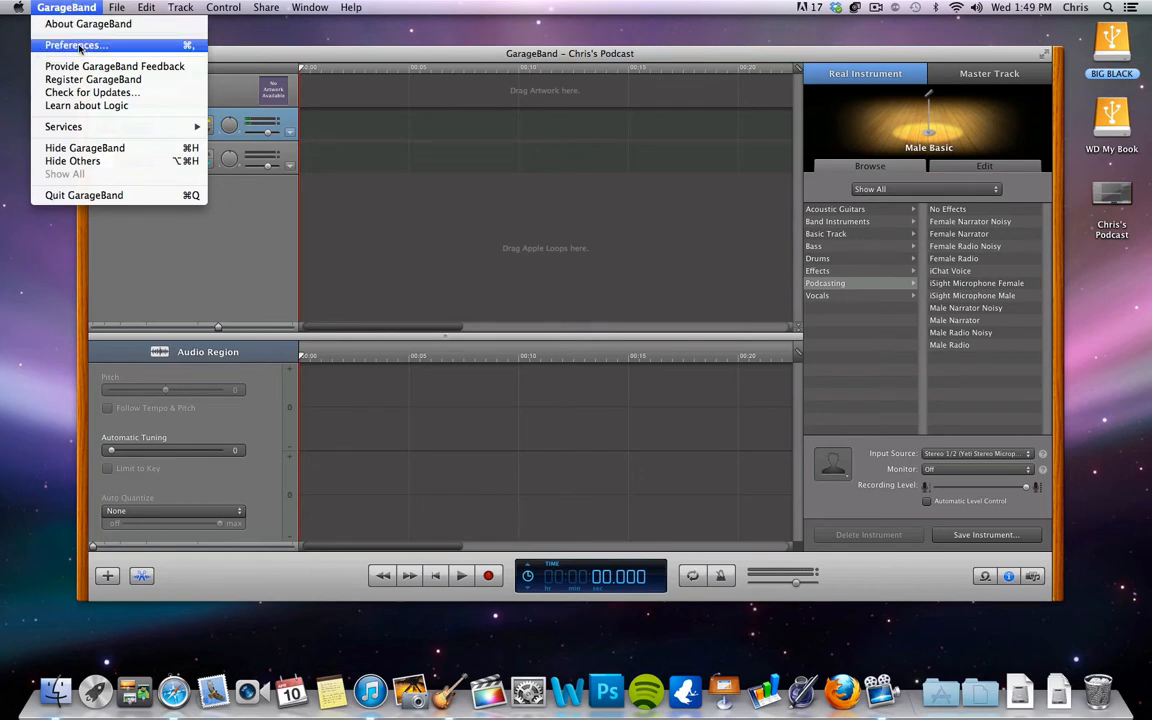
click(72, 44)
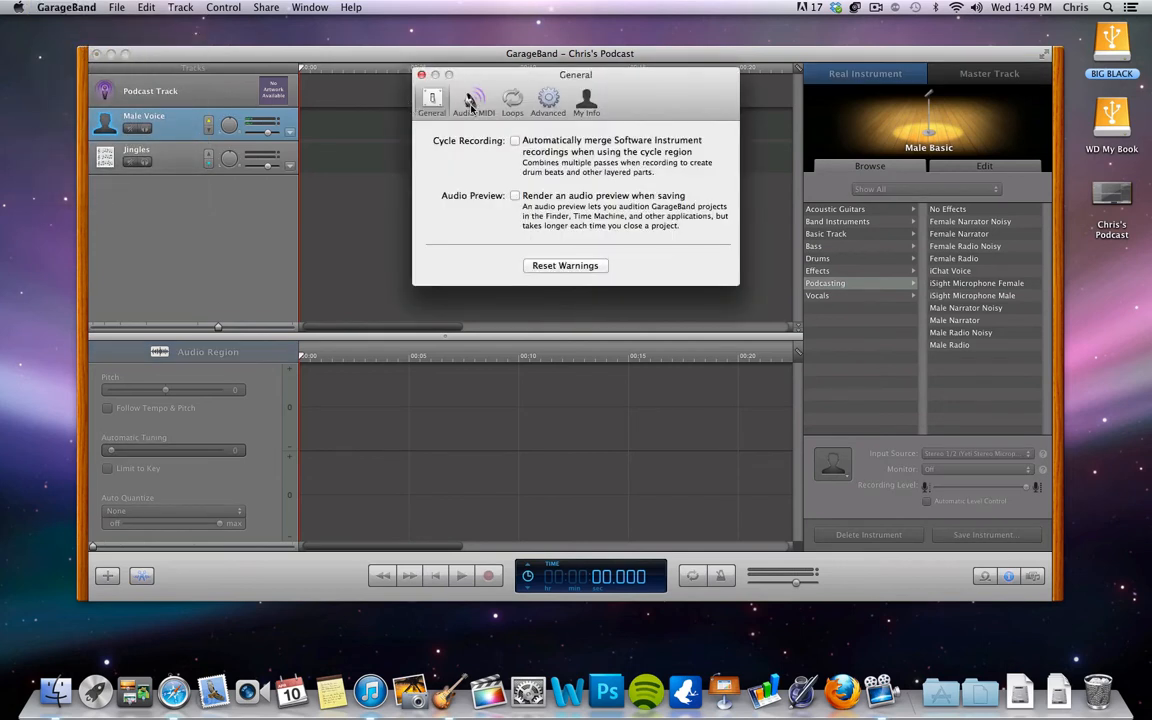
click(468, 100)
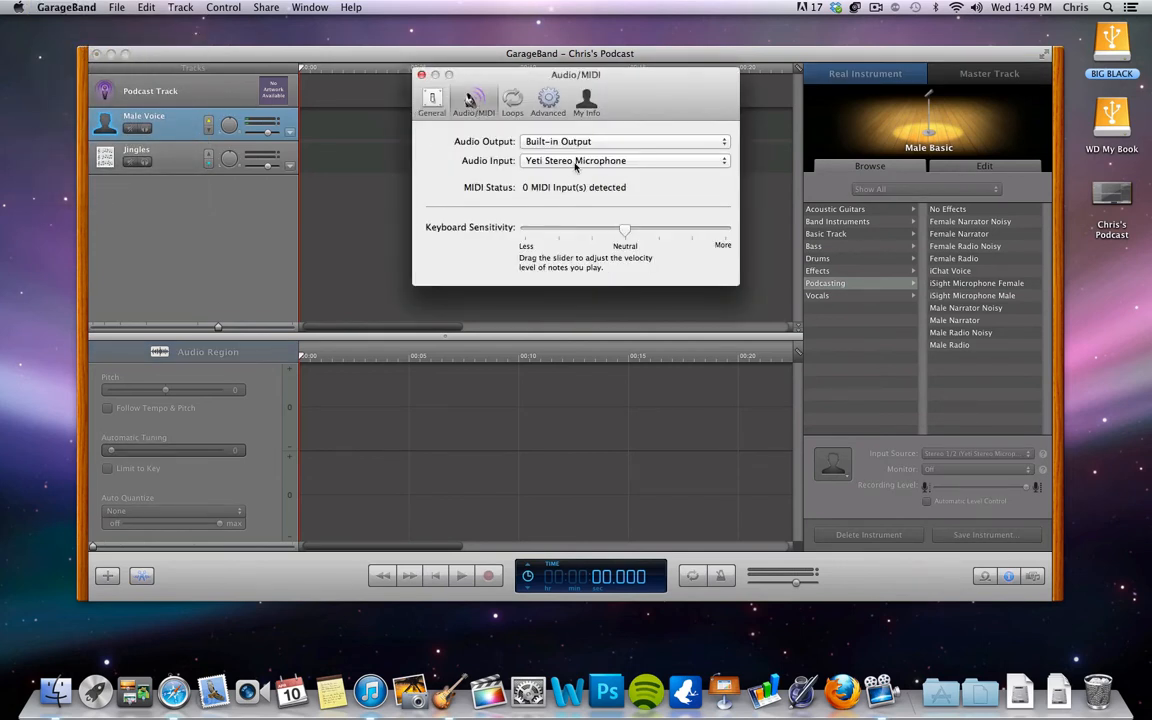
click(624, 160)
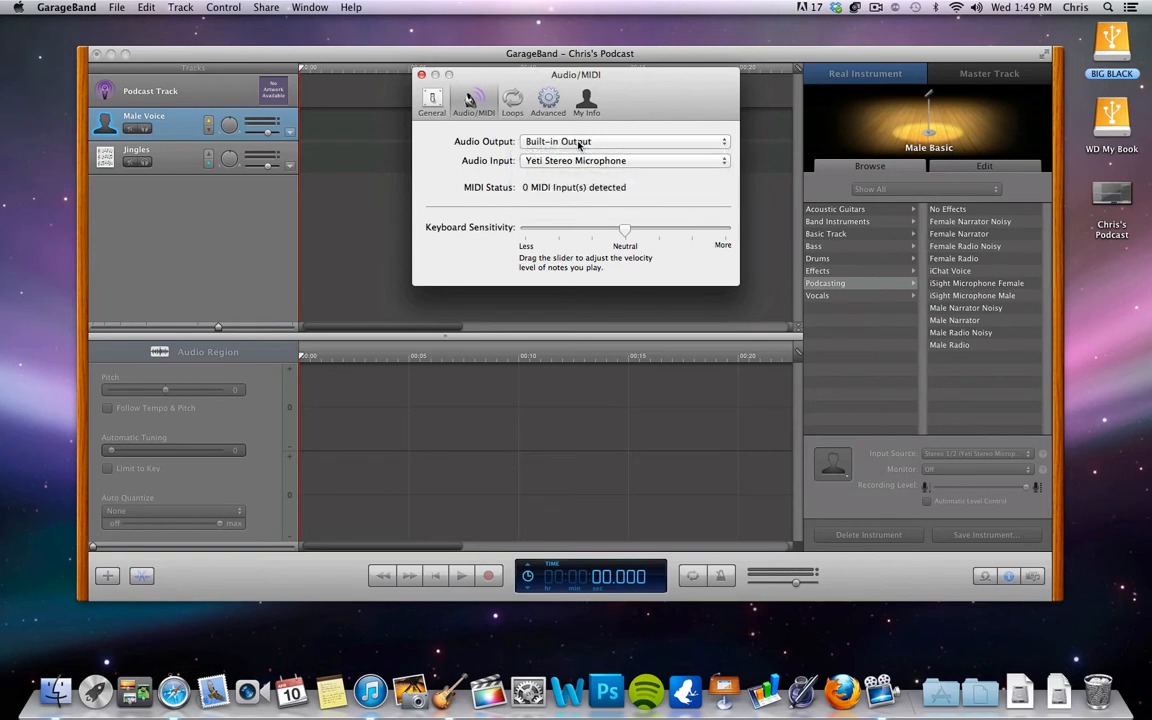
click(624, 140)
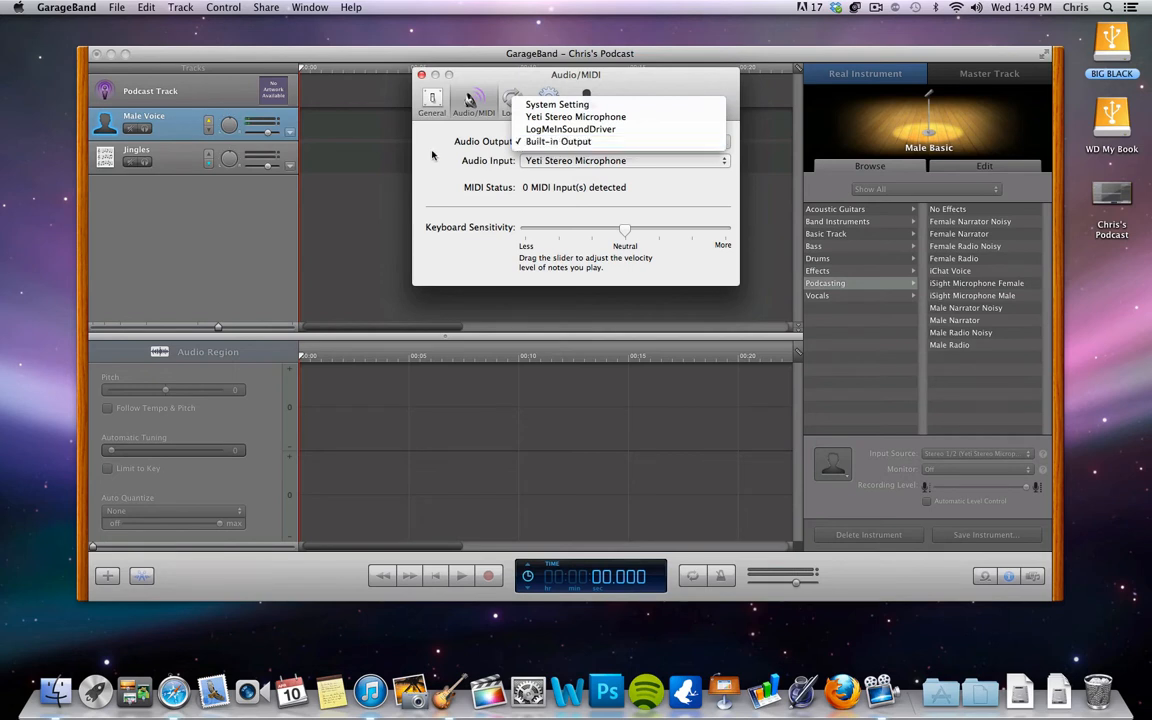
click(558, 140)
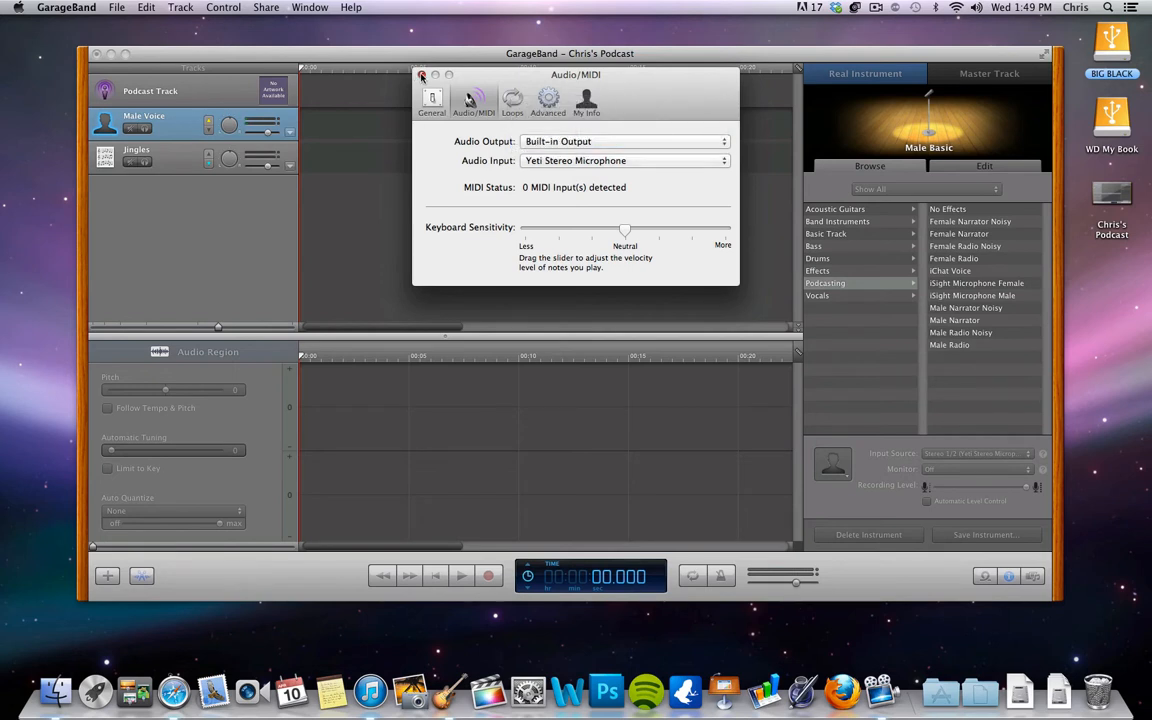
click(420, 76)
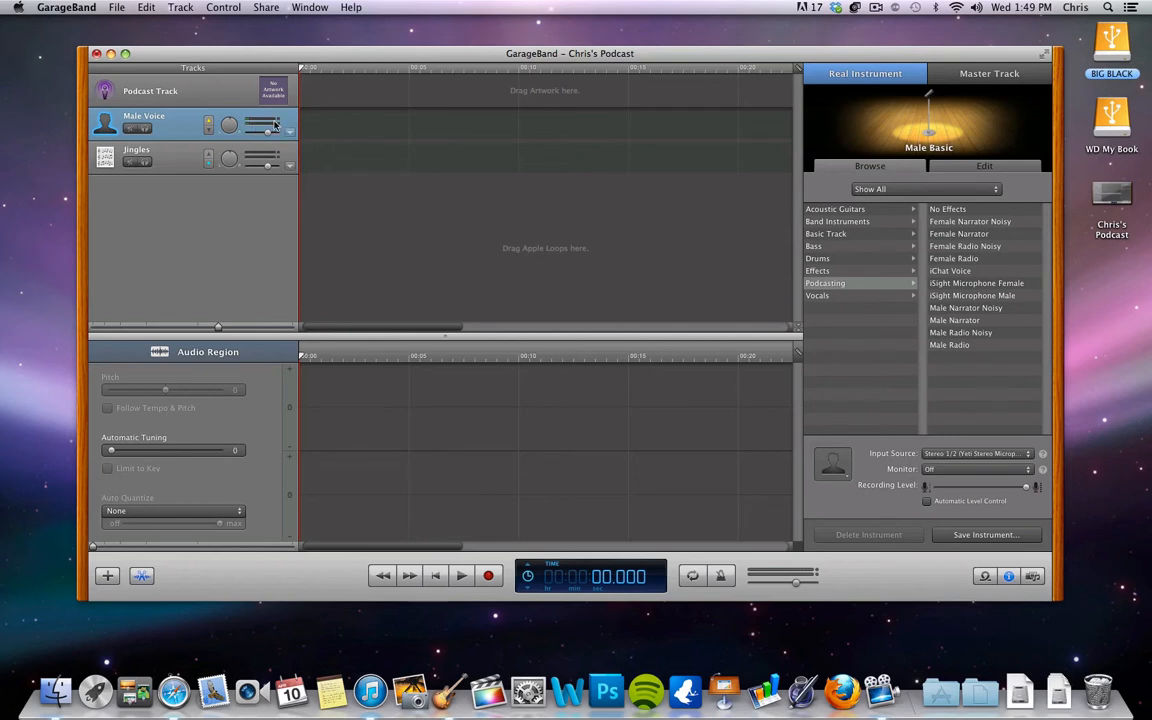
mouse_move(272, 128)
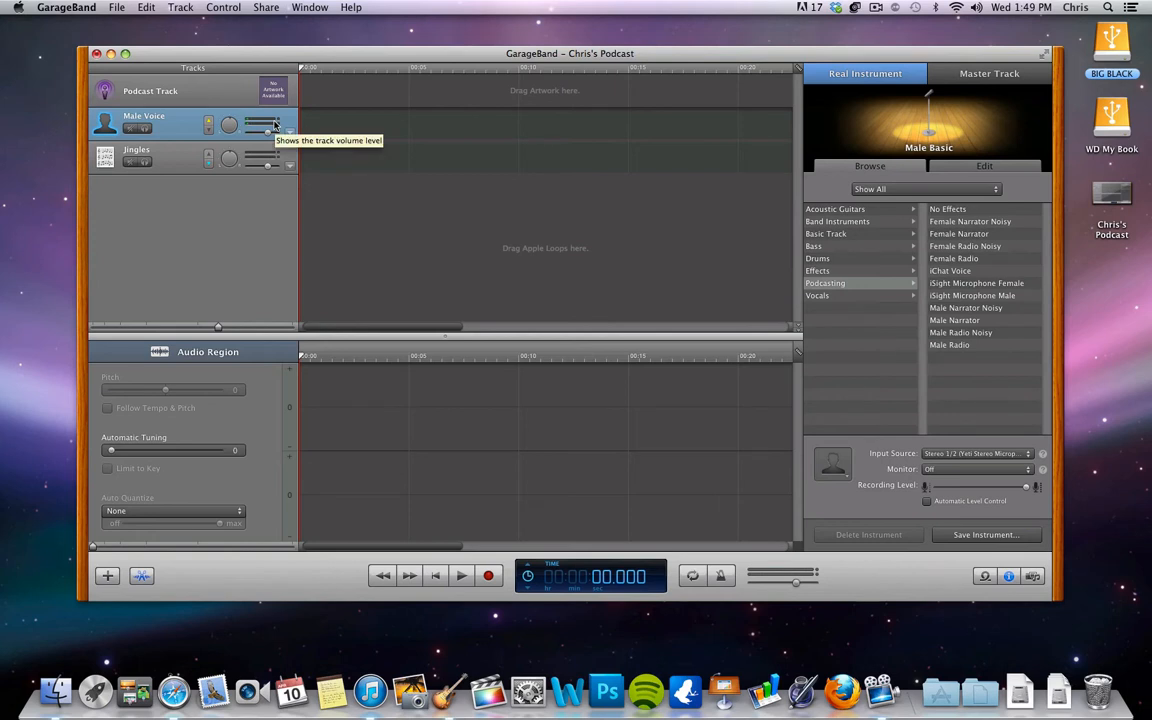
mouse_move(256, 128)
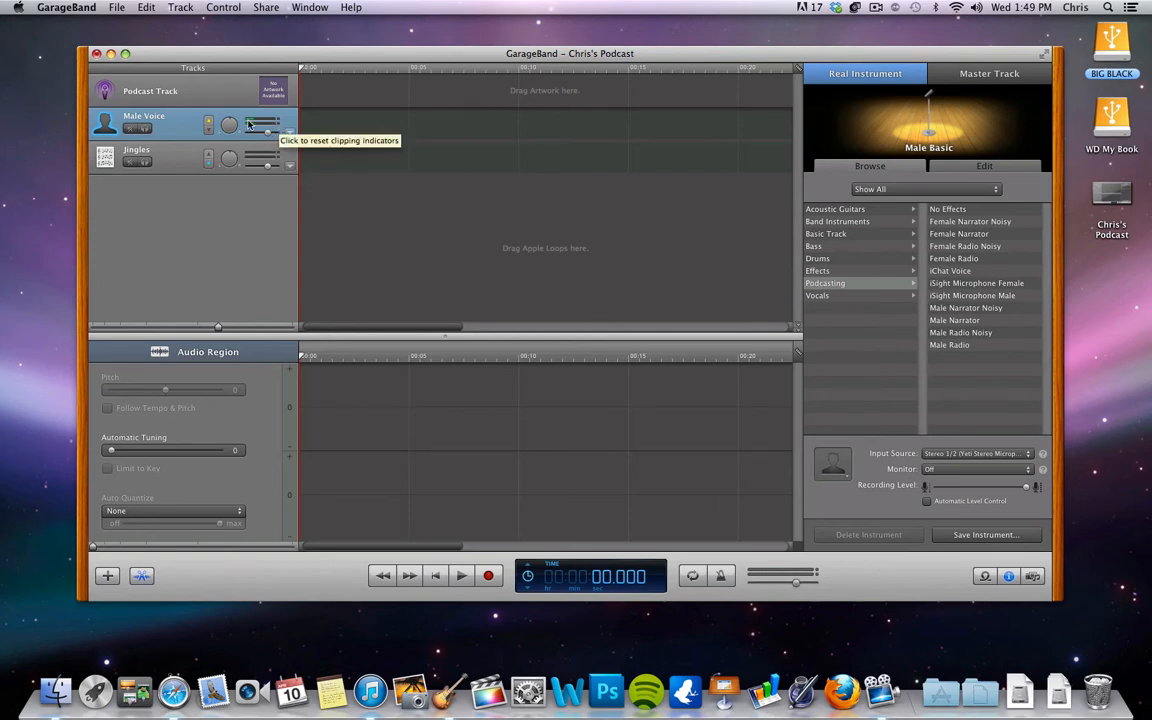
mouse_move(264, 126)
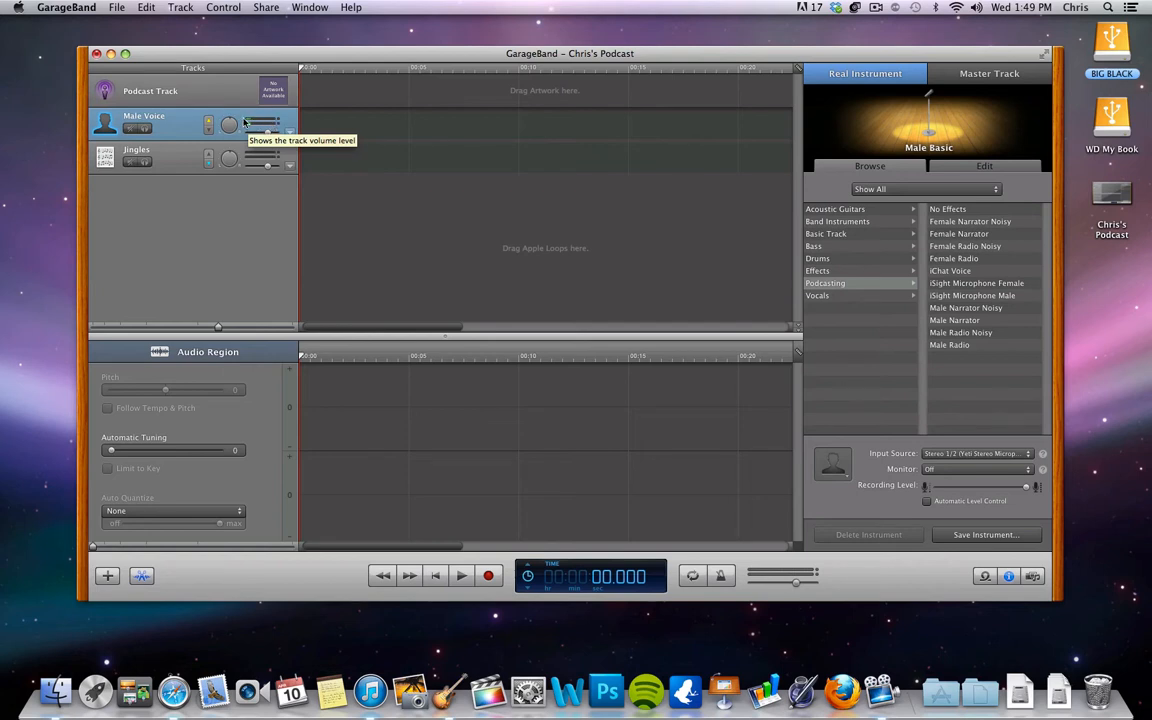
mouse_move(272, 132)
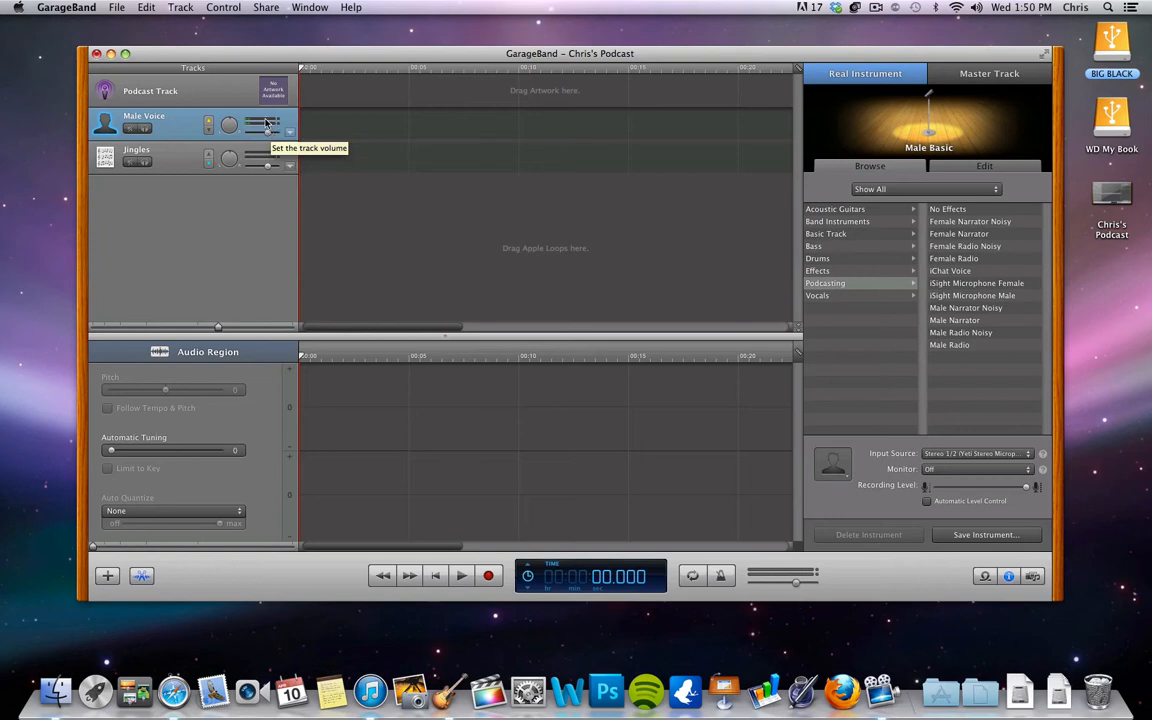
mouse_move(232, 124)
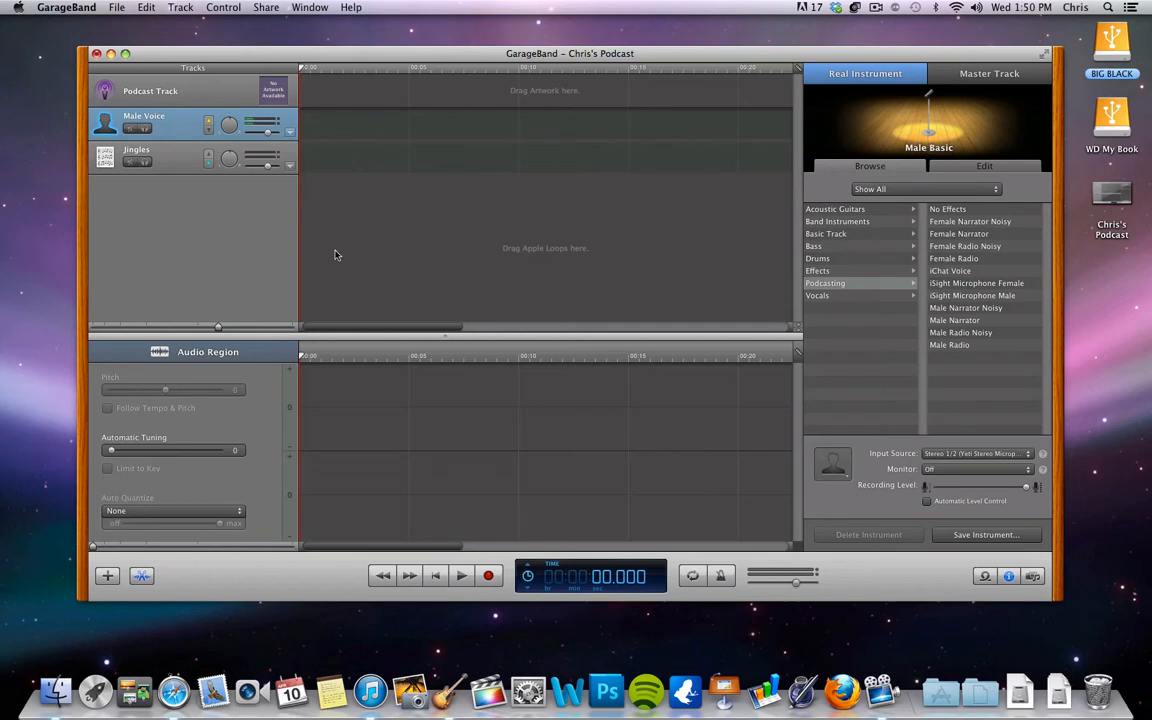
Record a roughly ten-second narration on the Male Voice track, then select Jingles
click(486, 576)
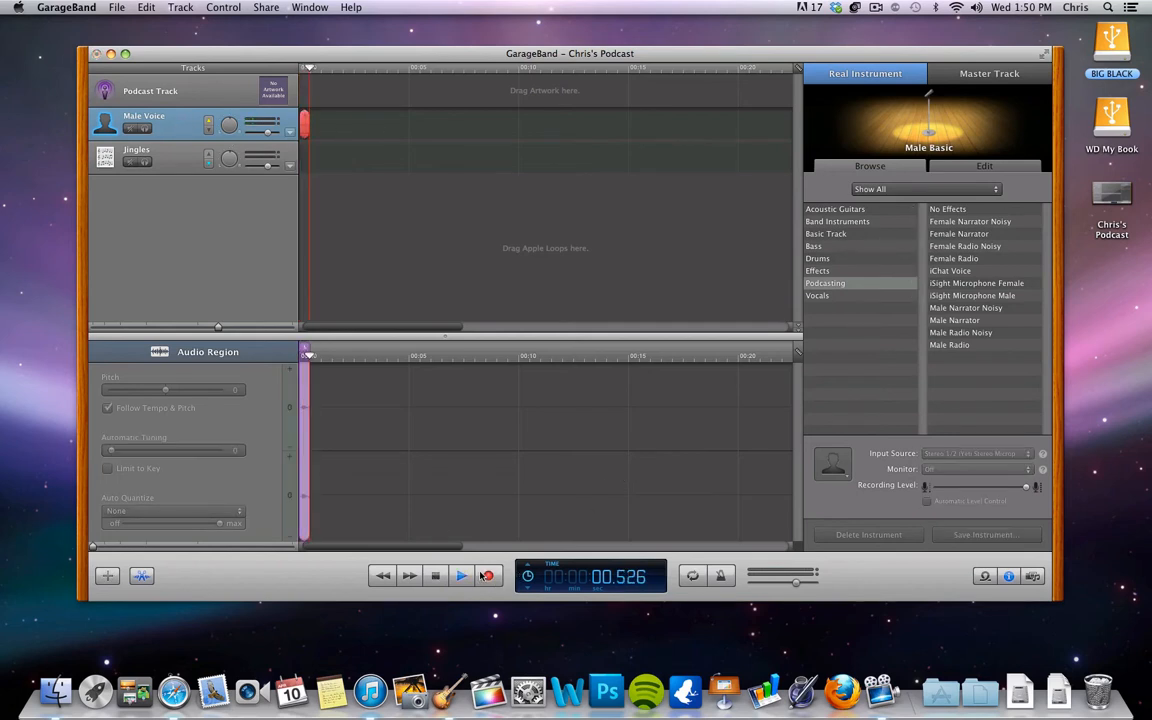
click(488, 576)
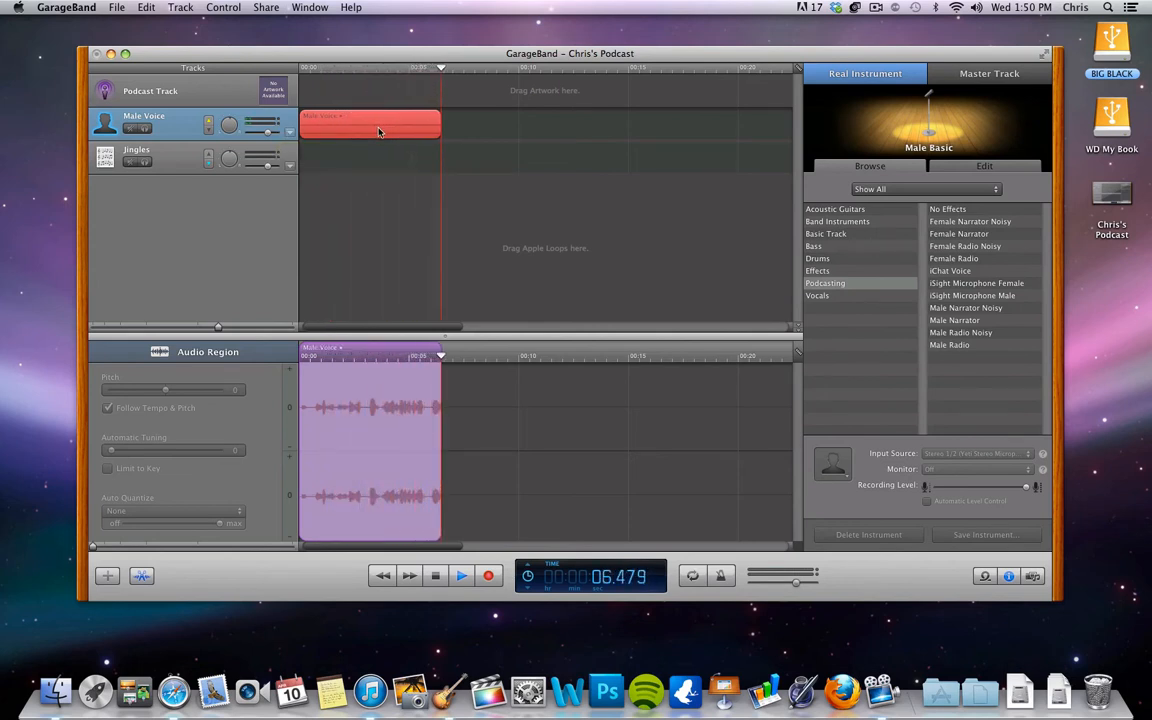
click(462, 576)
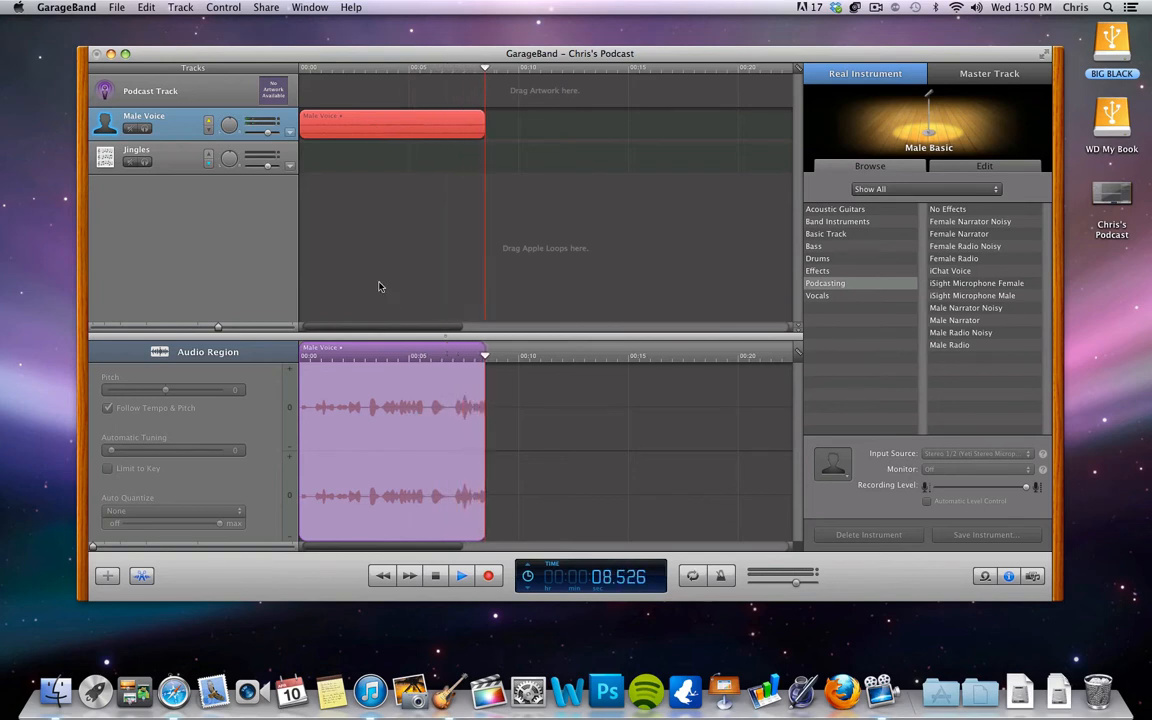
click(460, 576)
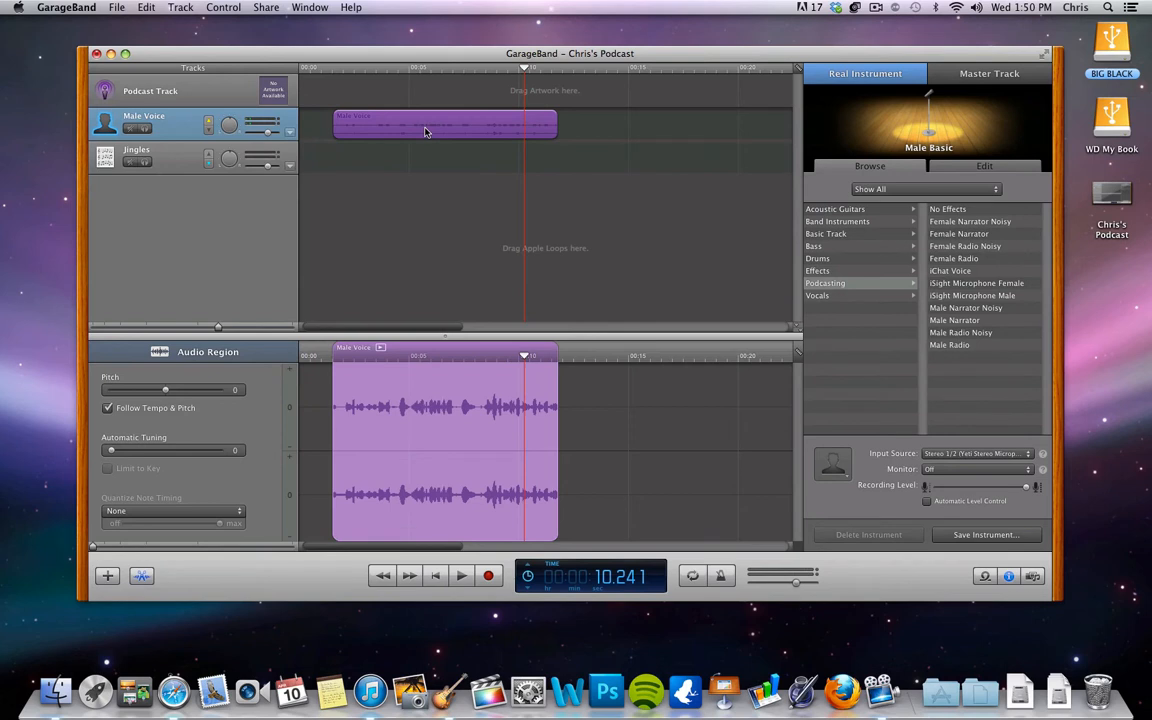
mouse_move(416, 124)
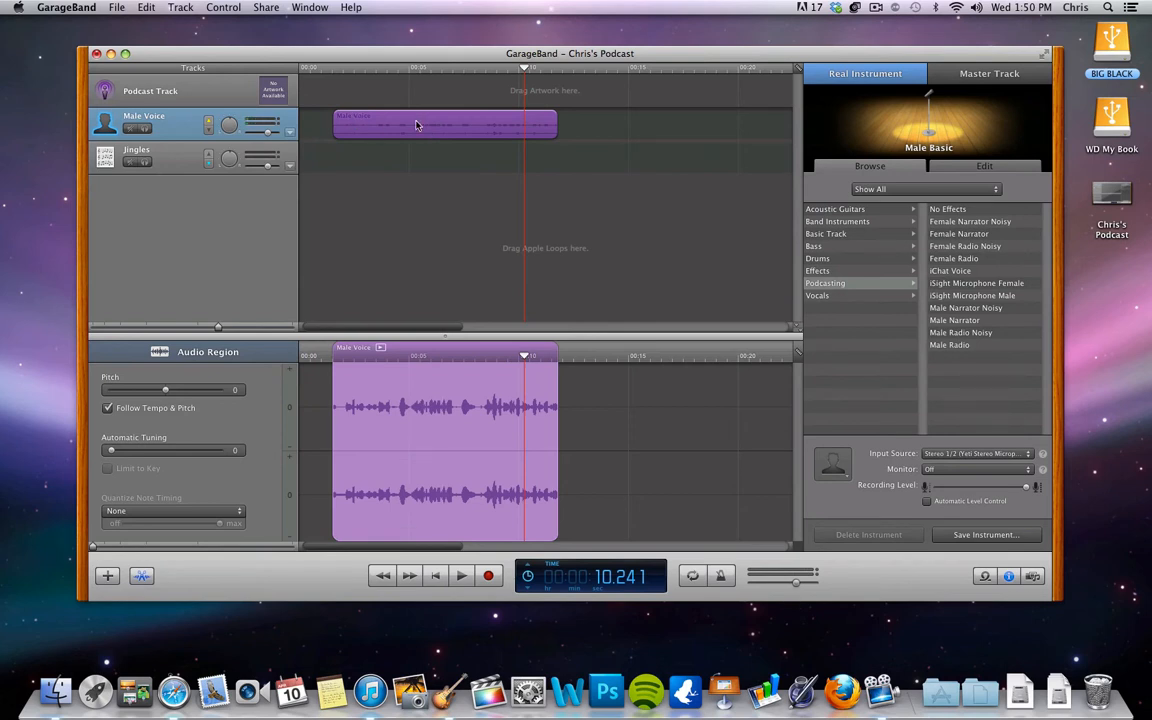
click(160, 160)
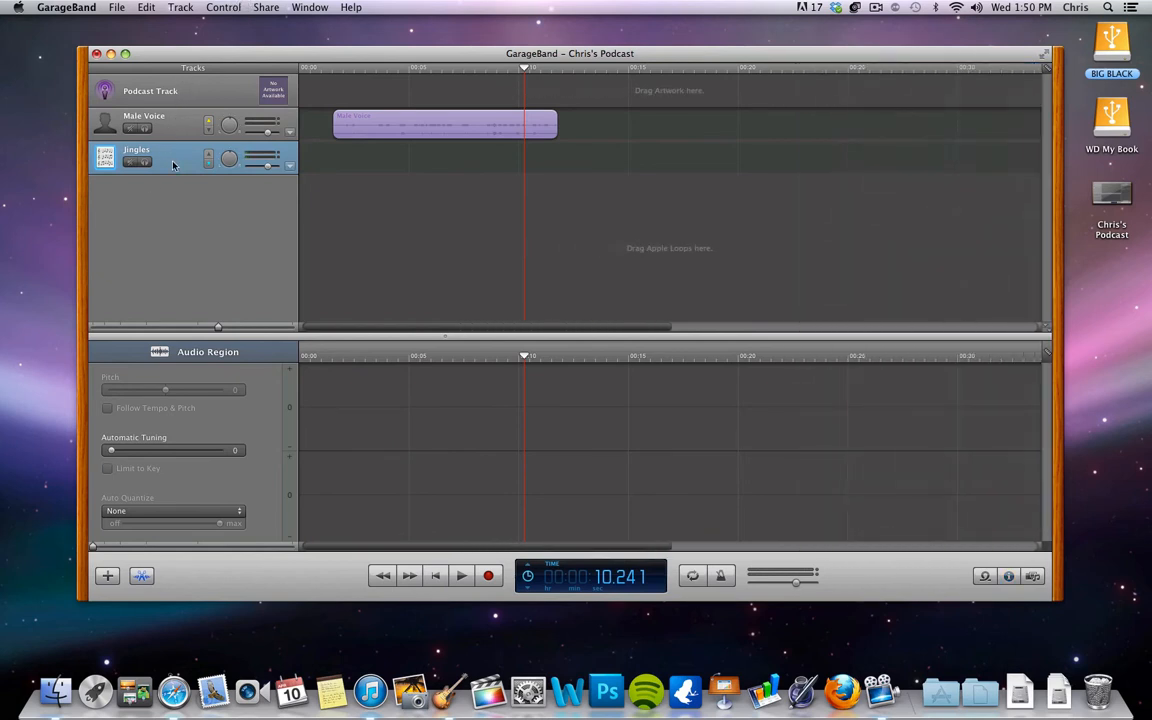
Bring up the loop browser and preview one of the animal sound effects
click(148, 122)
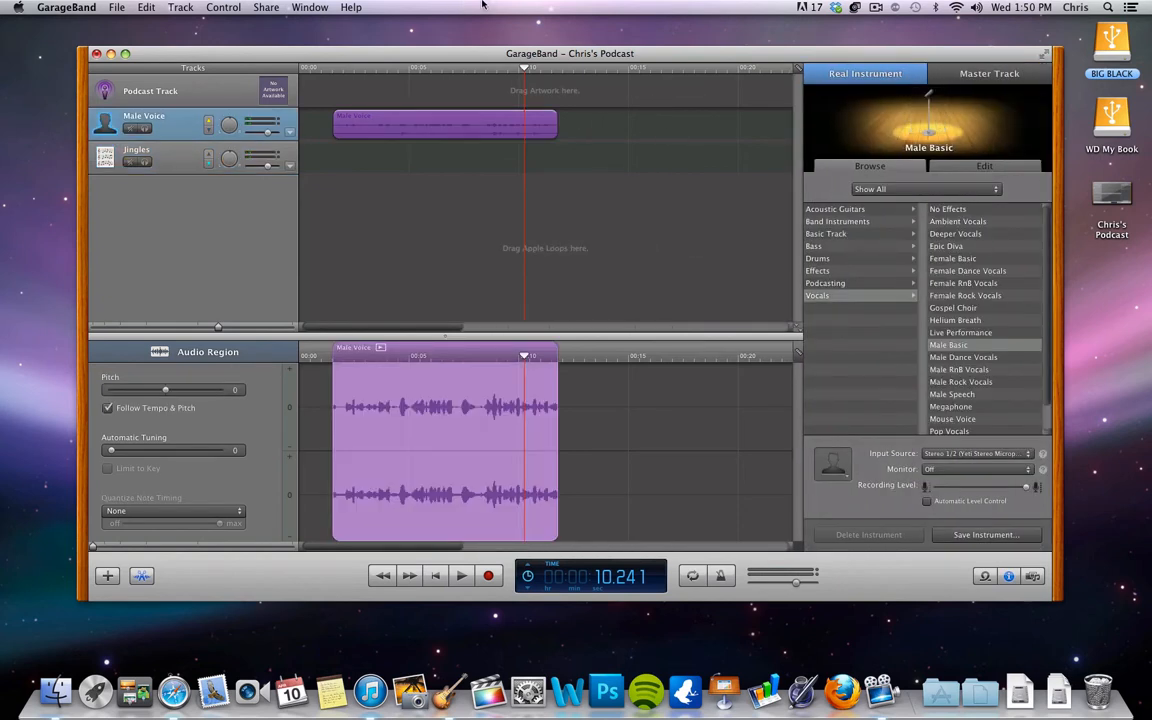
click(204, 8)
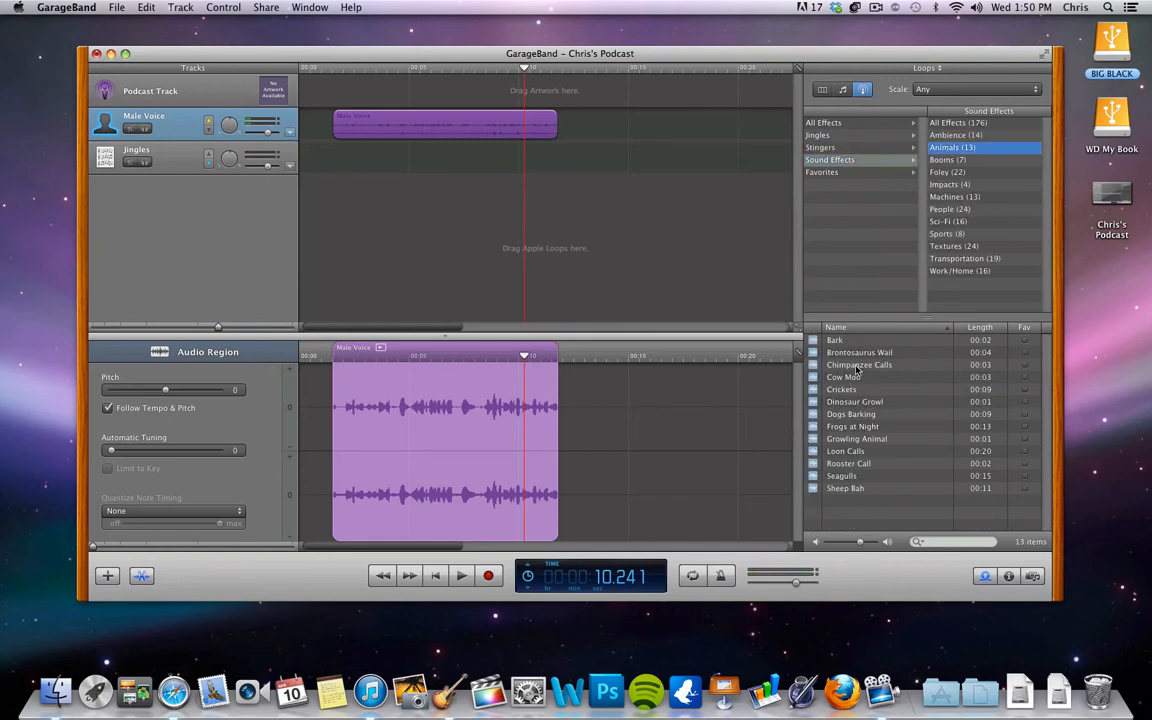
click(860, 364)
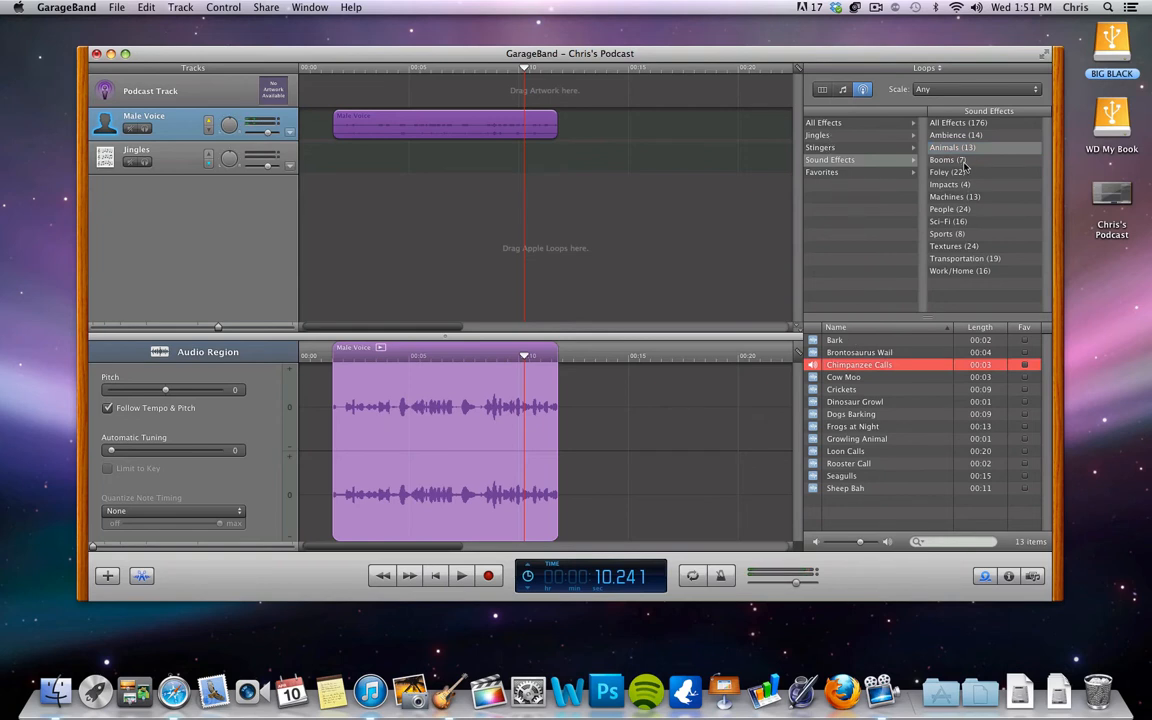
List the Rock/Blues jingles and audition one for the podcast intro
click(818, 136)
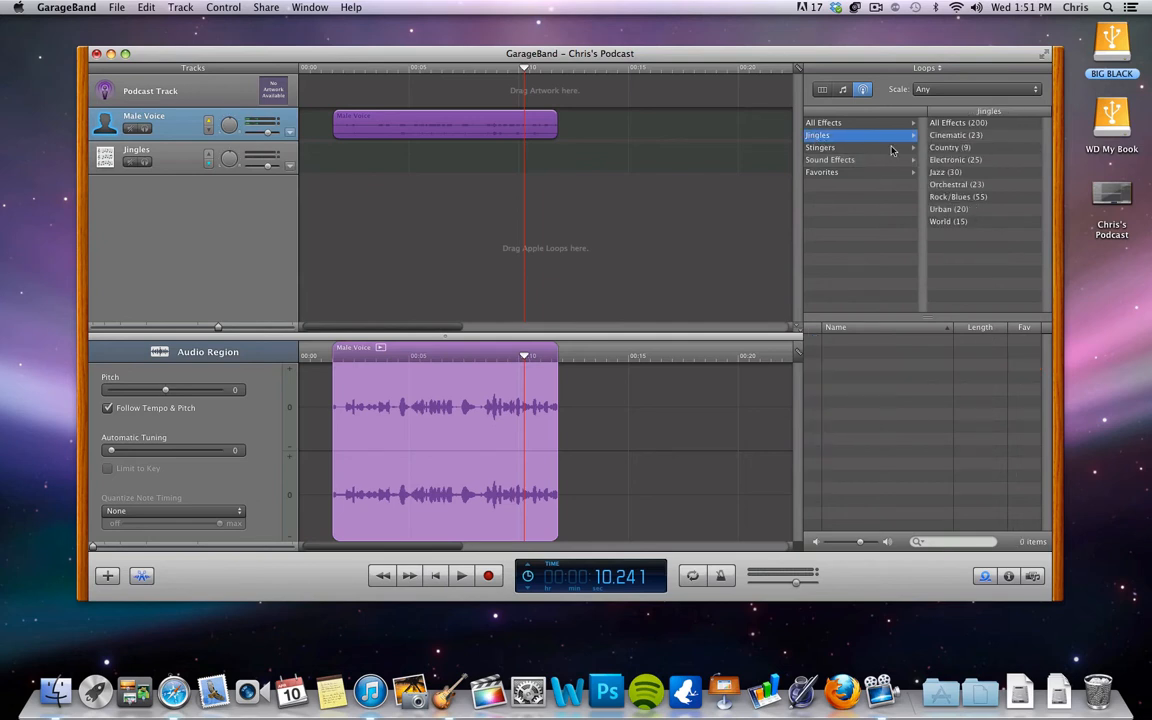
click(958, 196)
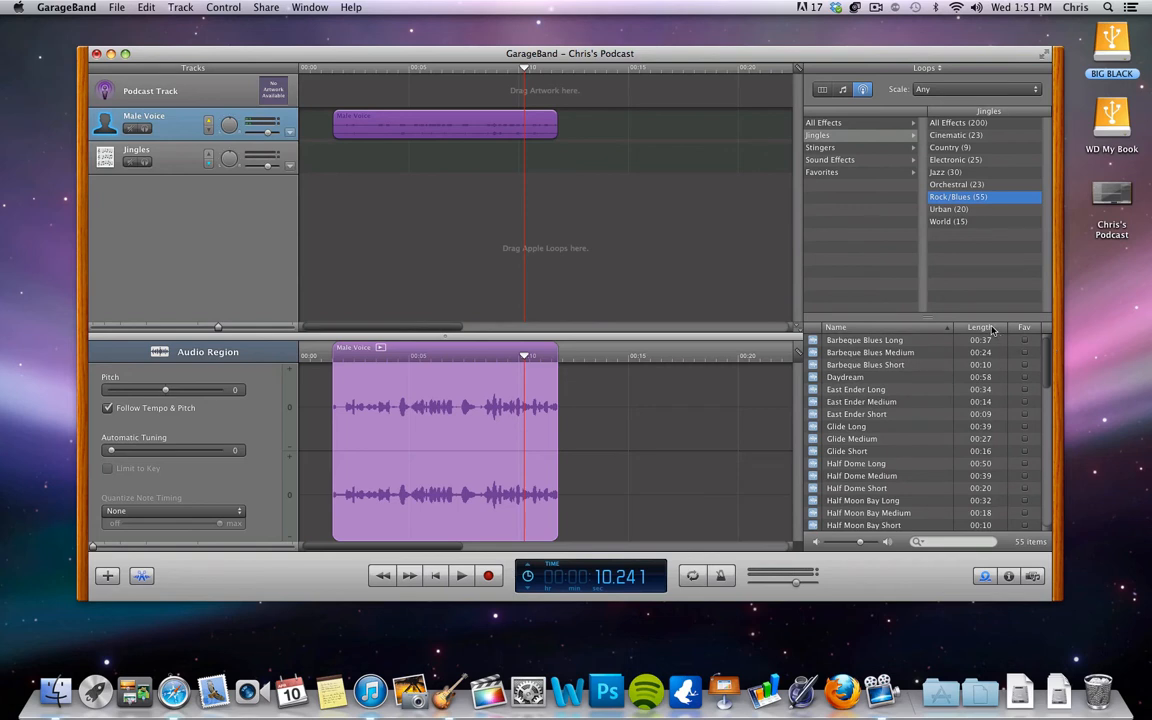
scroll(down, 3)
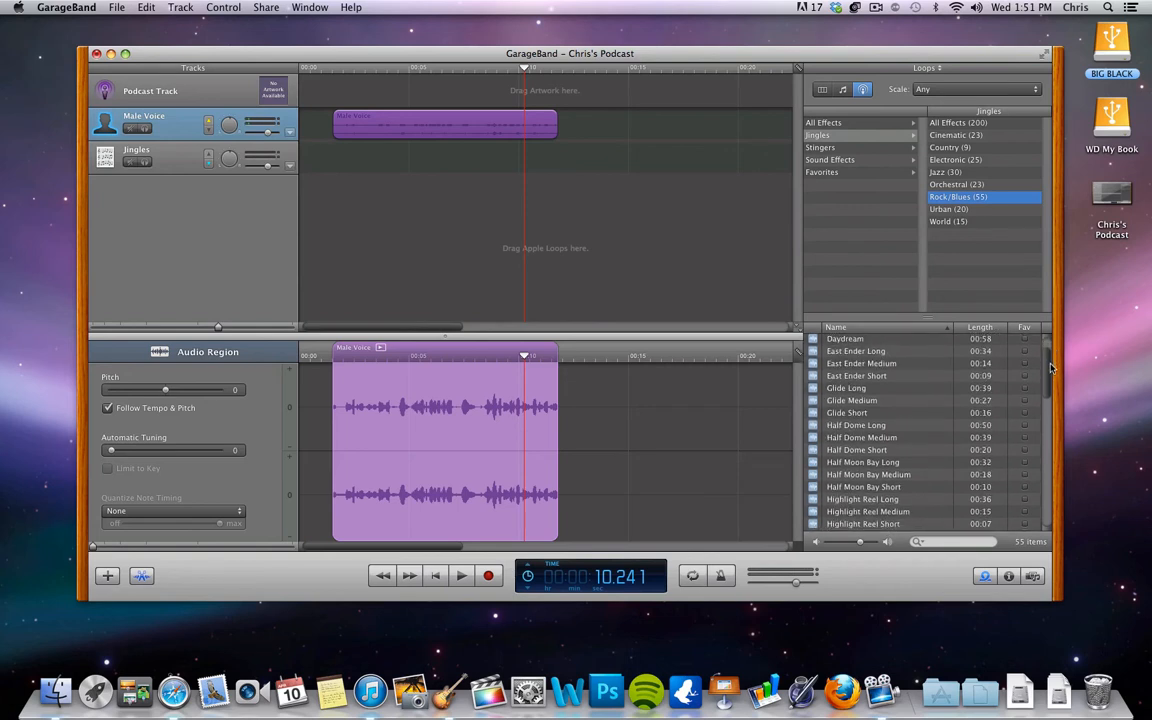
scroll(down, 3)
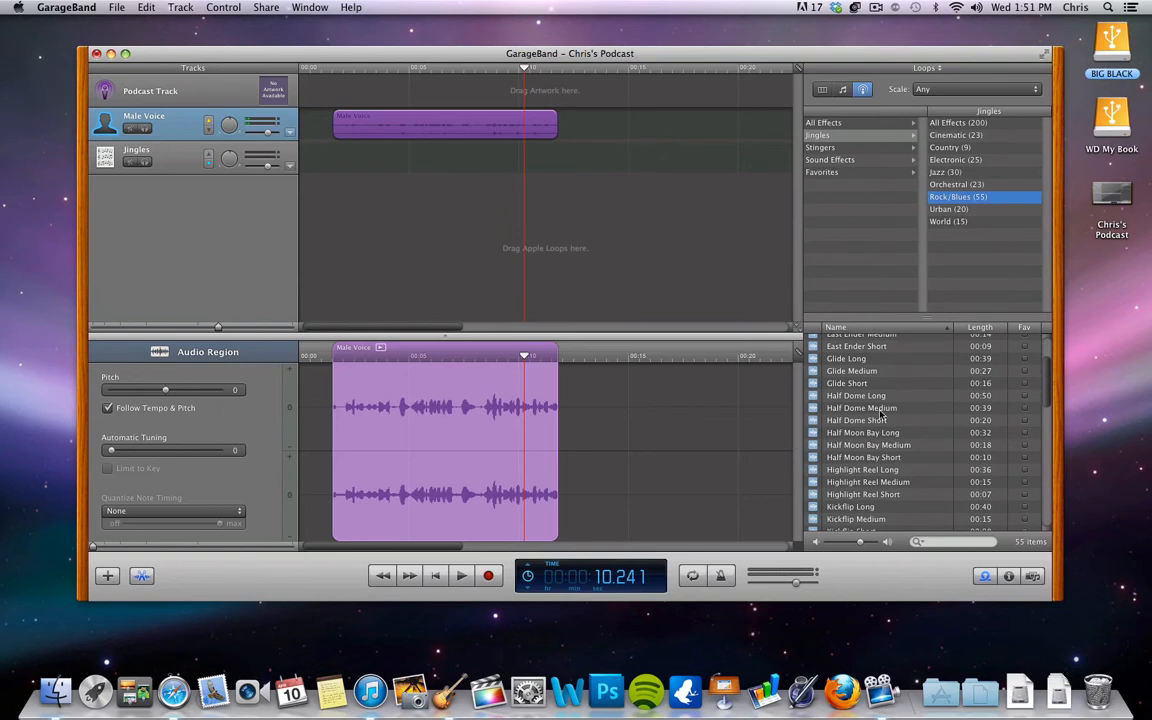
click(860, 420)
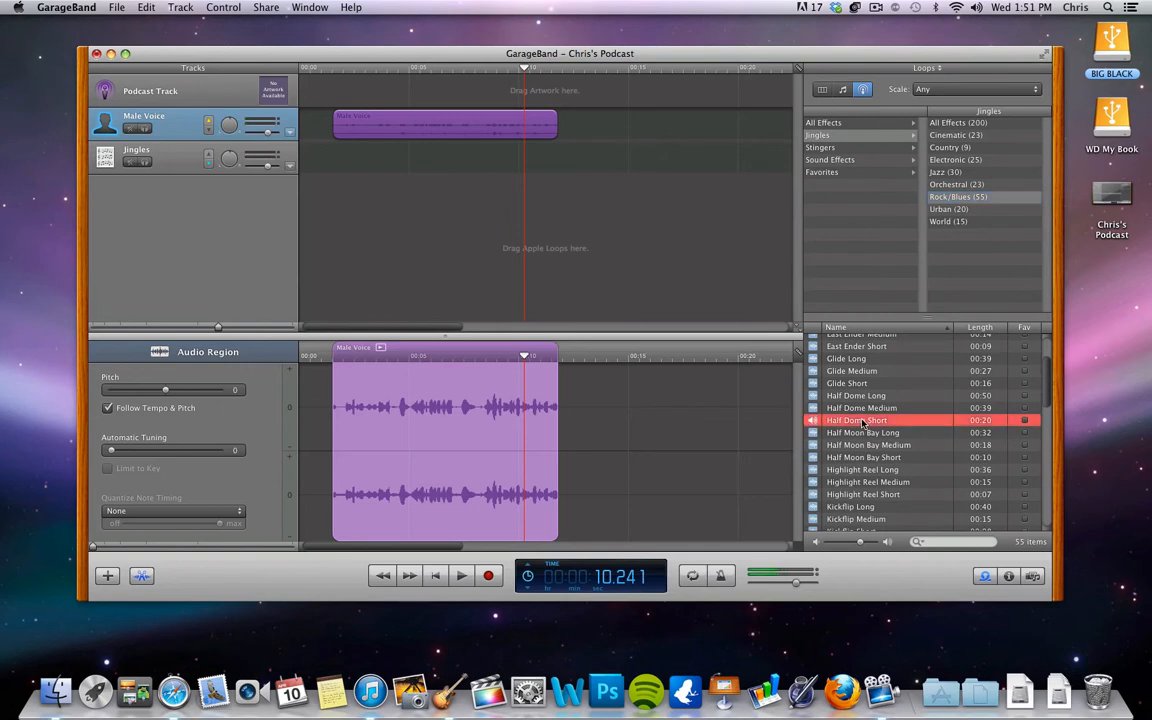
Place the Rock/Blues jingle at the start of the Jingles track and dip its volume under the narration
drag(860, 420, 520, 156)
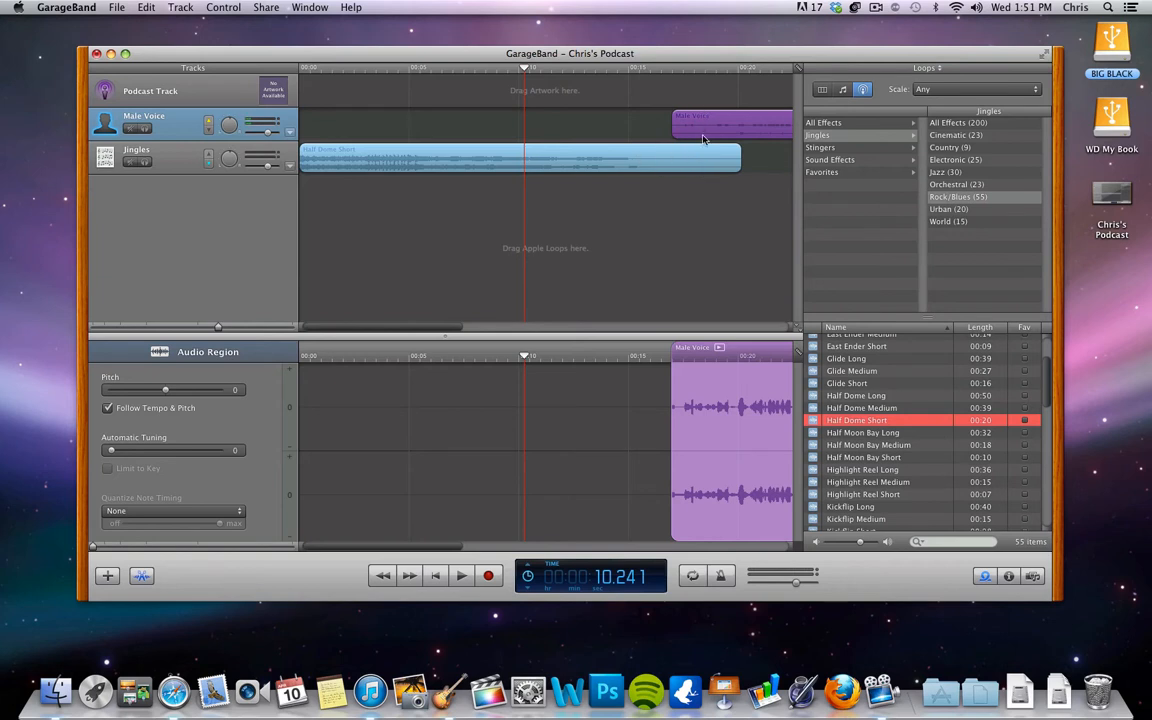
mouse_move(676, 160)
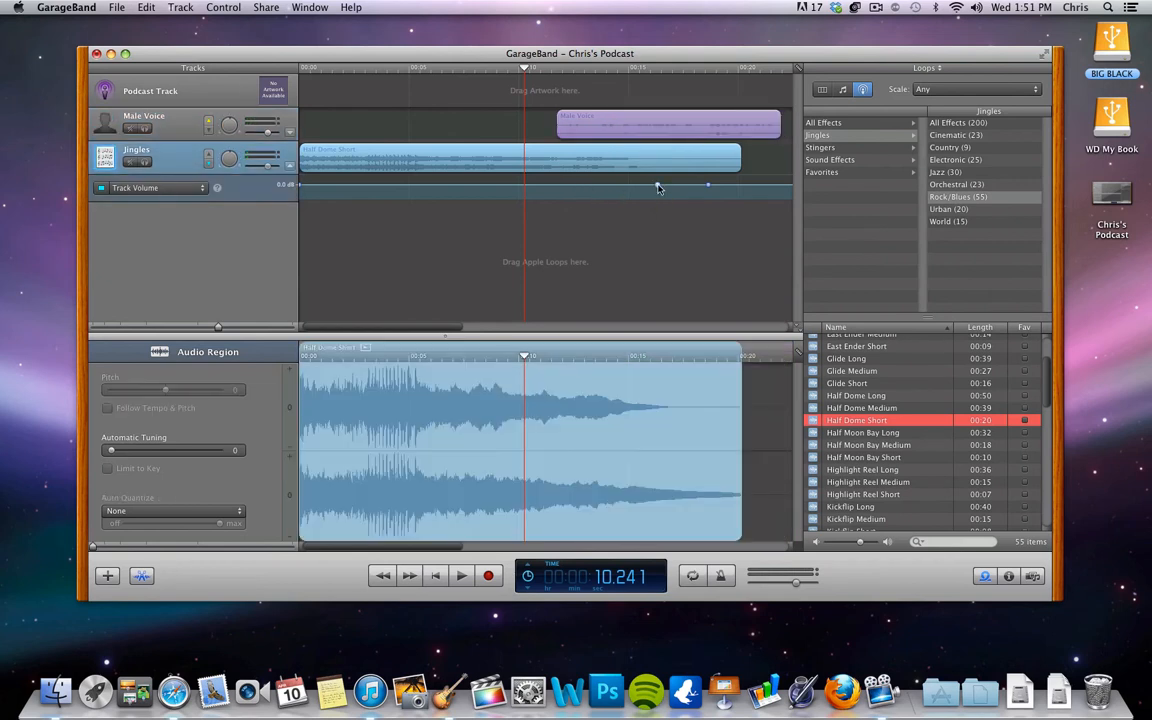
mouse_move(646, 188)
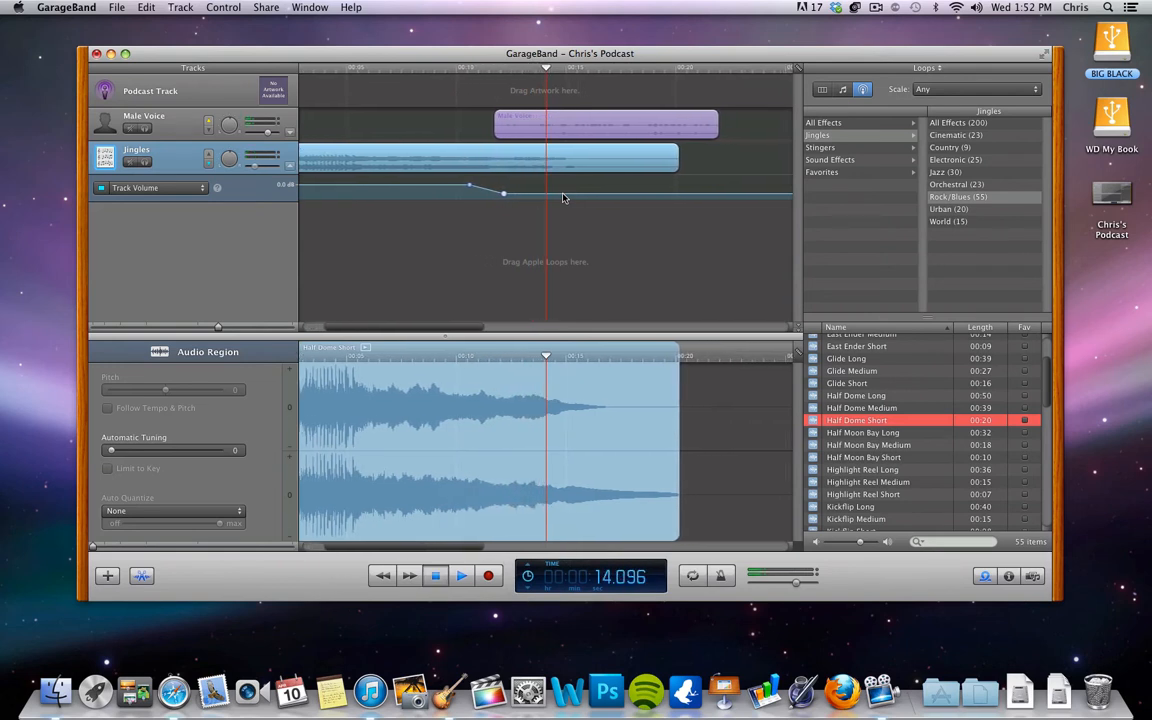
drag(504, 192, 504, 196)
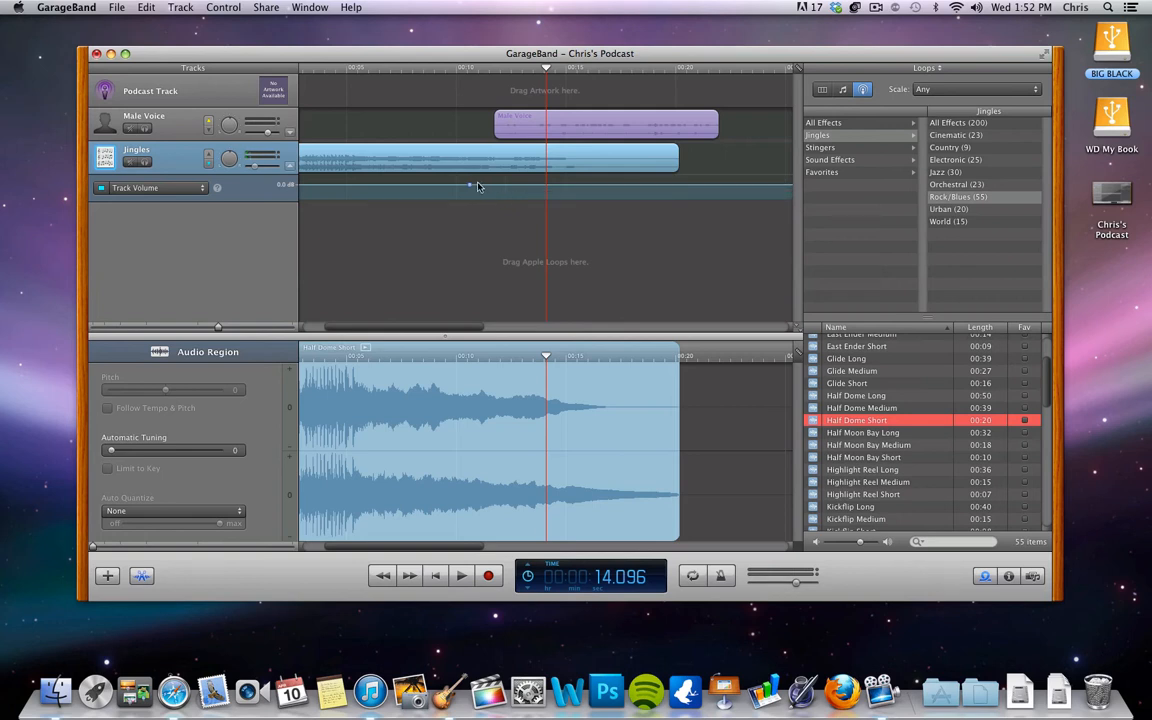
mouse_move(472, 190)
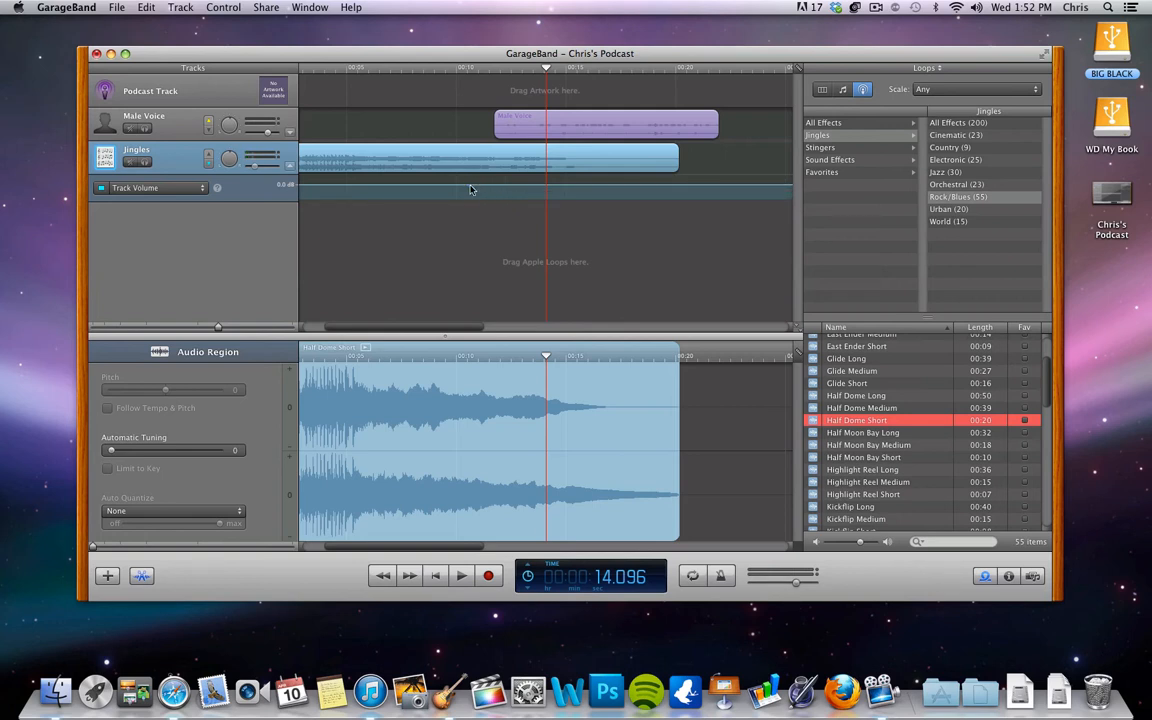
mouse_move(448, 72)
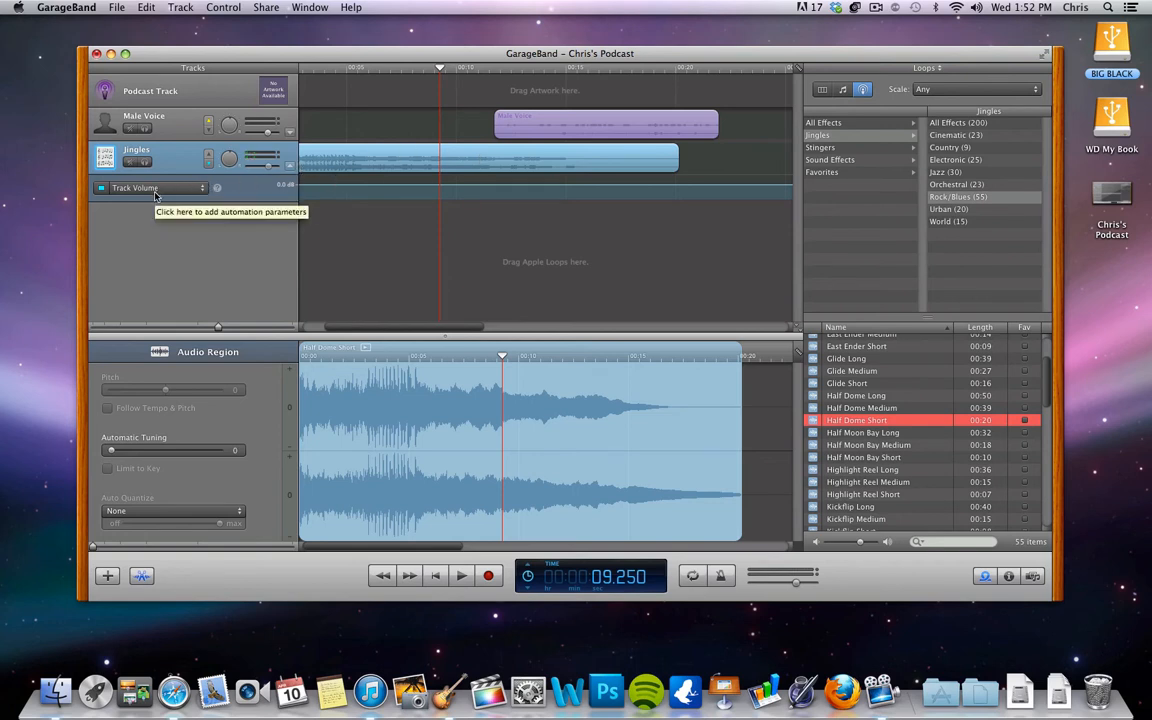
mouse_move(432, 194)
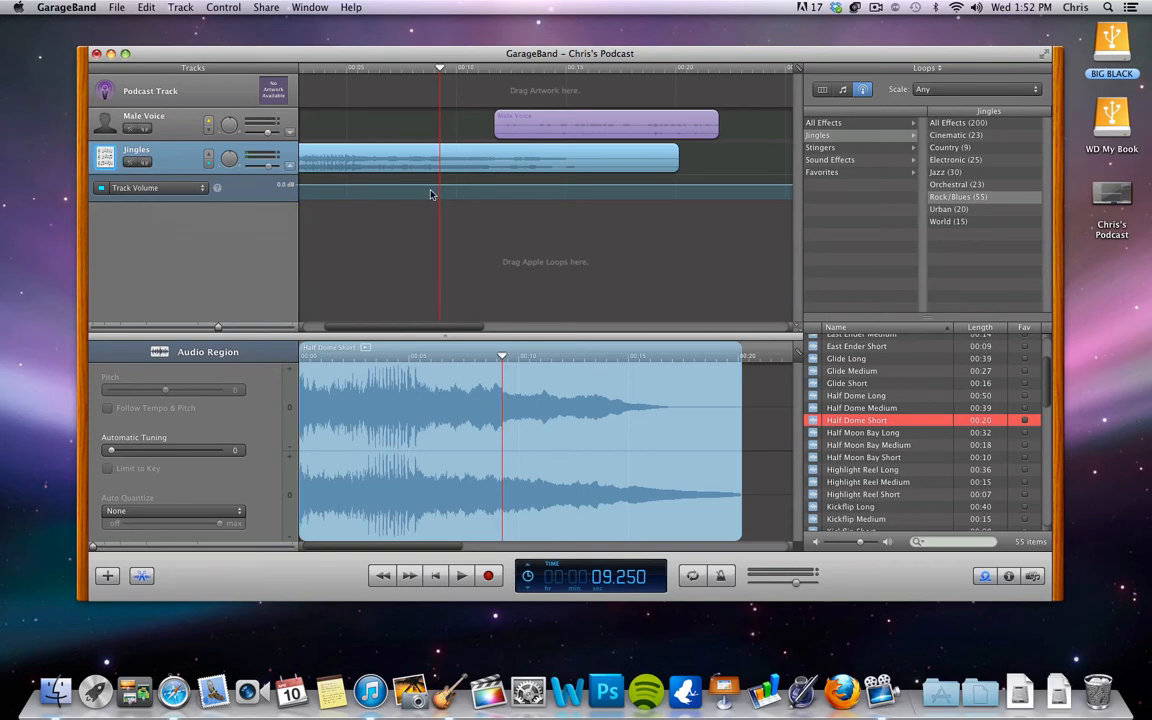
mouse_move(610, 132)
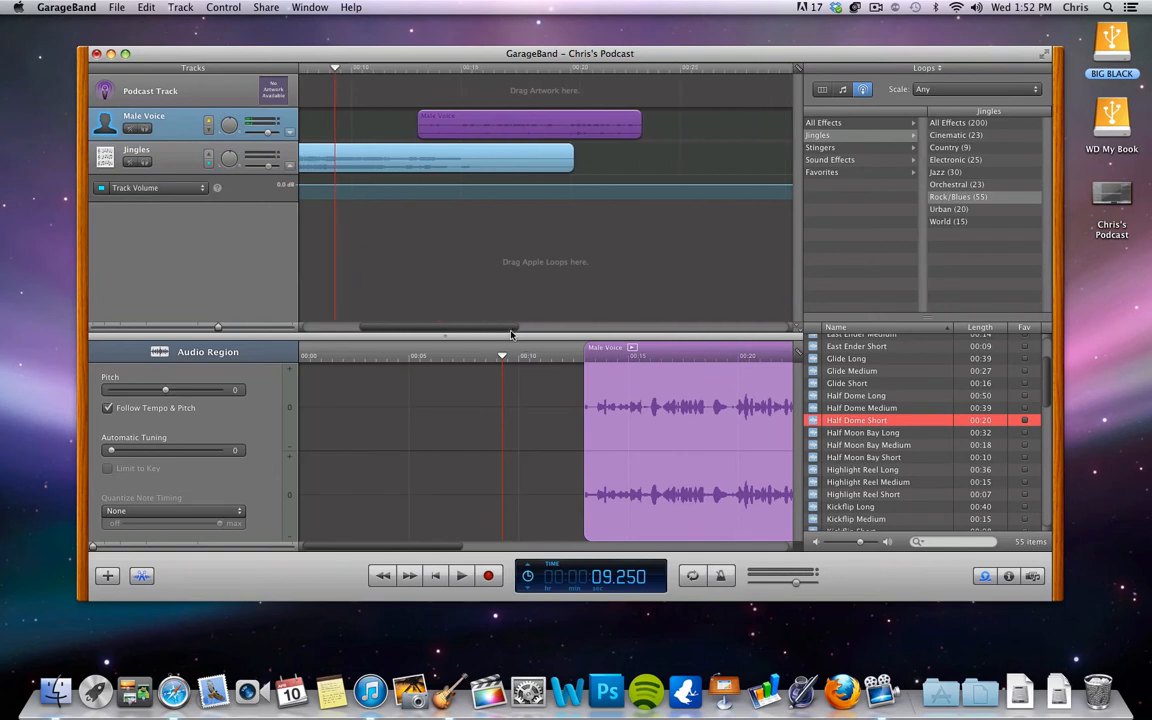
Add the Morse Code effect from Machines as a new track mid-podcast and show its volume curve
click(820, 148)
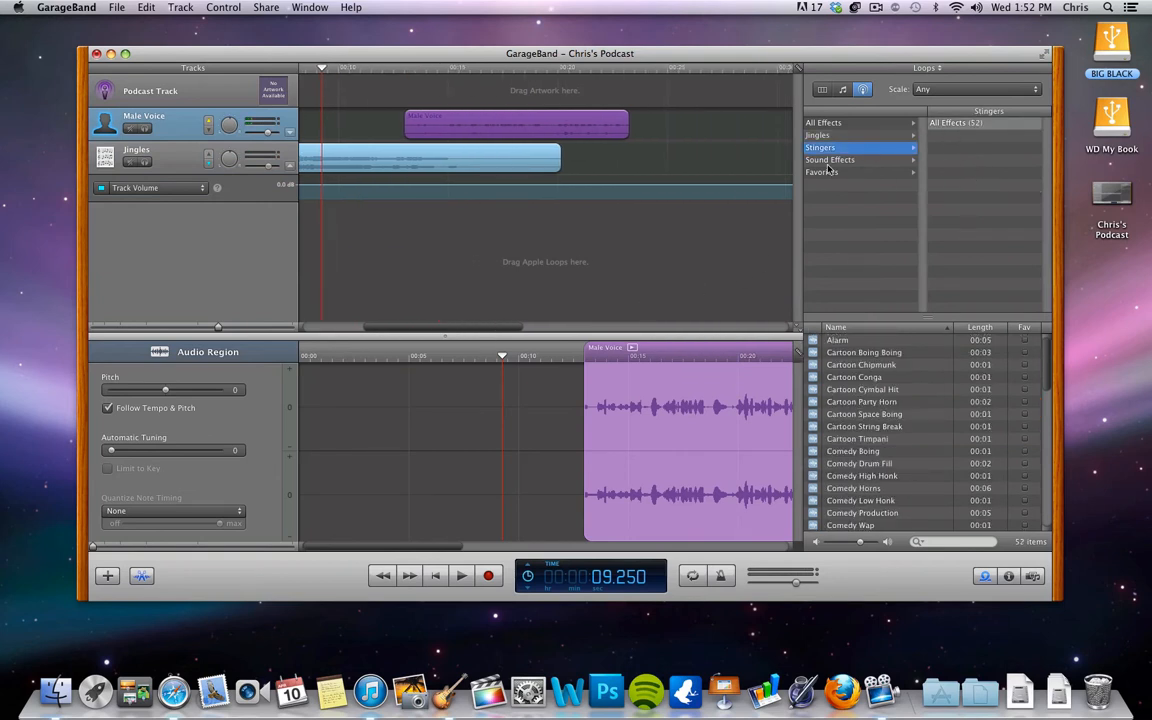
click(828, 160)
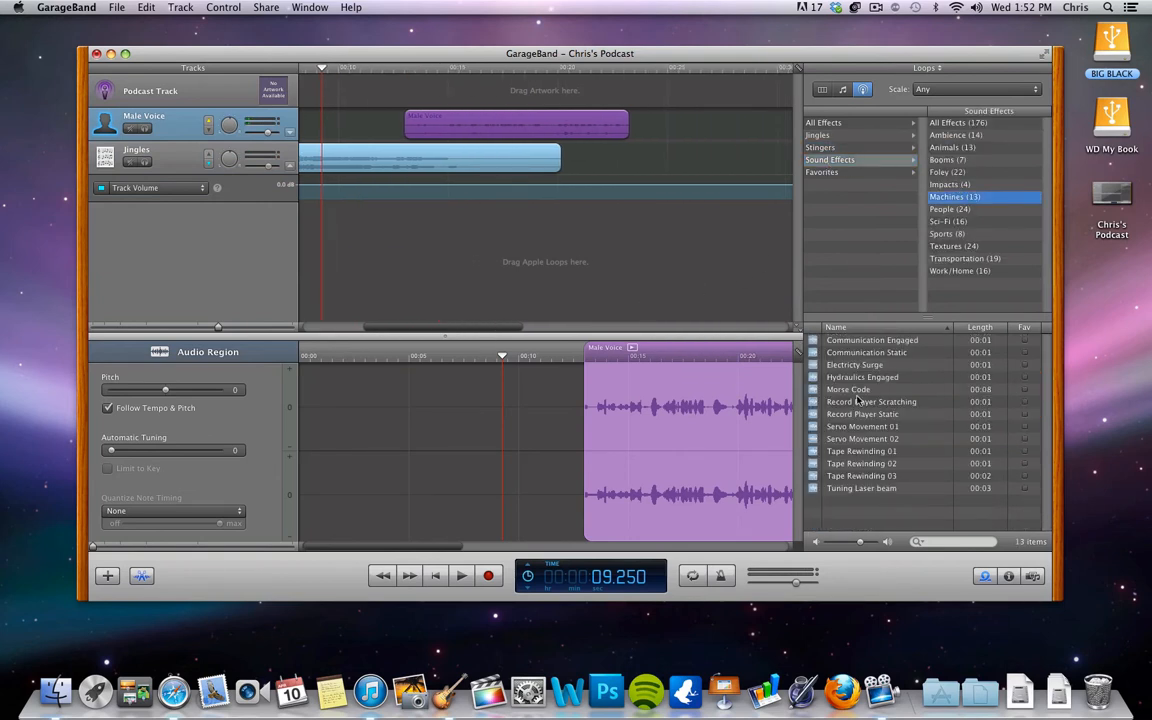
drag(848, 388, 578, 218)
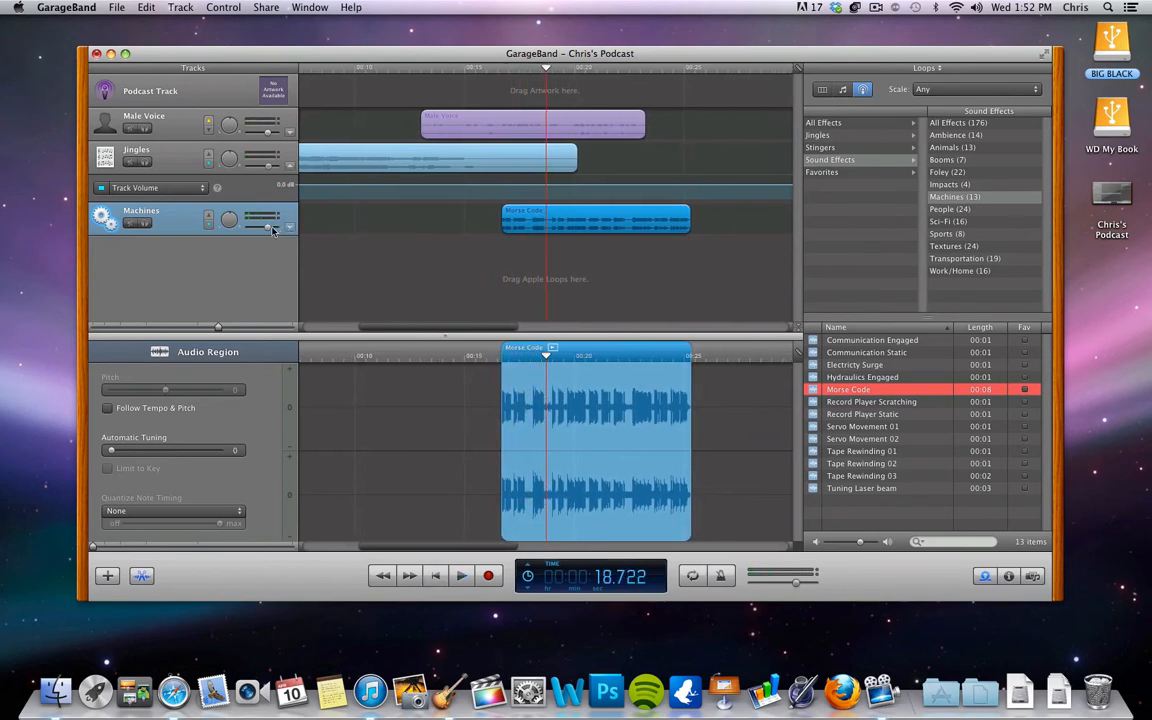
drag(278, 218, 260, 218)
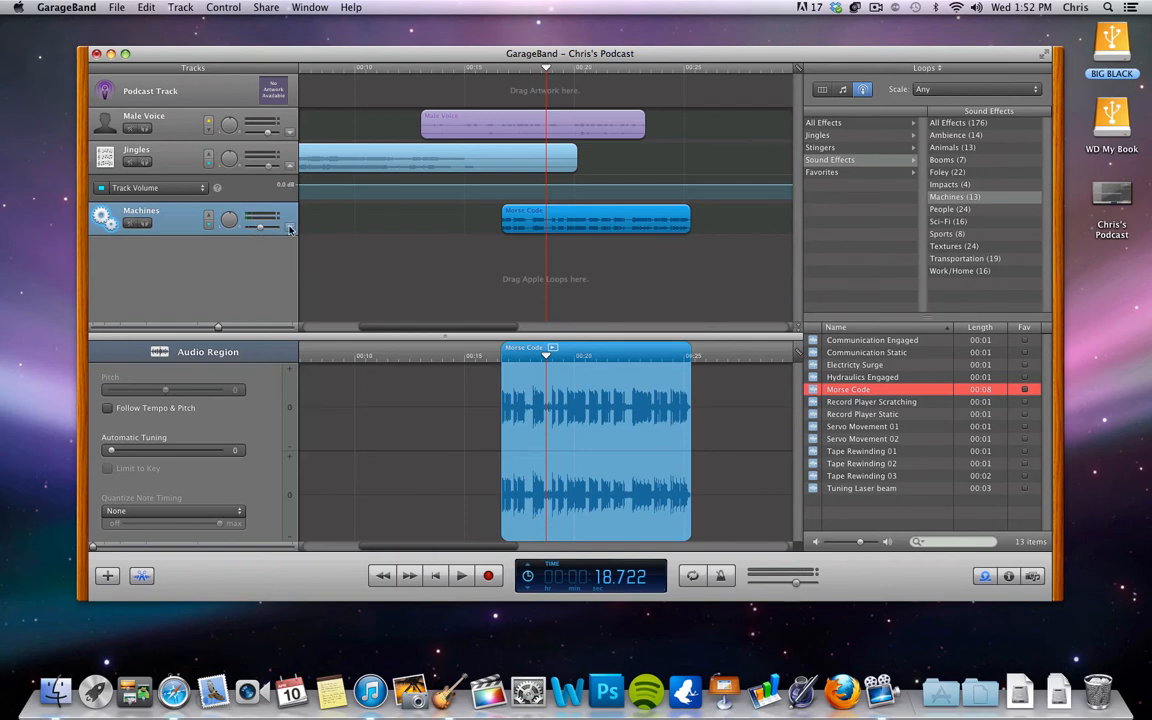
click(288, 228)
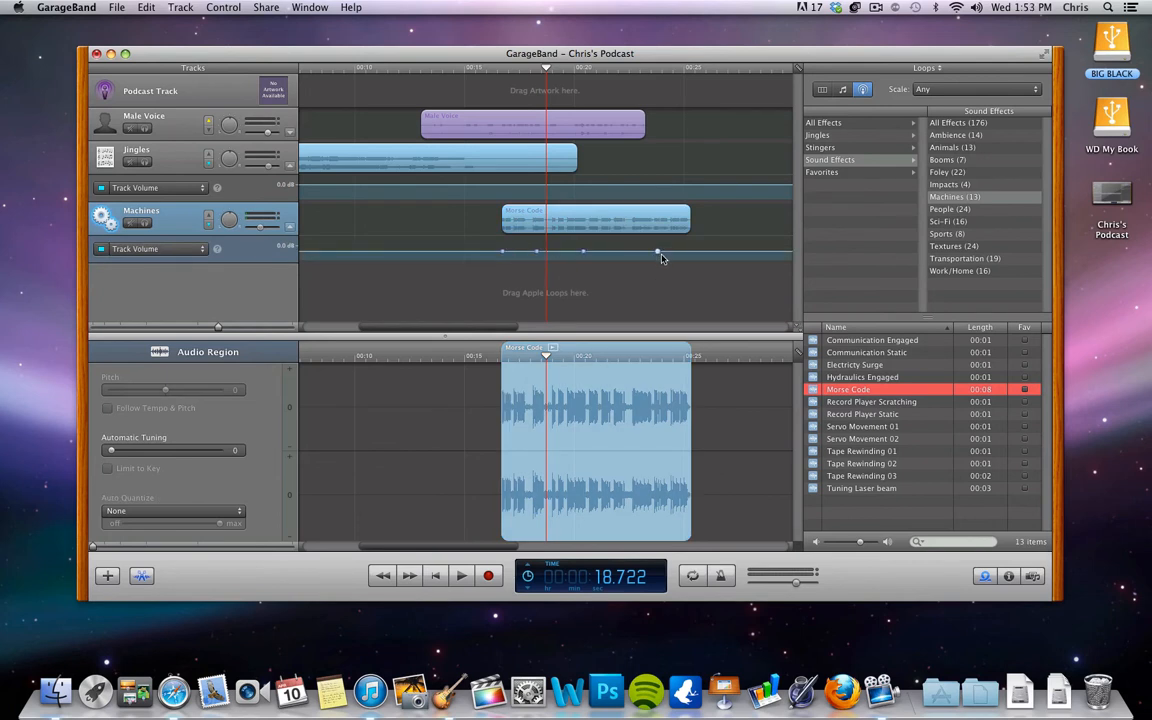
mouse_move(578, 246)
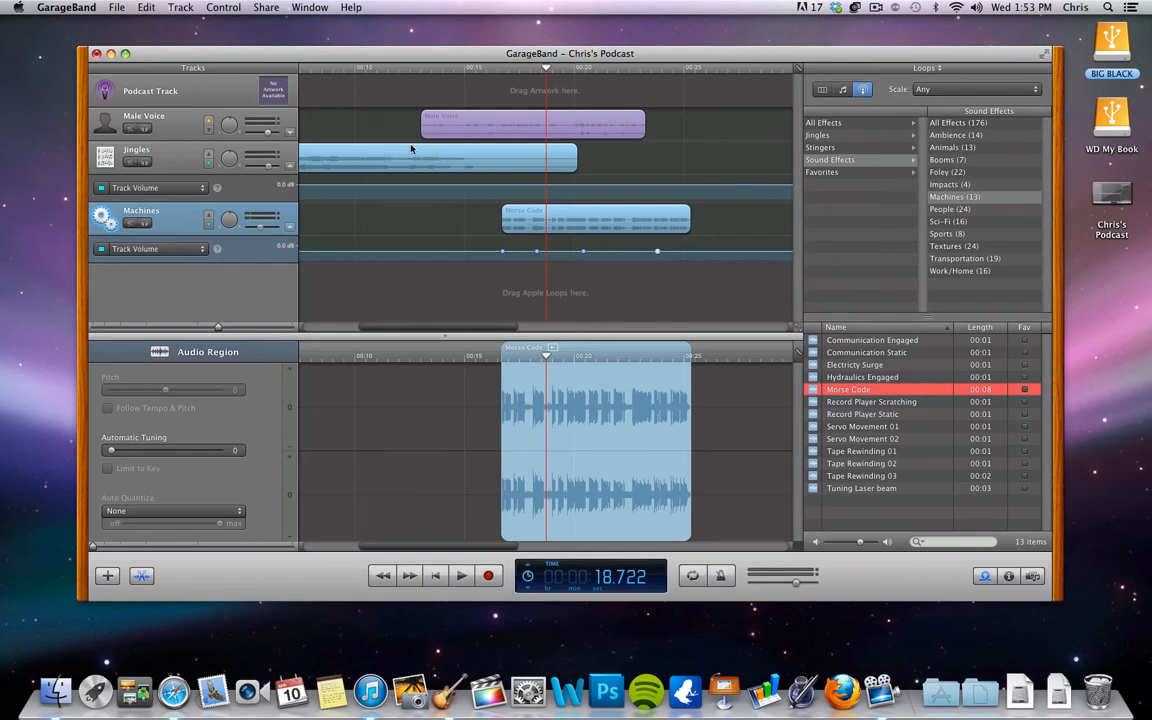
mouse_move(504, 126)
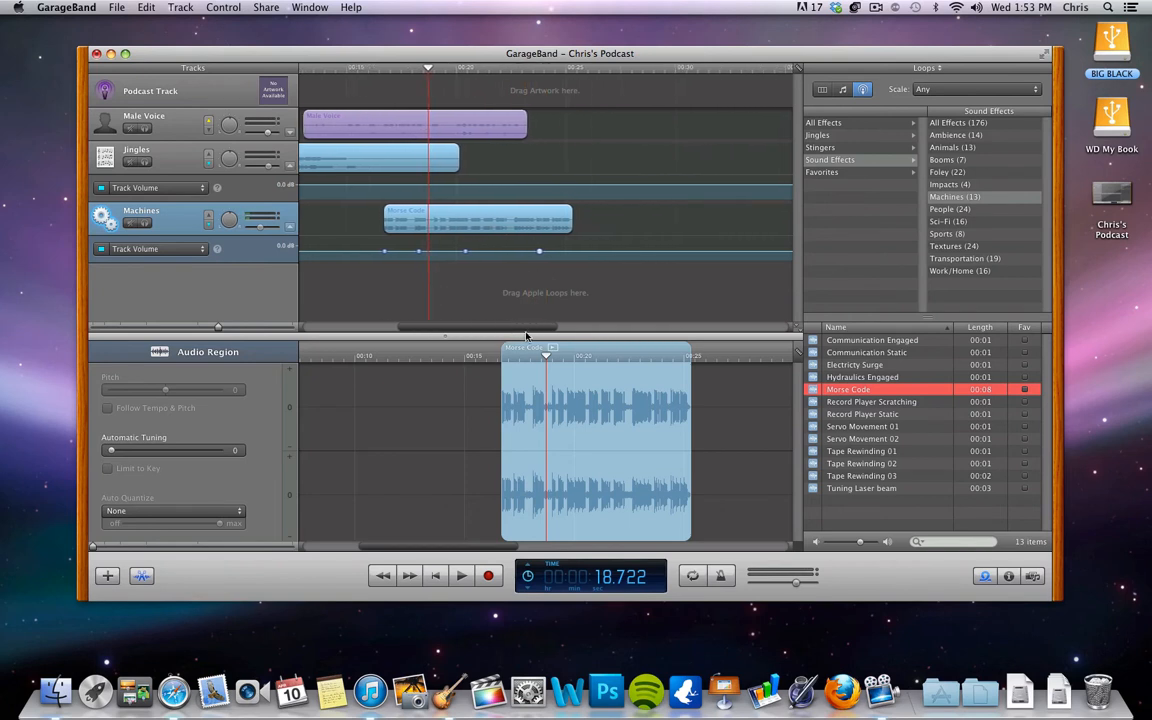
Select the narration region and list the Electronic jingles in the loop browser
click(450, 124)
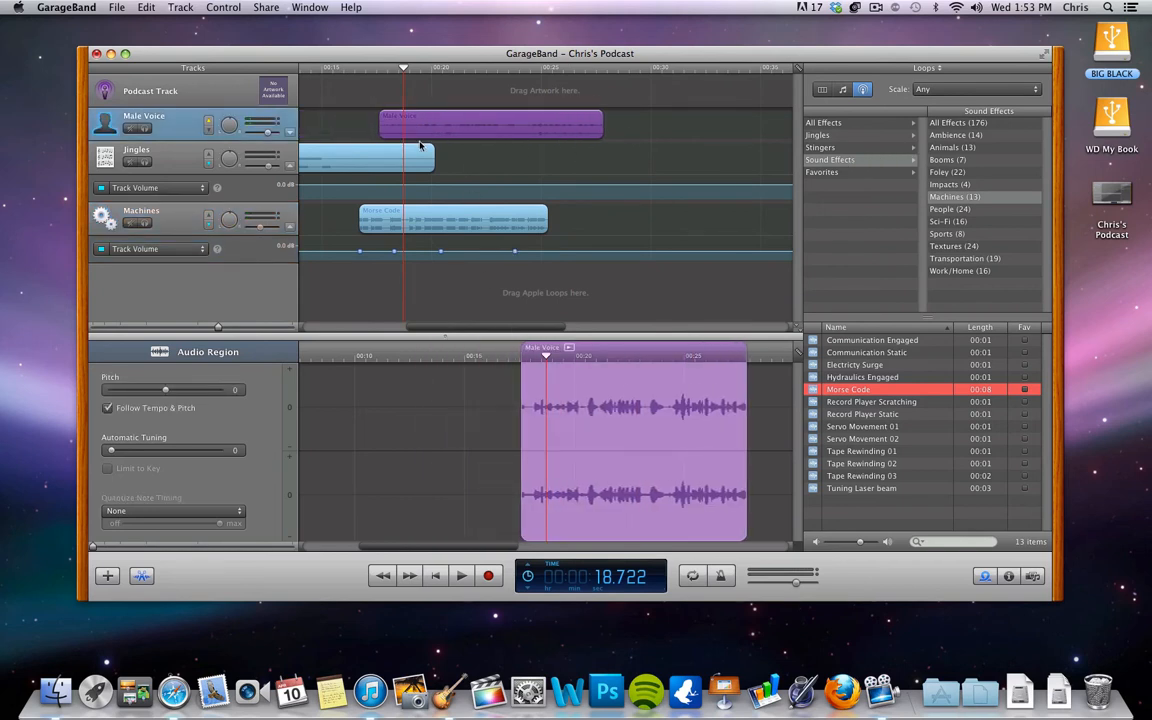
click(820, 136)
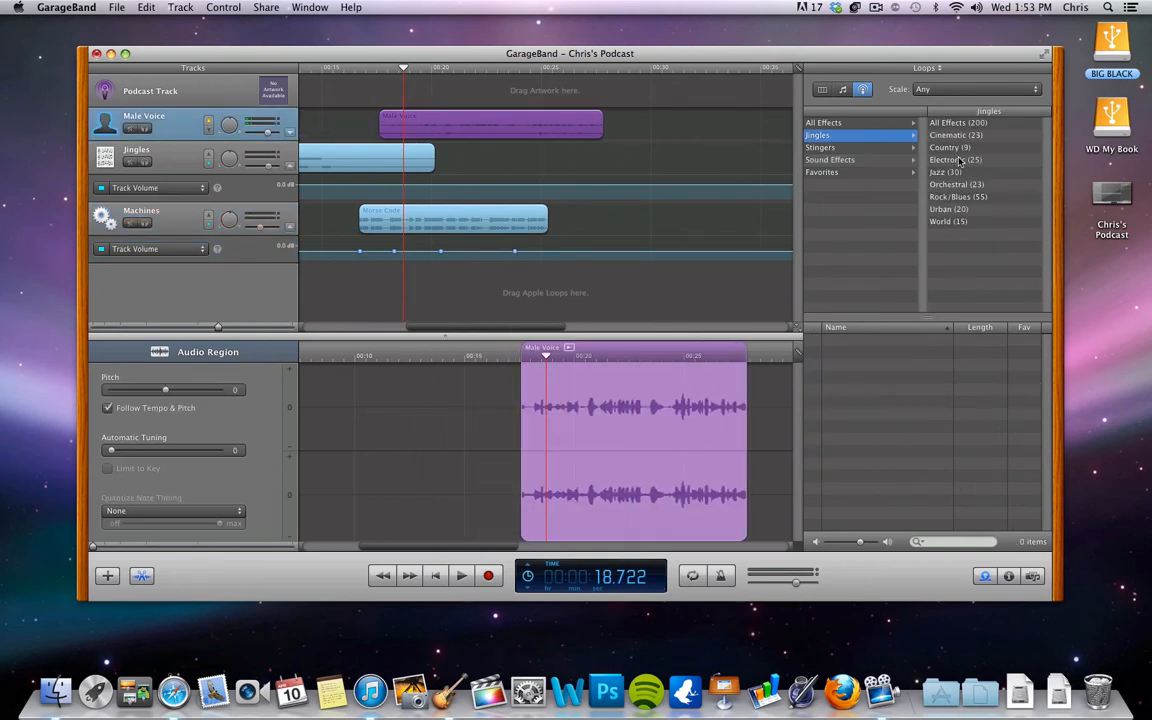
click(956, 160)
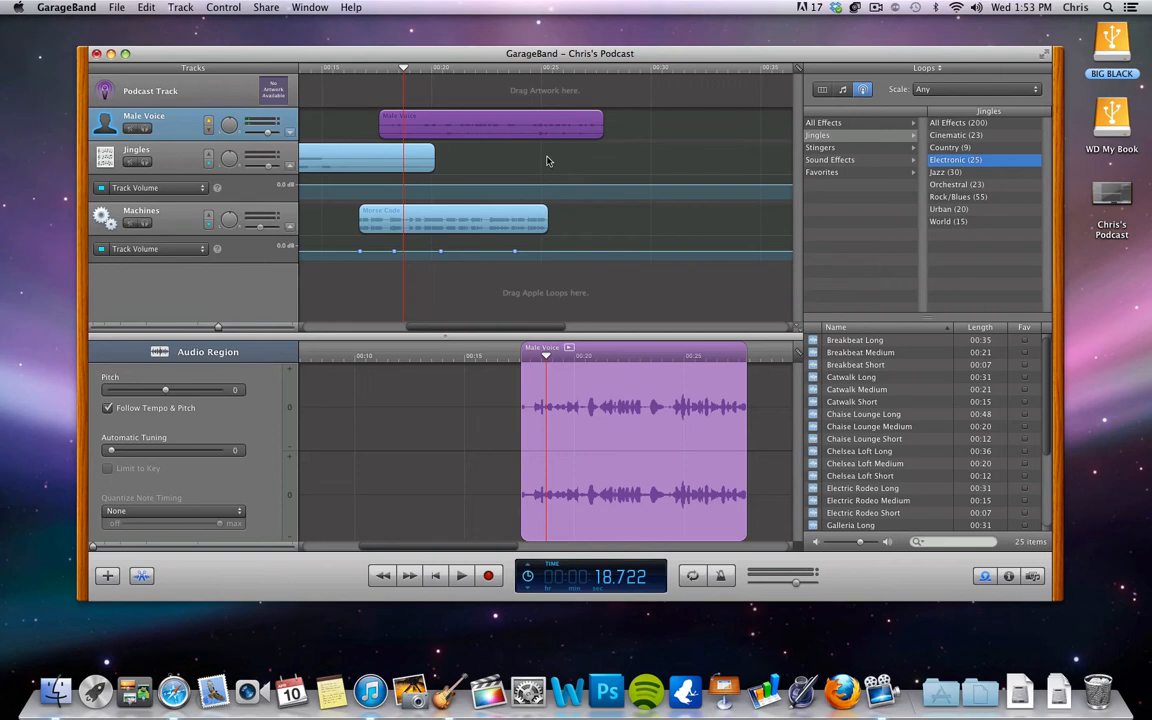
mouse_move(494, 184)
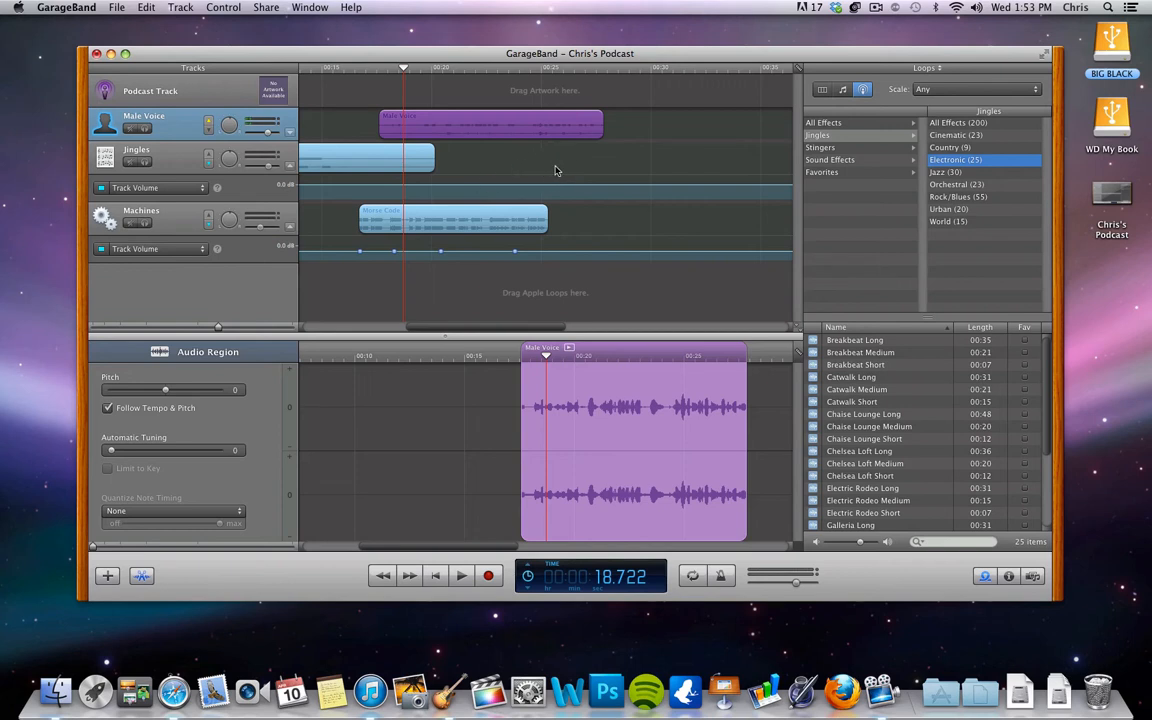
mouse_move(704, 172)
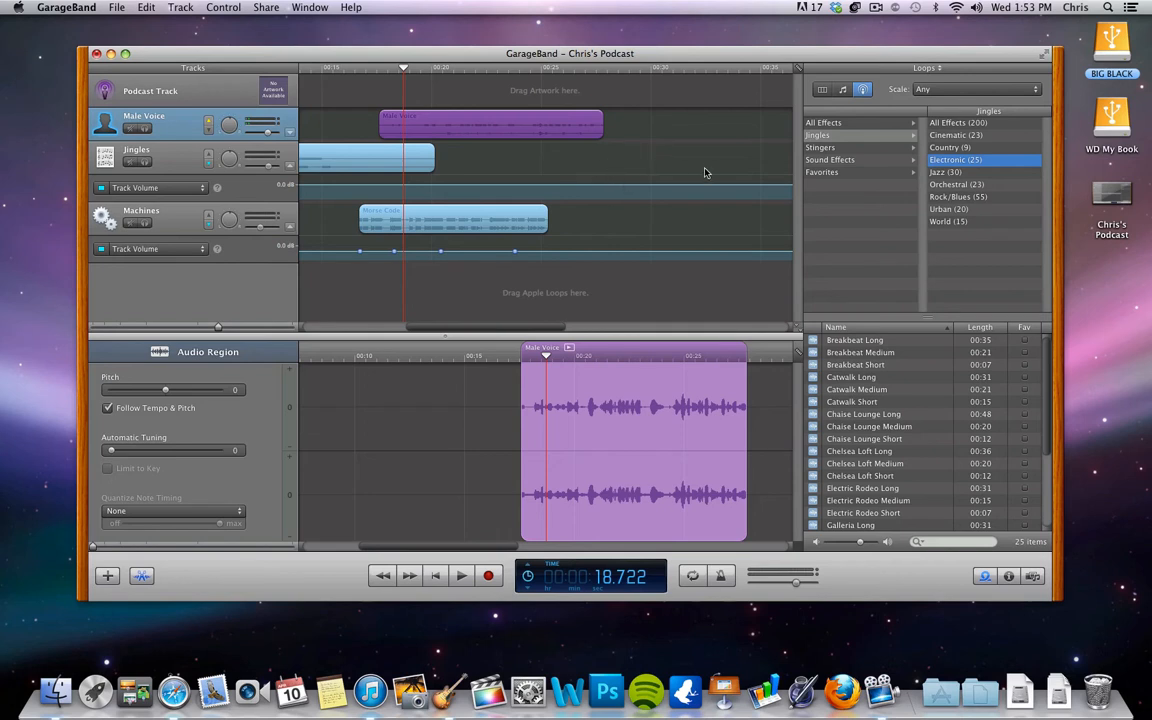
mouse_move(680, 176)
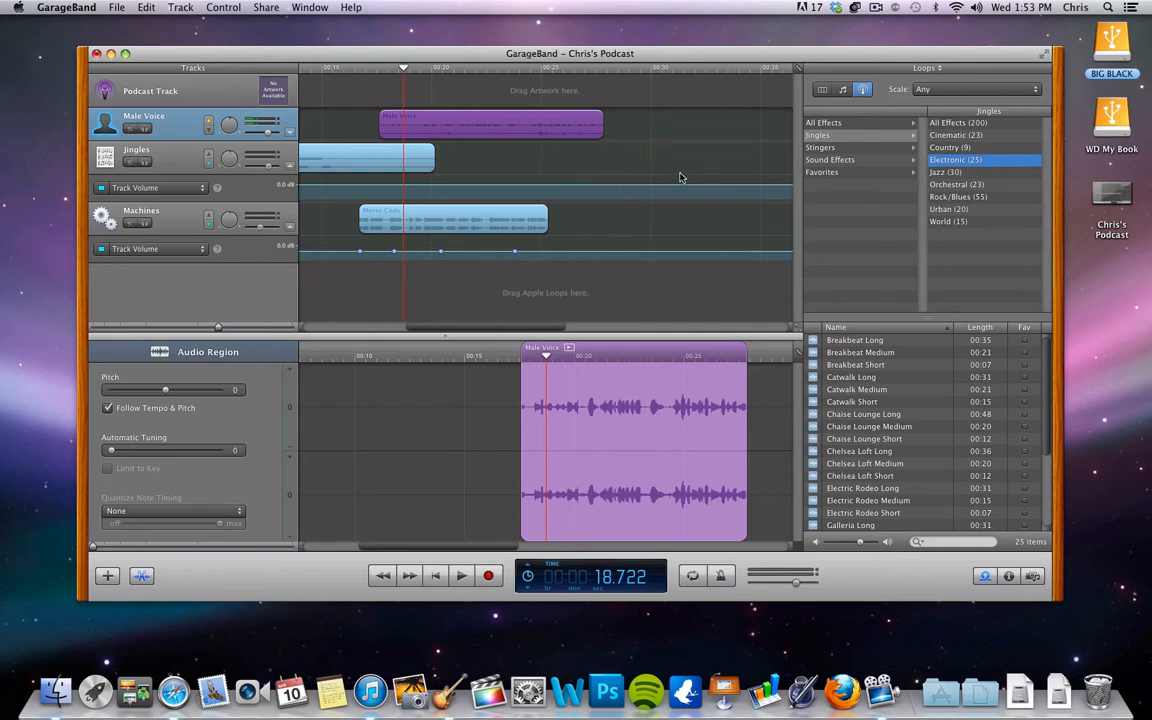
mouse_move(536, 318)
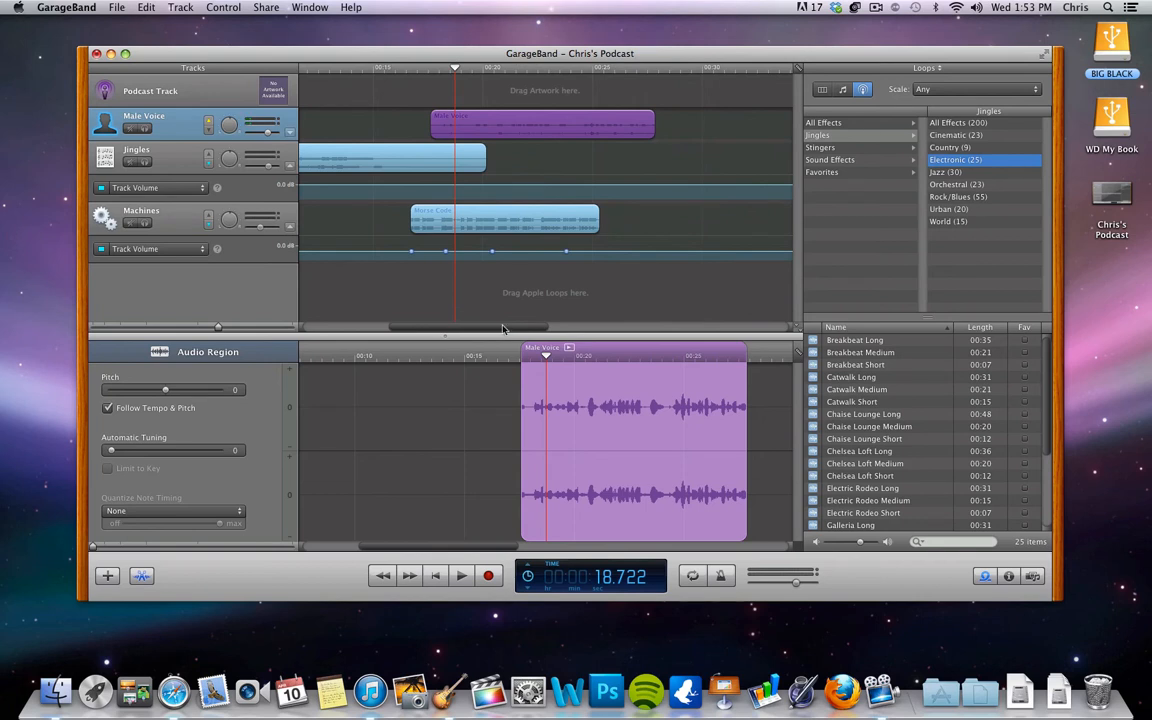
mouse_move(240, 96)
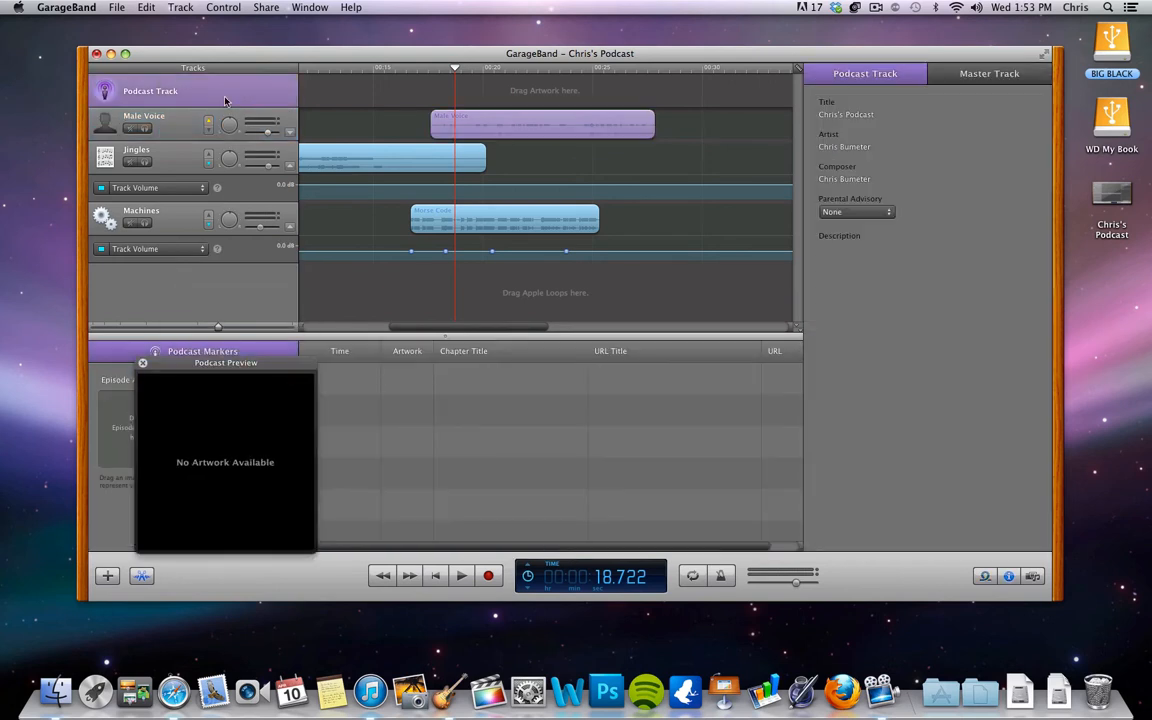
Add a chapter marker at the current position and title it 'music'
click(142, 364)
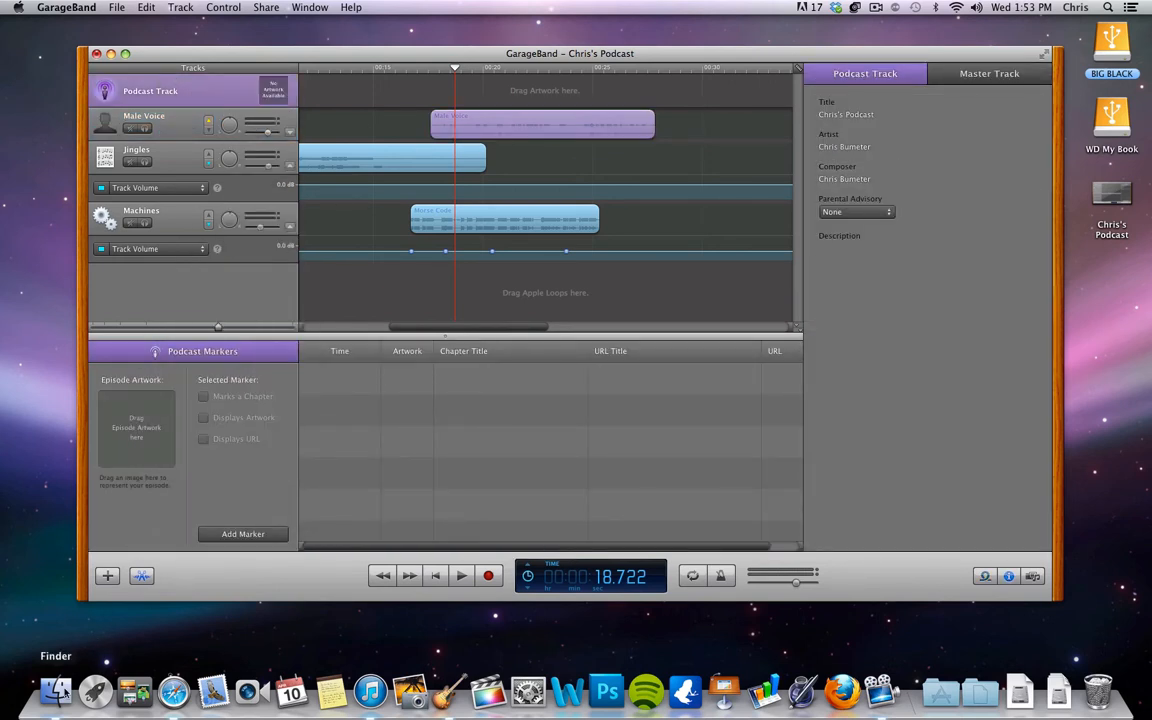
mouse_move(146, 422)
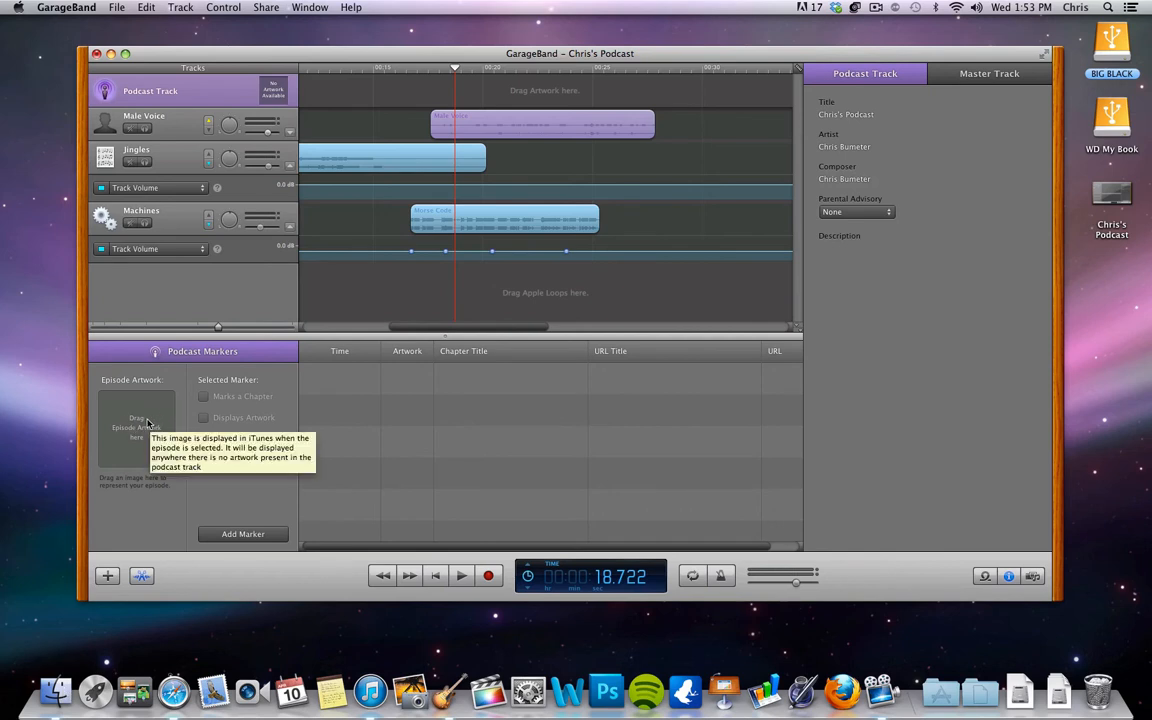
mouse_move(204, 402)
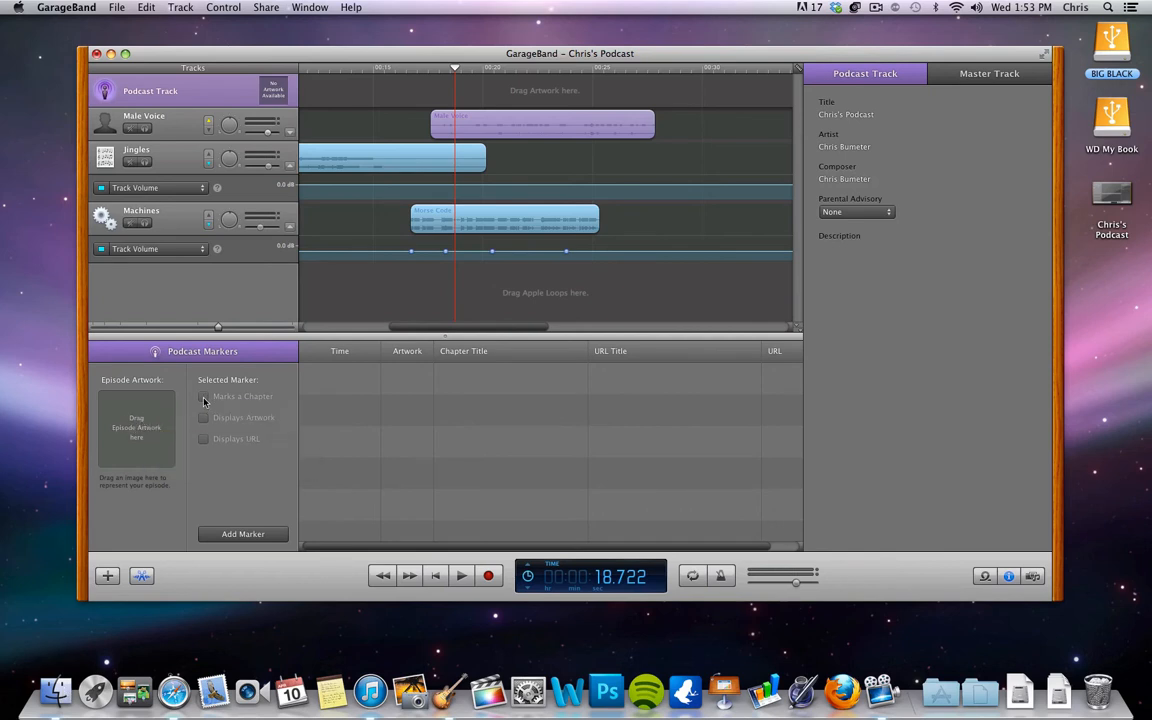
click(242, 534)
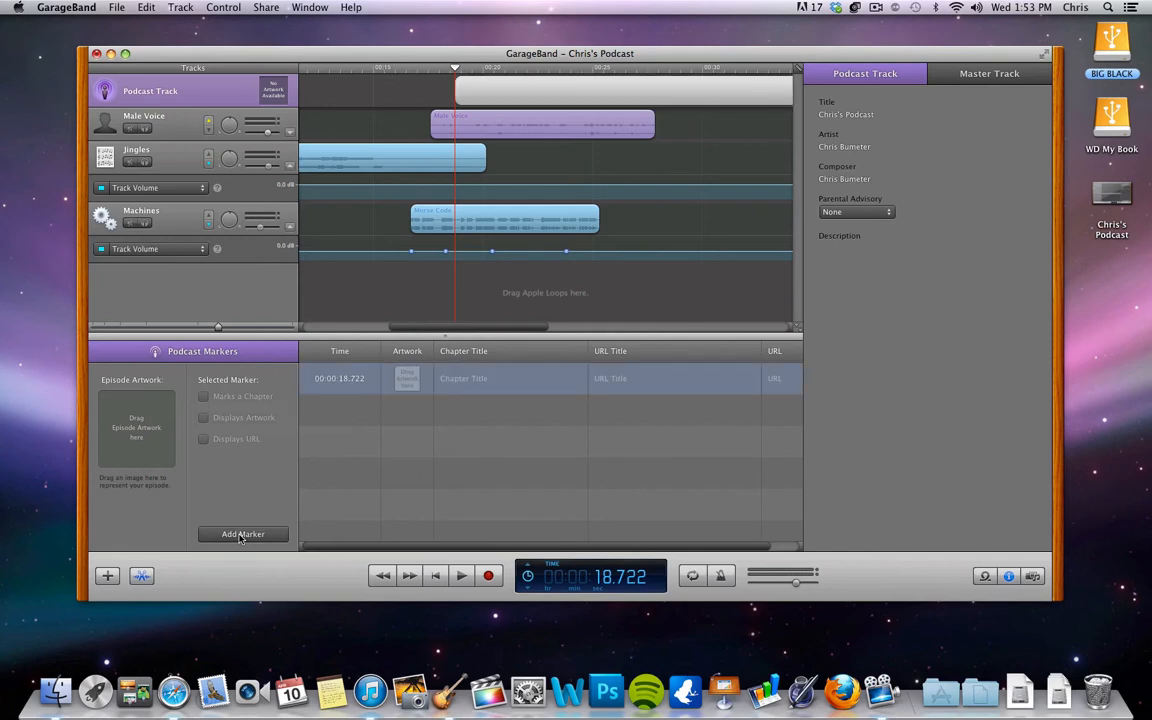
mouse_move(330, 284)
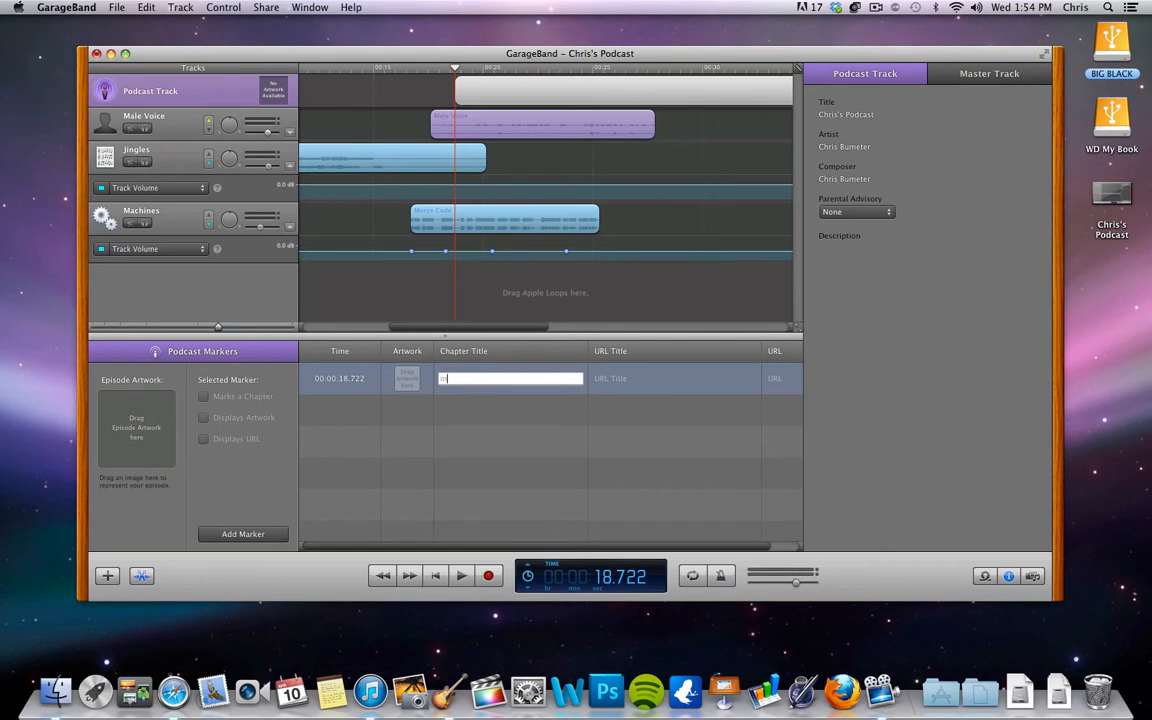
text(music)
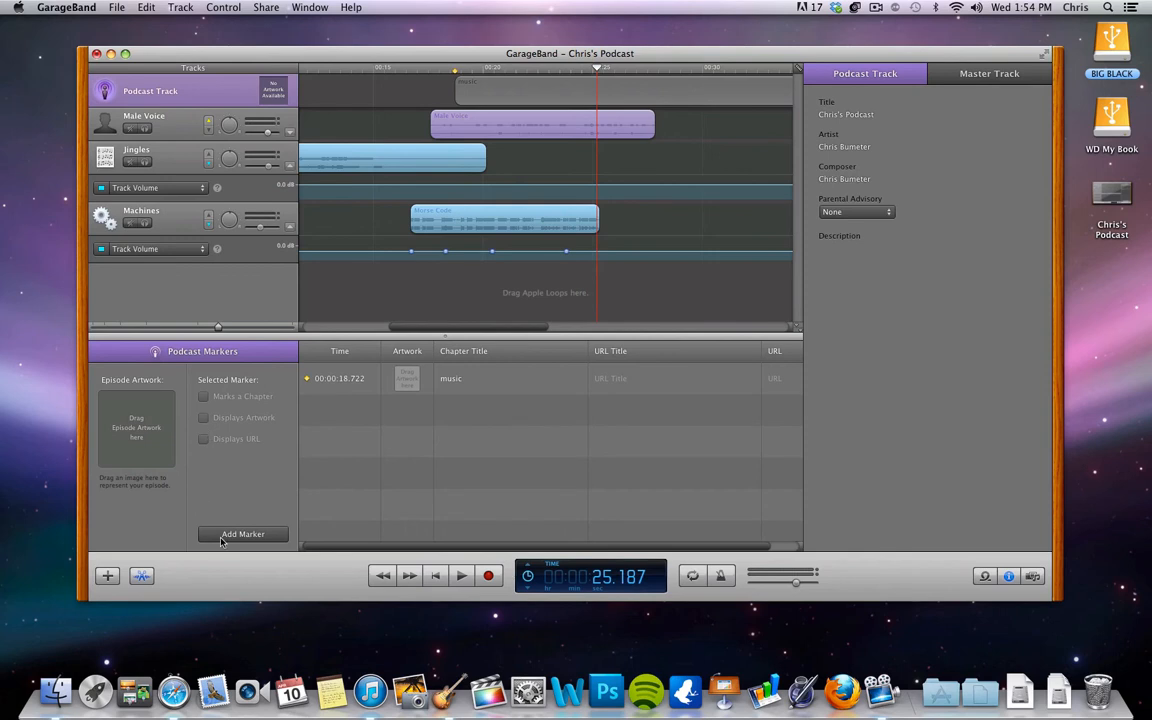
mouse_move(628, 92)
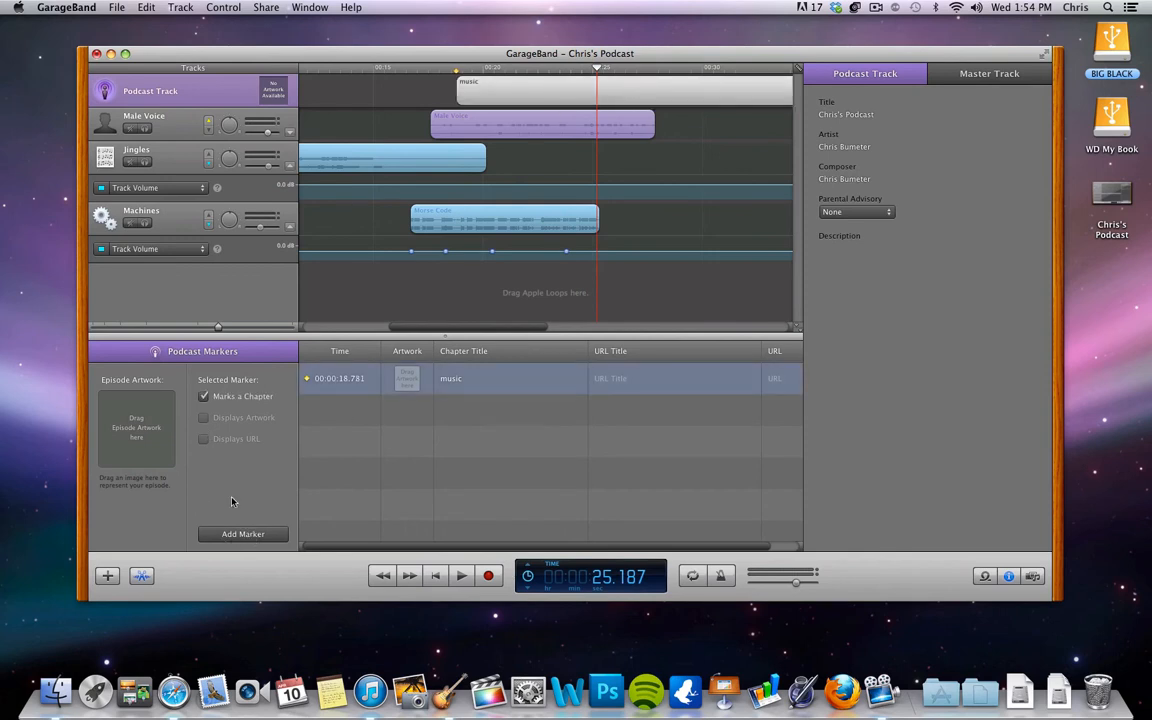
Add a second podcast marker at about 25.2 seconds, below the 'music' chapter
click(244, 534)
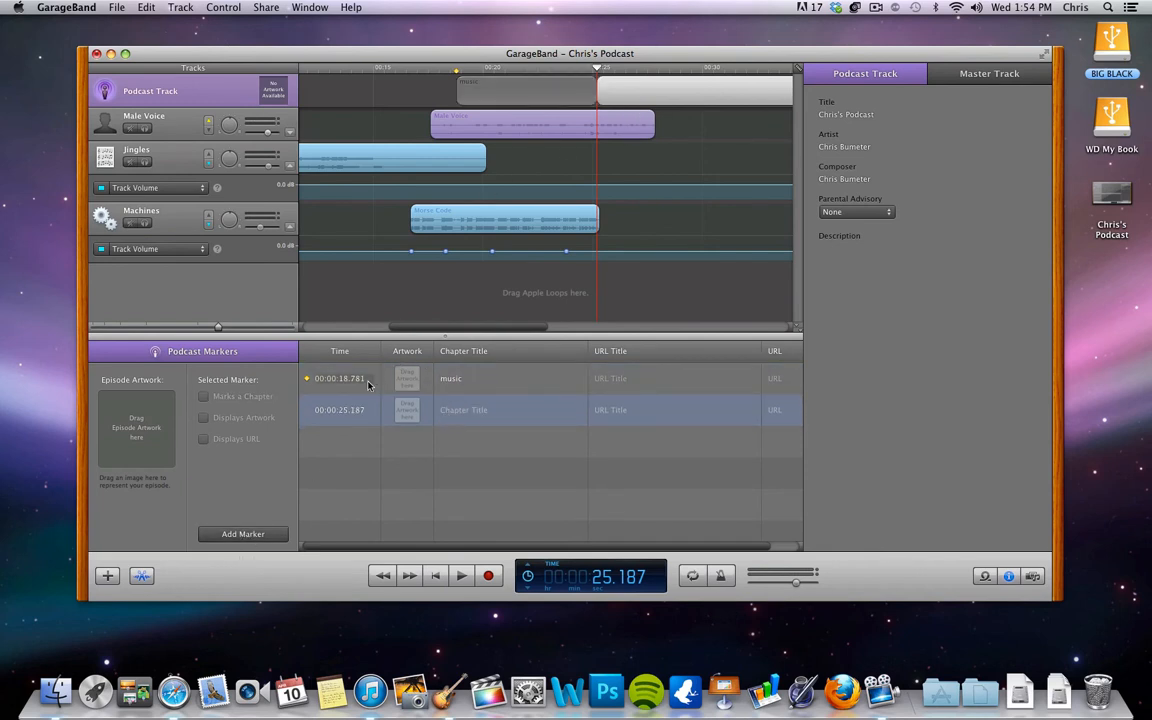
mouse_move(356, 380)
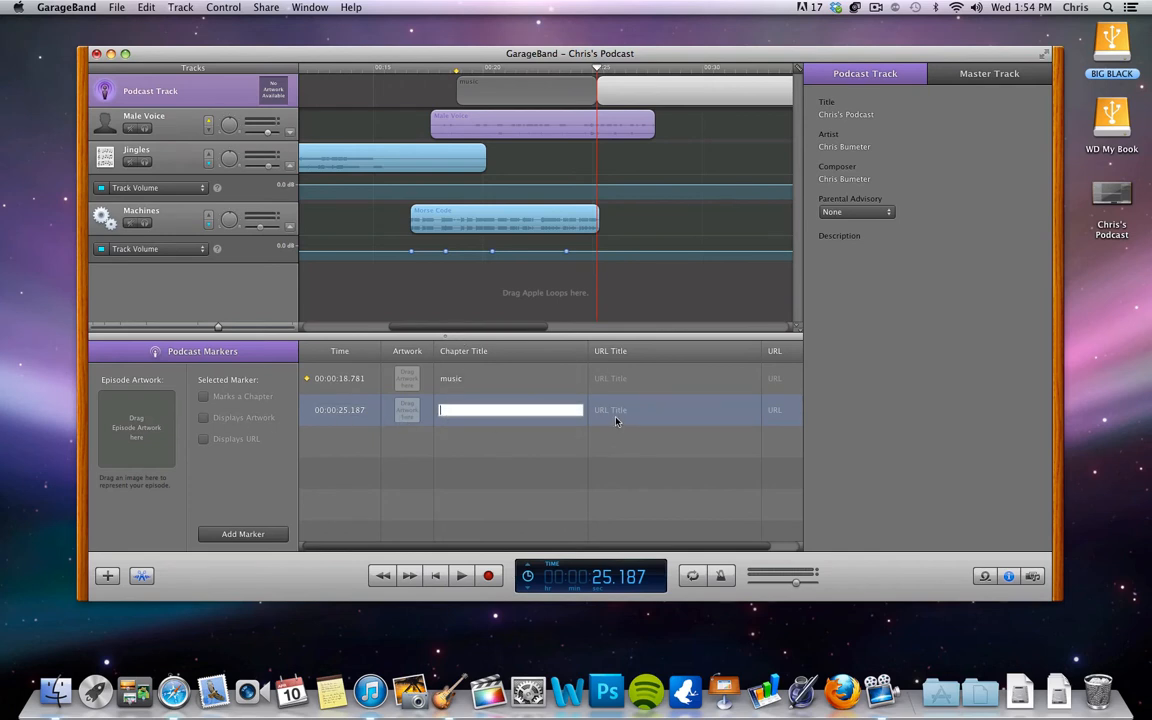
mouse_move(620, 410)
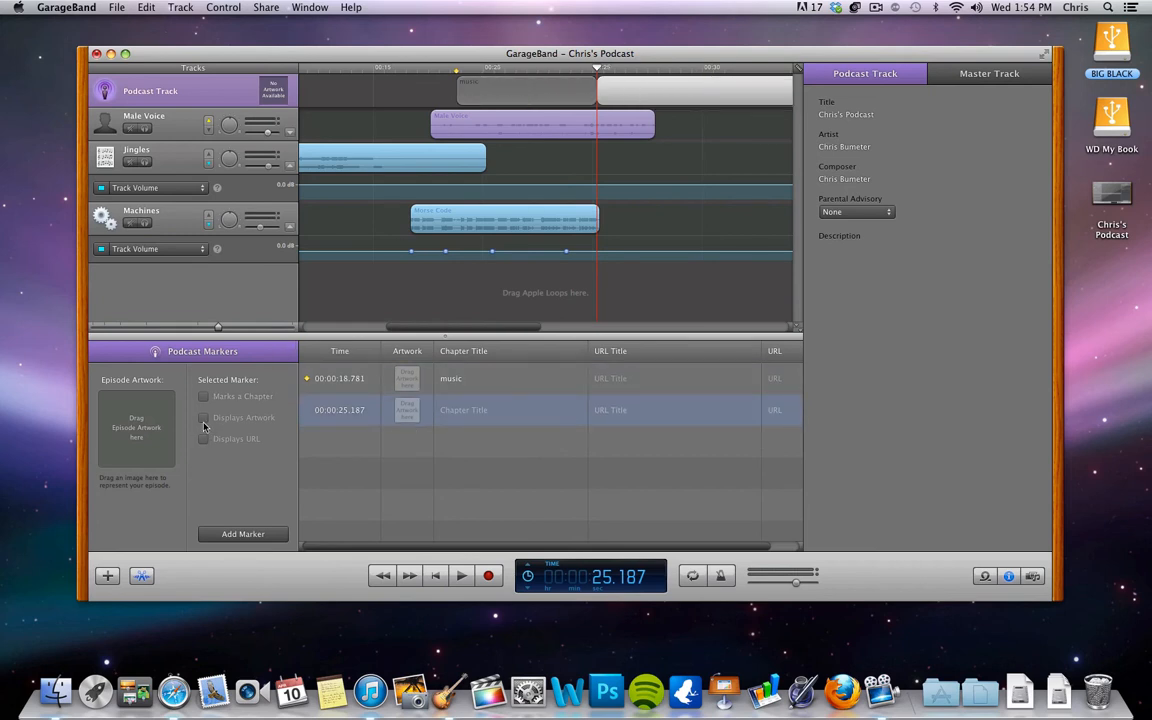
click(204, 396)
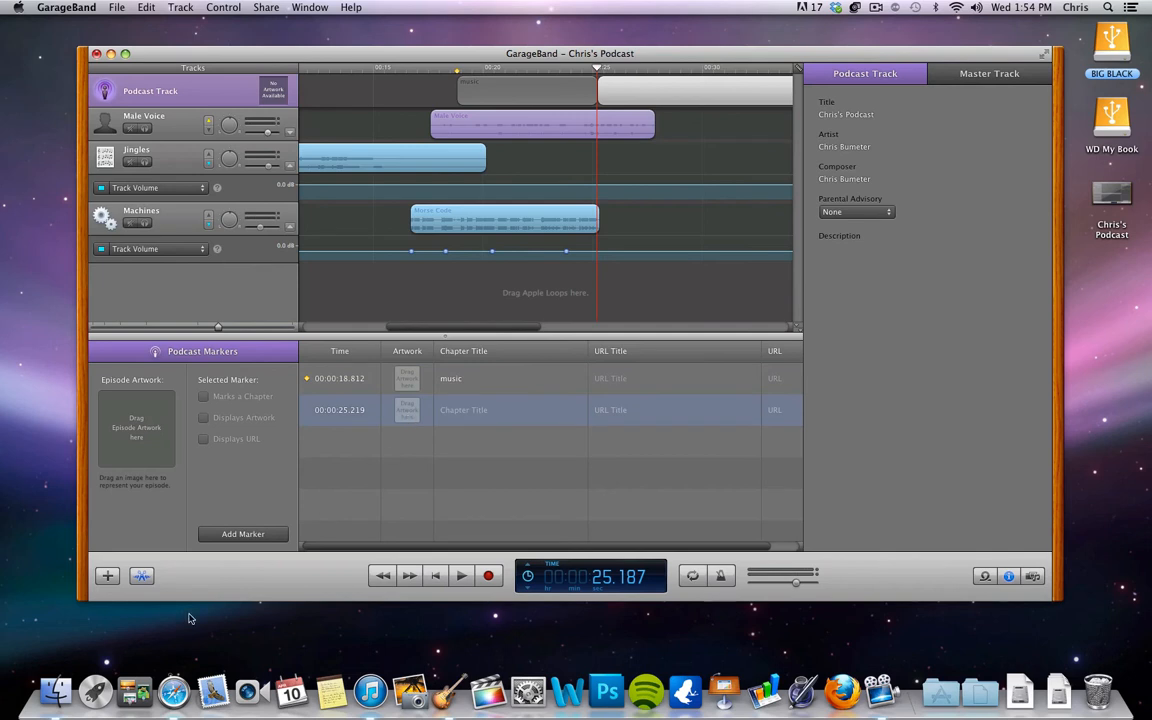
Set Profile Pic.jpg from Finder as the second marker's artwork and close the Finder window
right_click(56, 708)
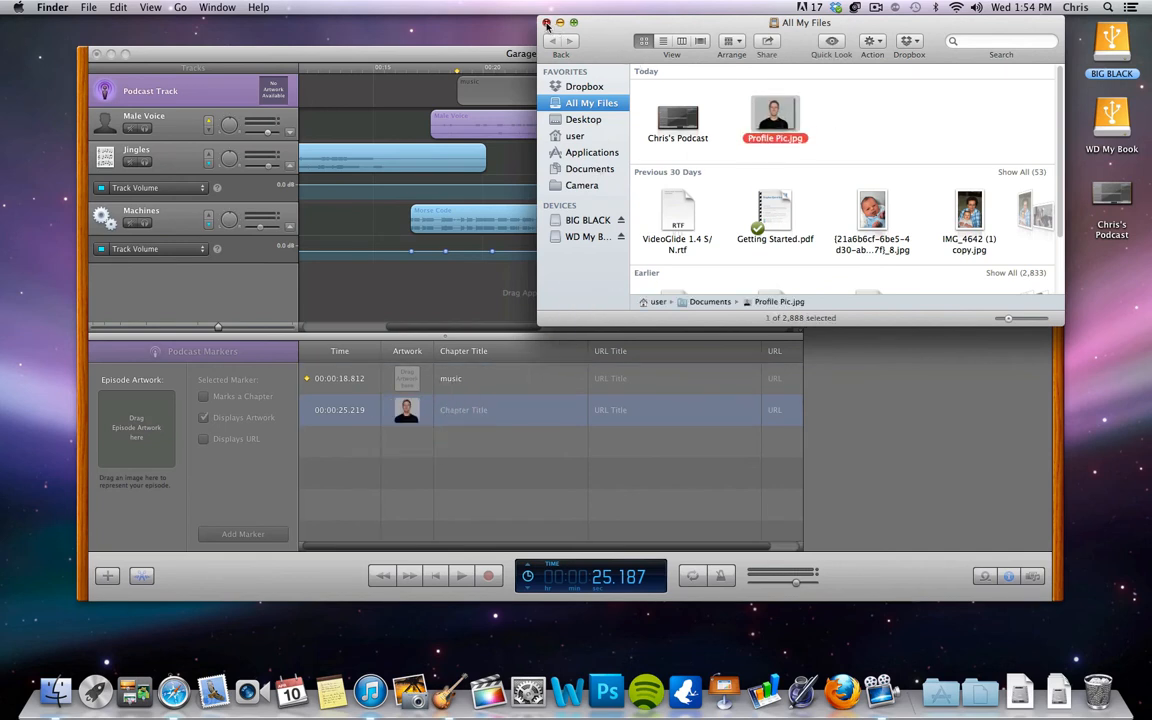
click(544, 24)
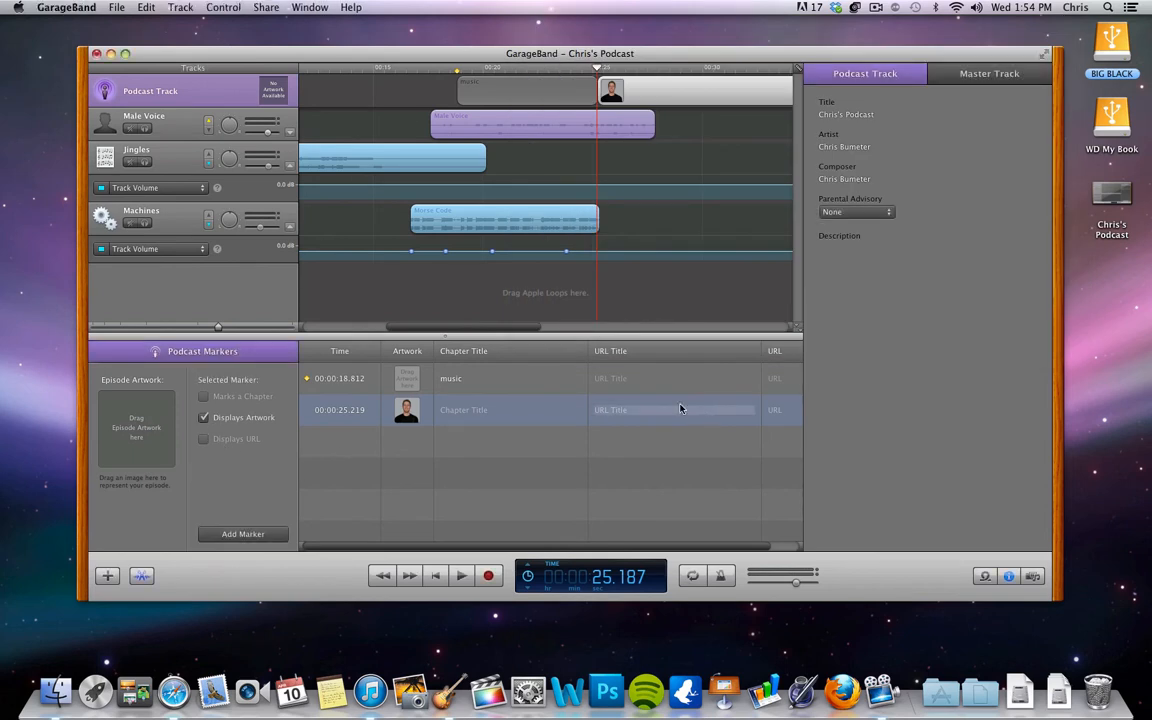
text(www)
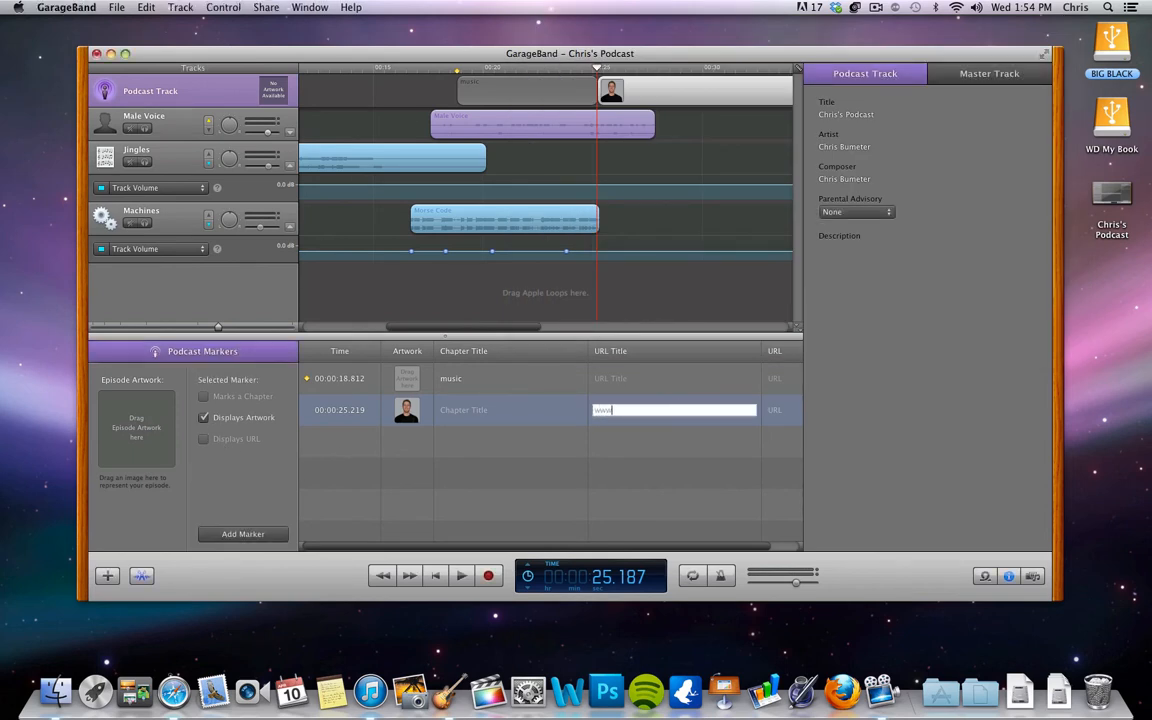
text(.ch)
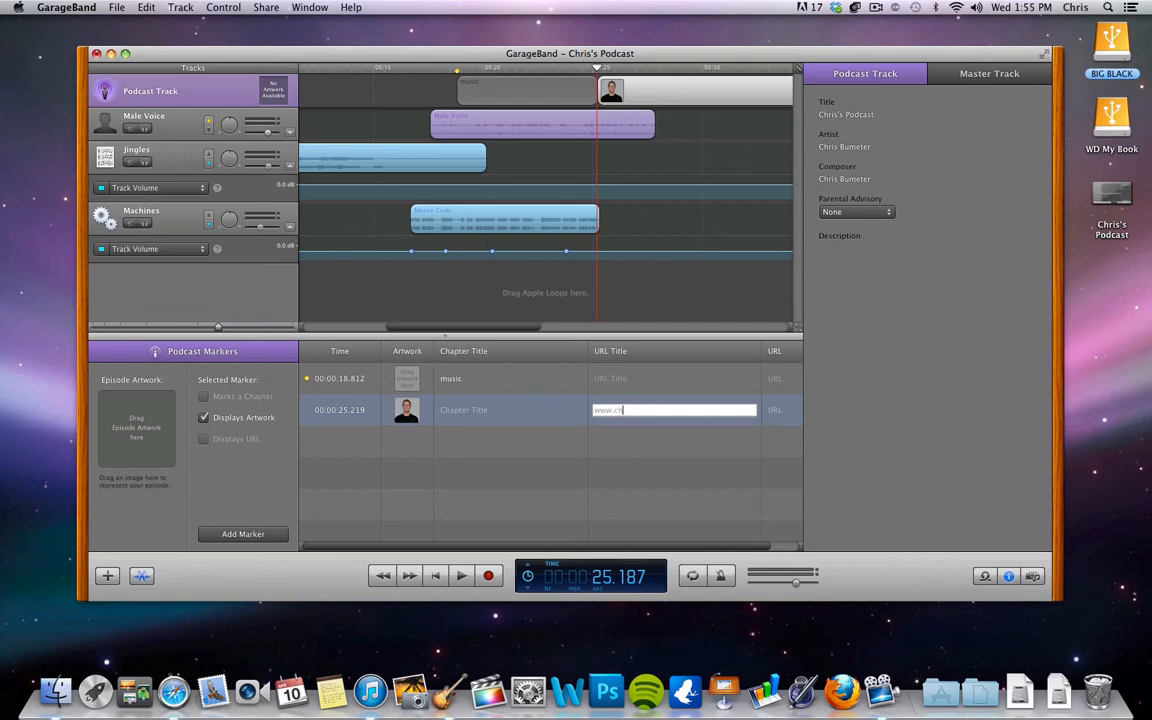
text(risbumeter.)
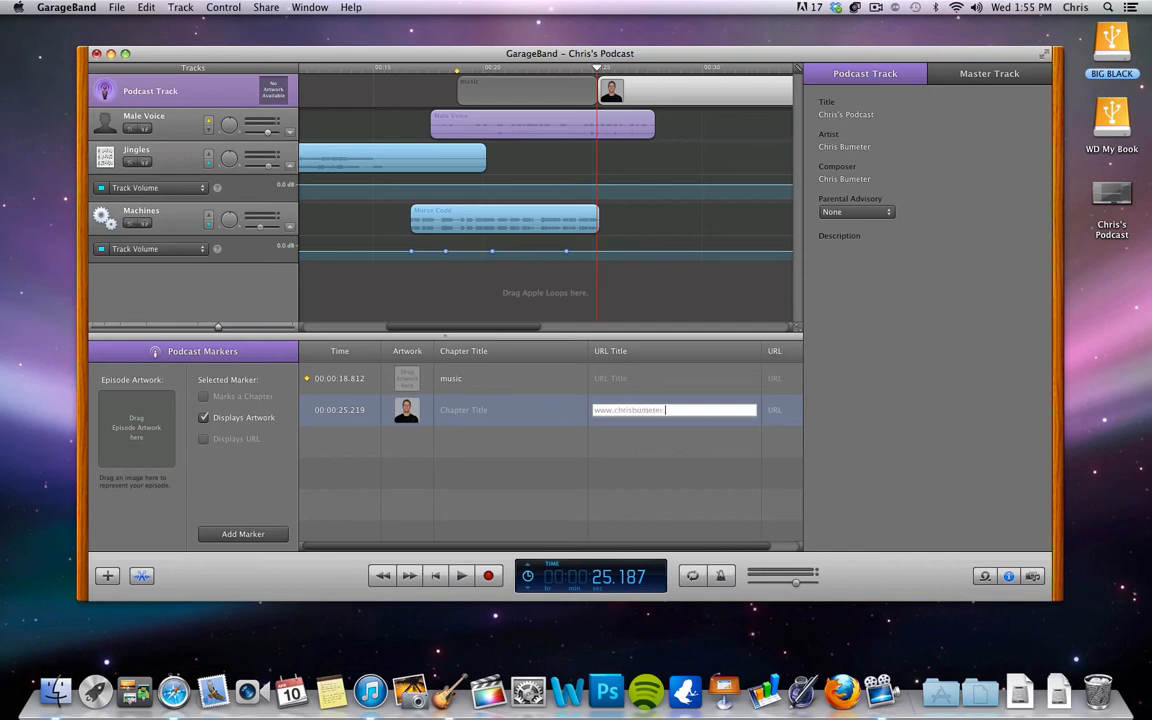
click(620, 456)
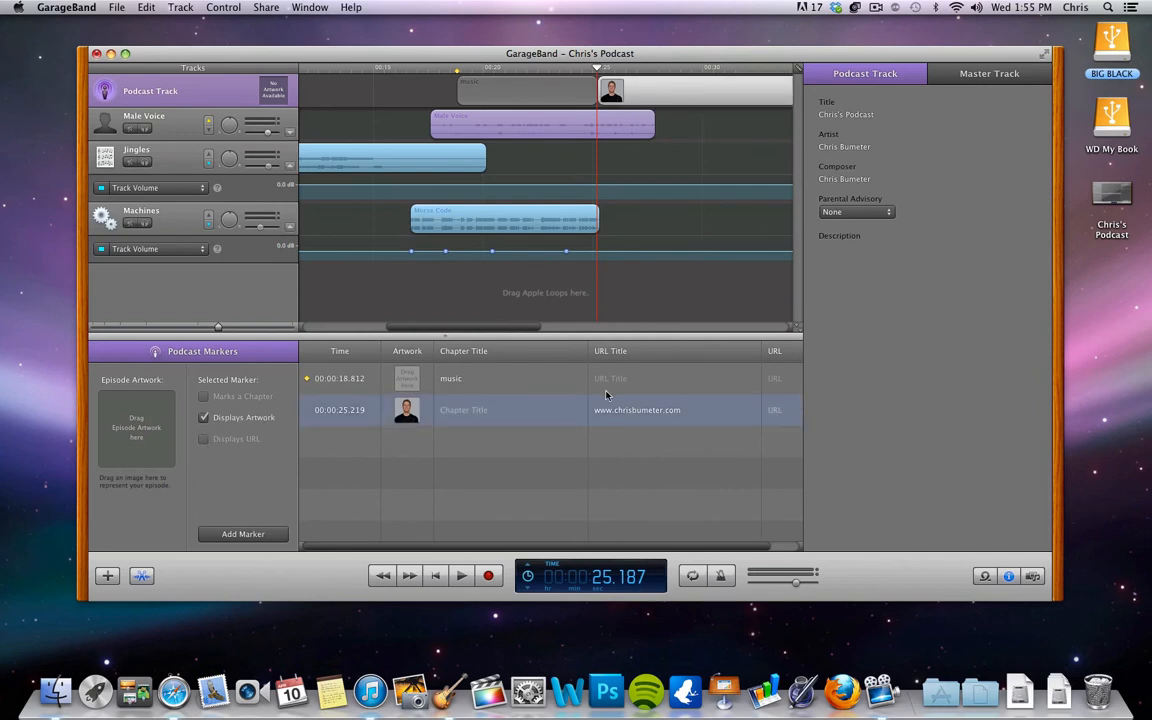
Enter the chapter's web link URL and enable Displays URL
click(766, 410)
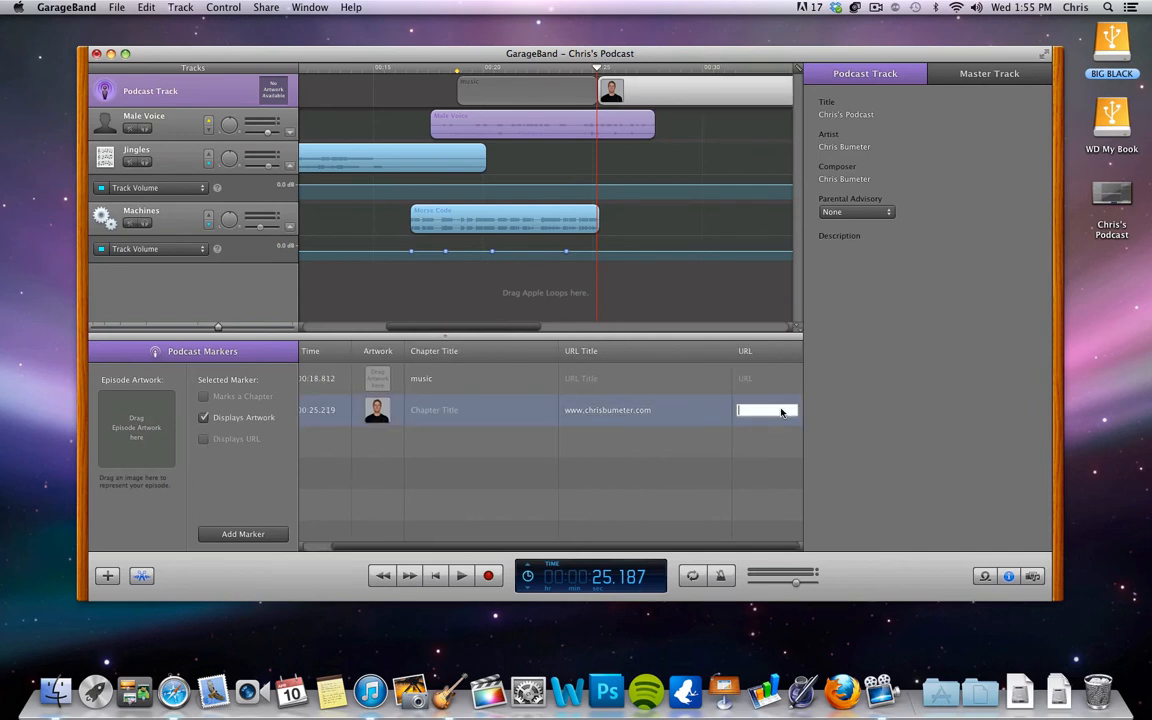
text(www.c)
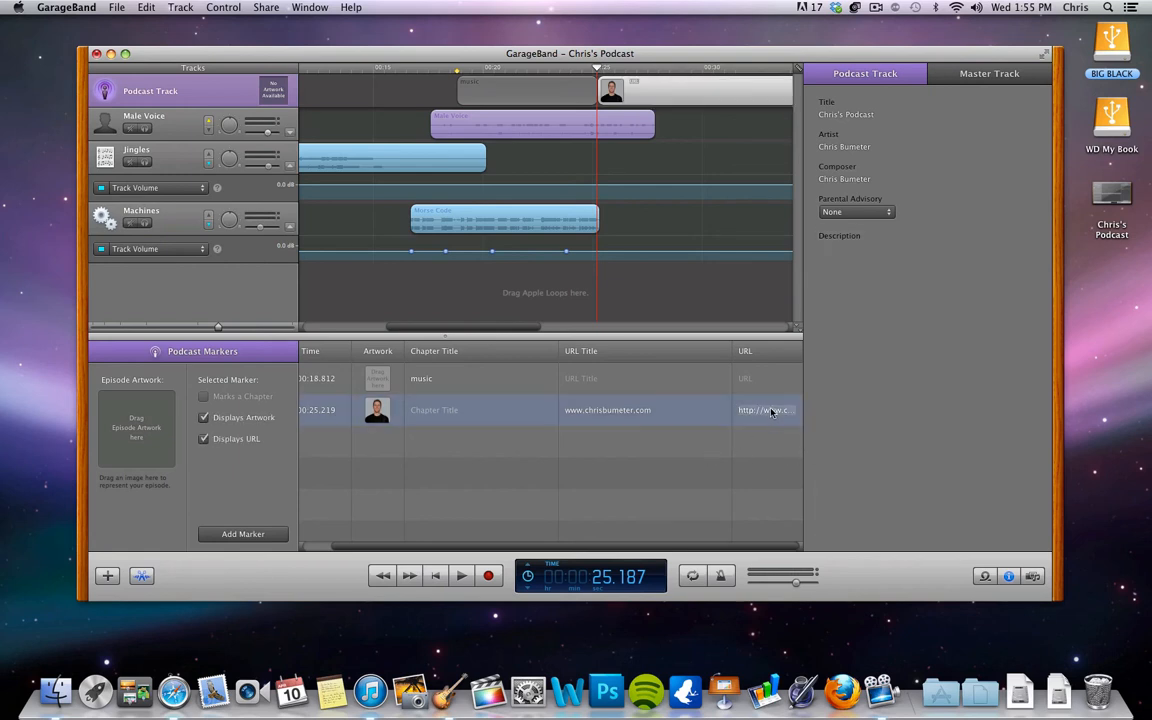
click(204, 440)
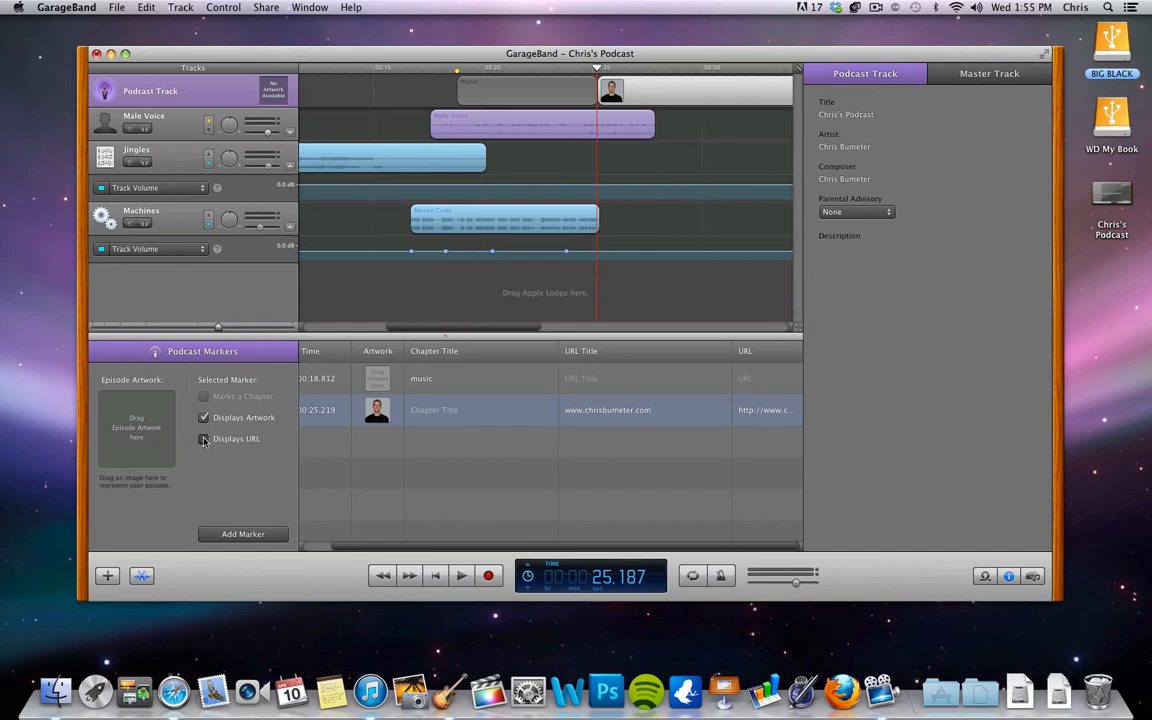
click(204, 440)
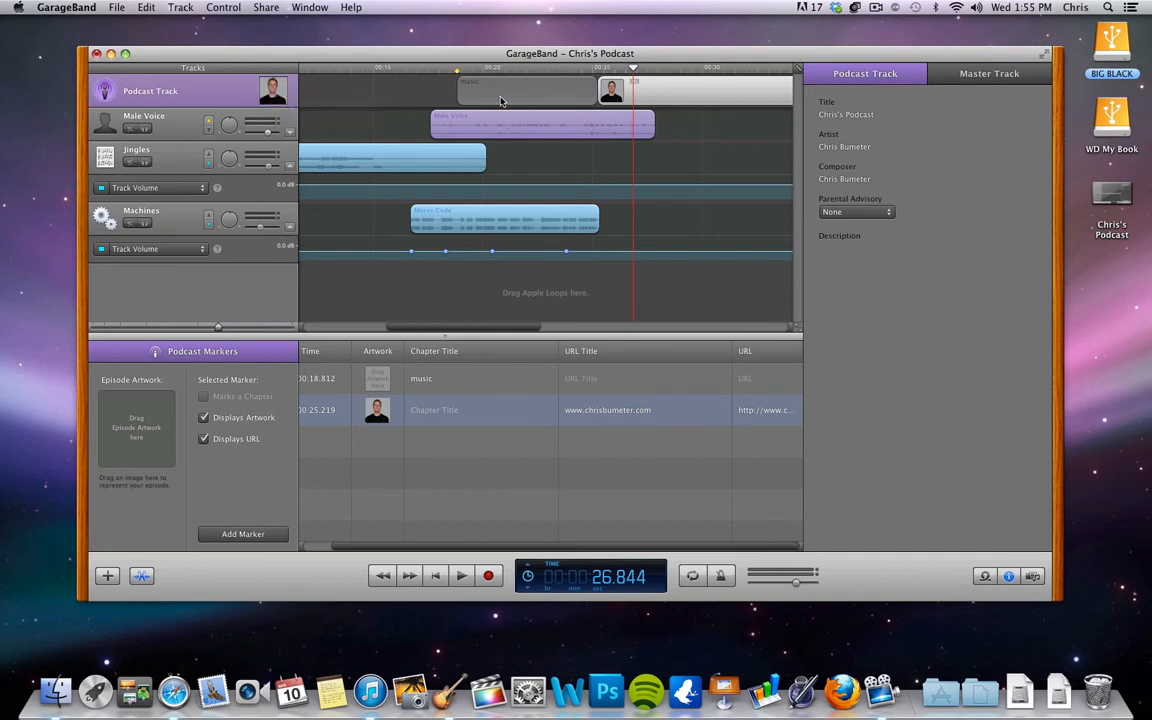
mouse_move(342, 474)
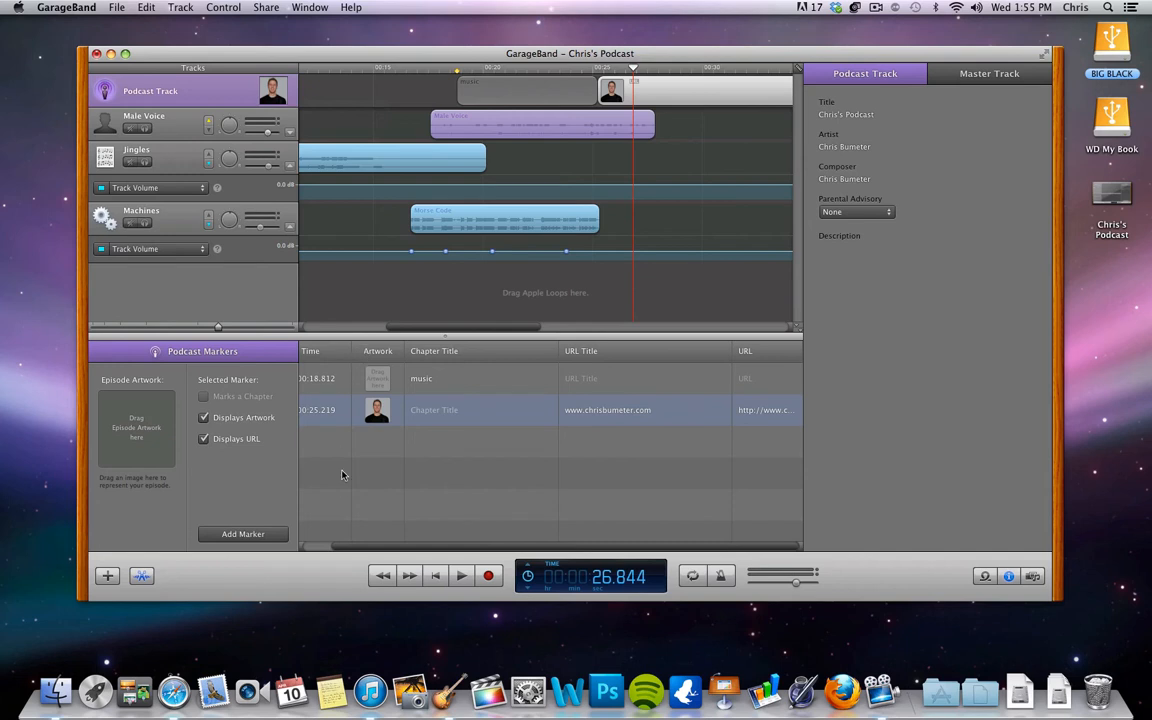
mouse_move(344, 488)
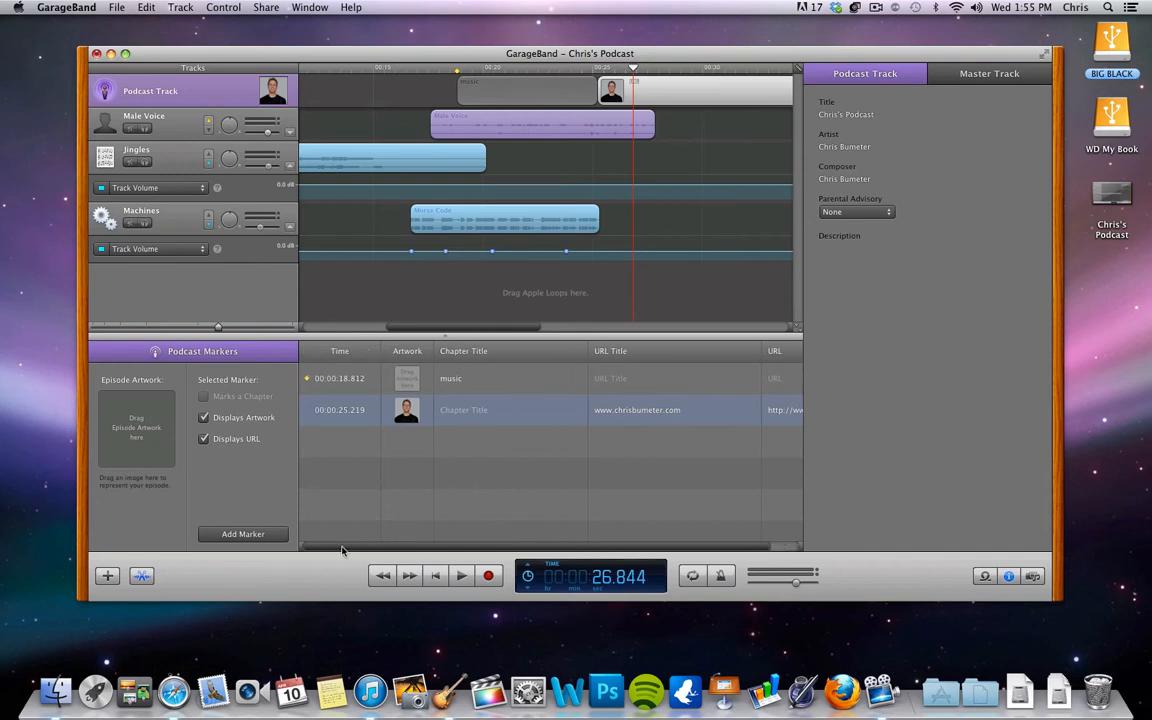
mouse_move(314, 82)
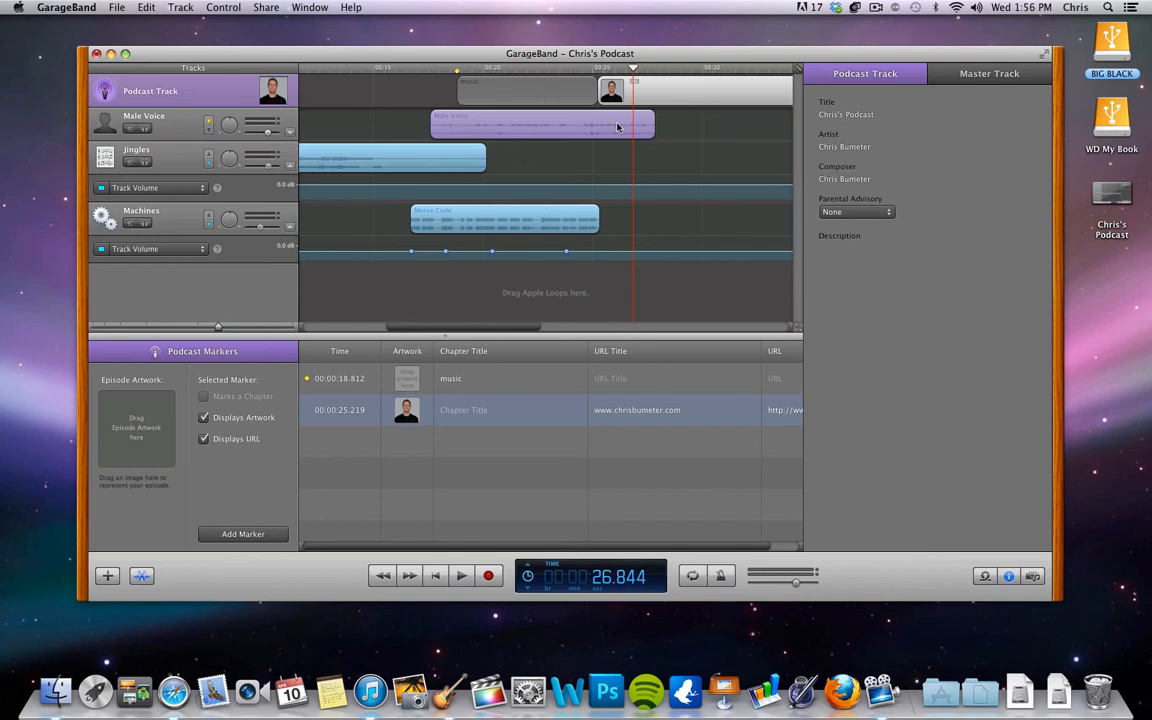
mouse_move(654, 86)
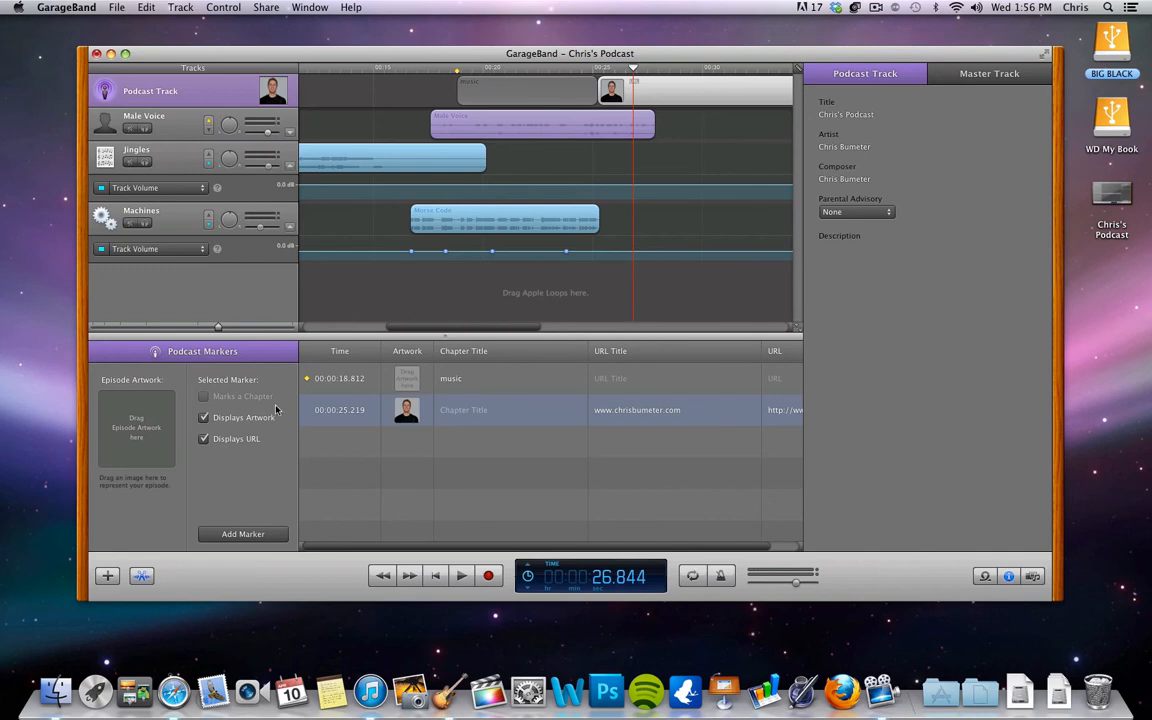
click(340, 378)
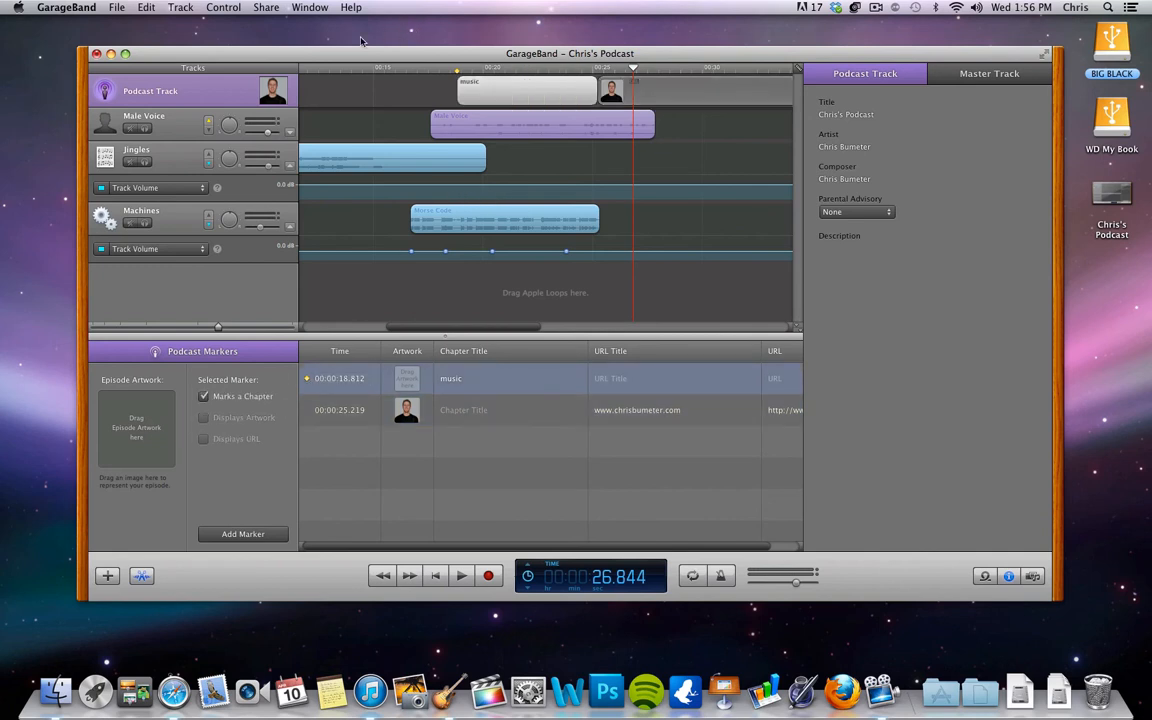
Bring up the Share menu with the podcast export options
click(264, 8)
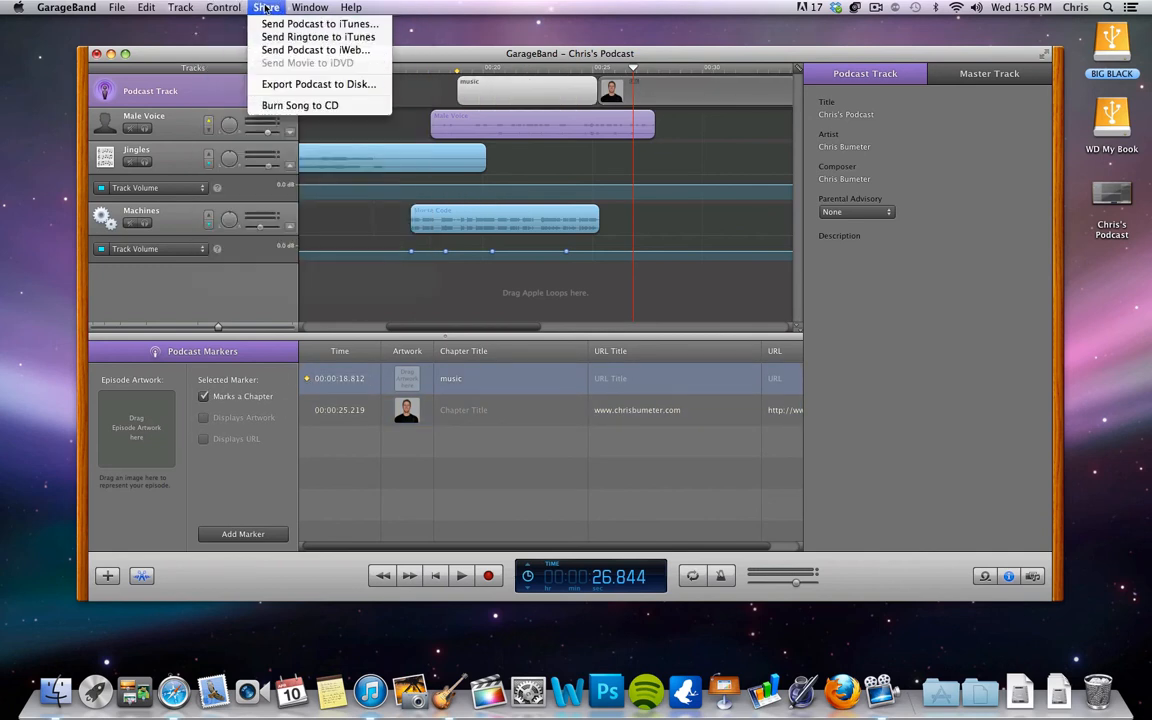
mouse_move(324, 24)
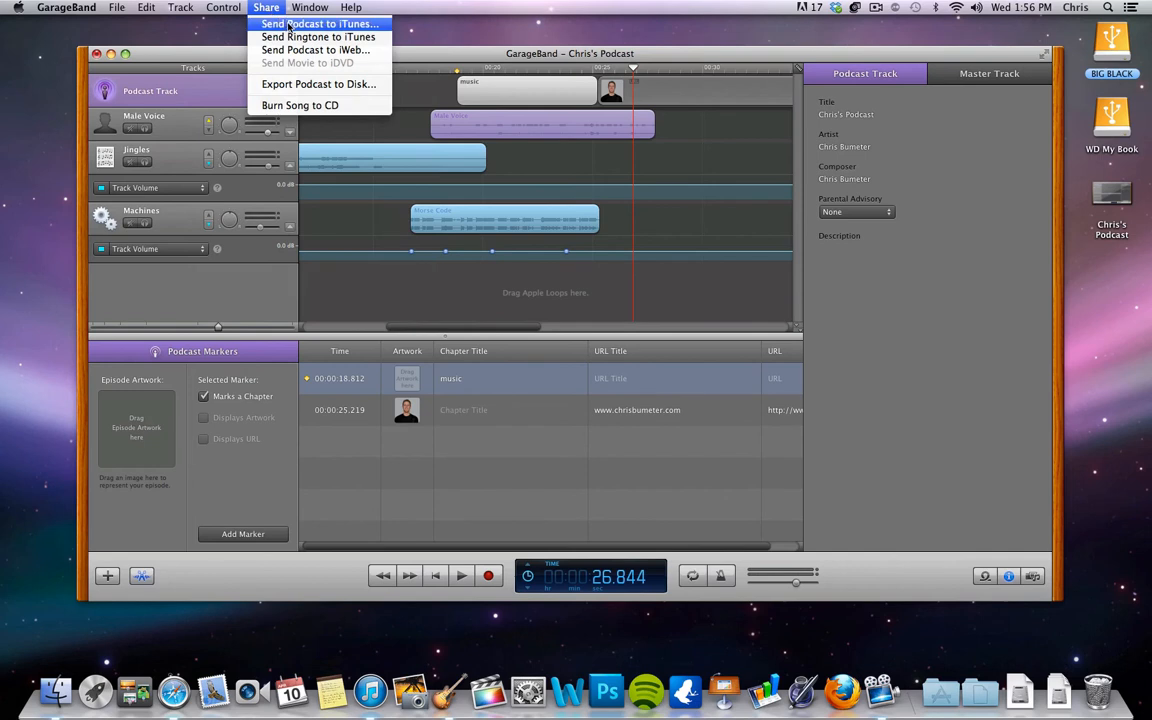
mouse_move(312, 50)
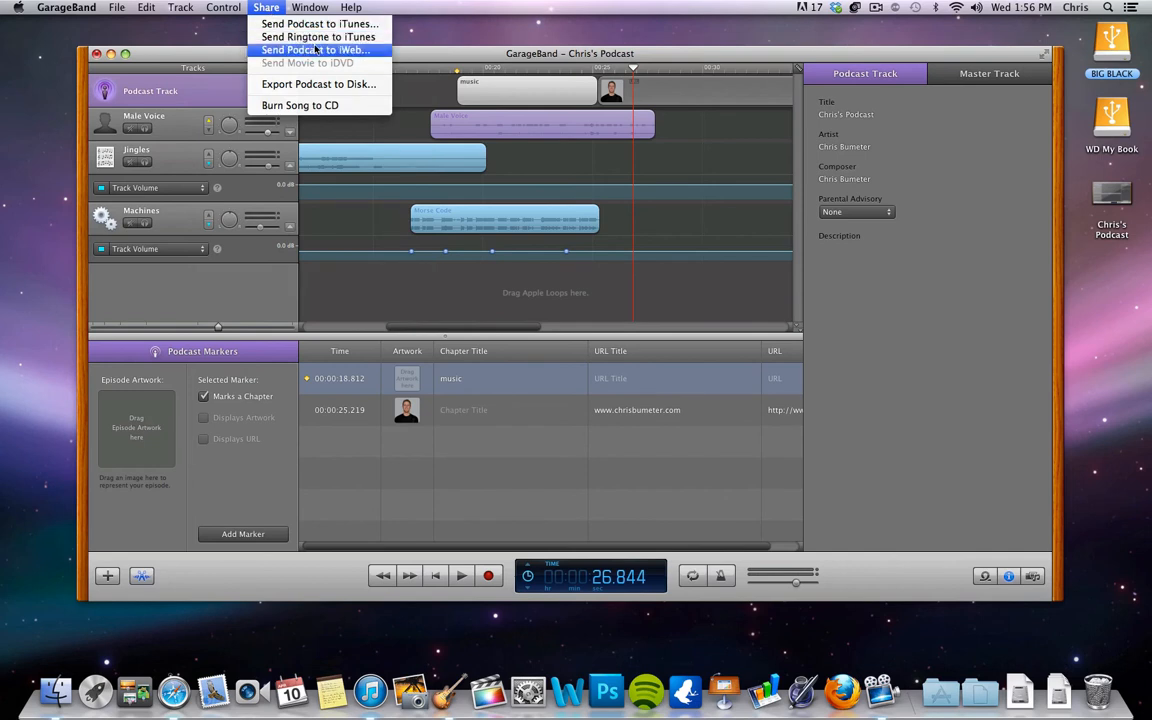
mouse_move(318, 24)
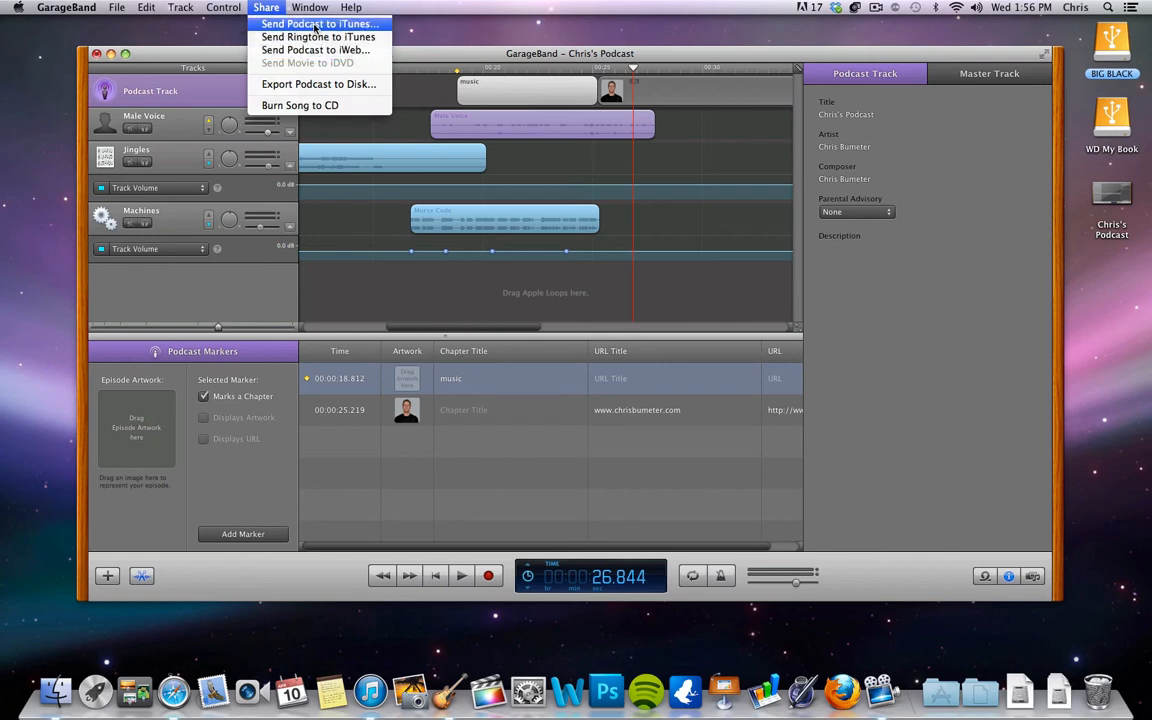
mouse_move(318, 84)
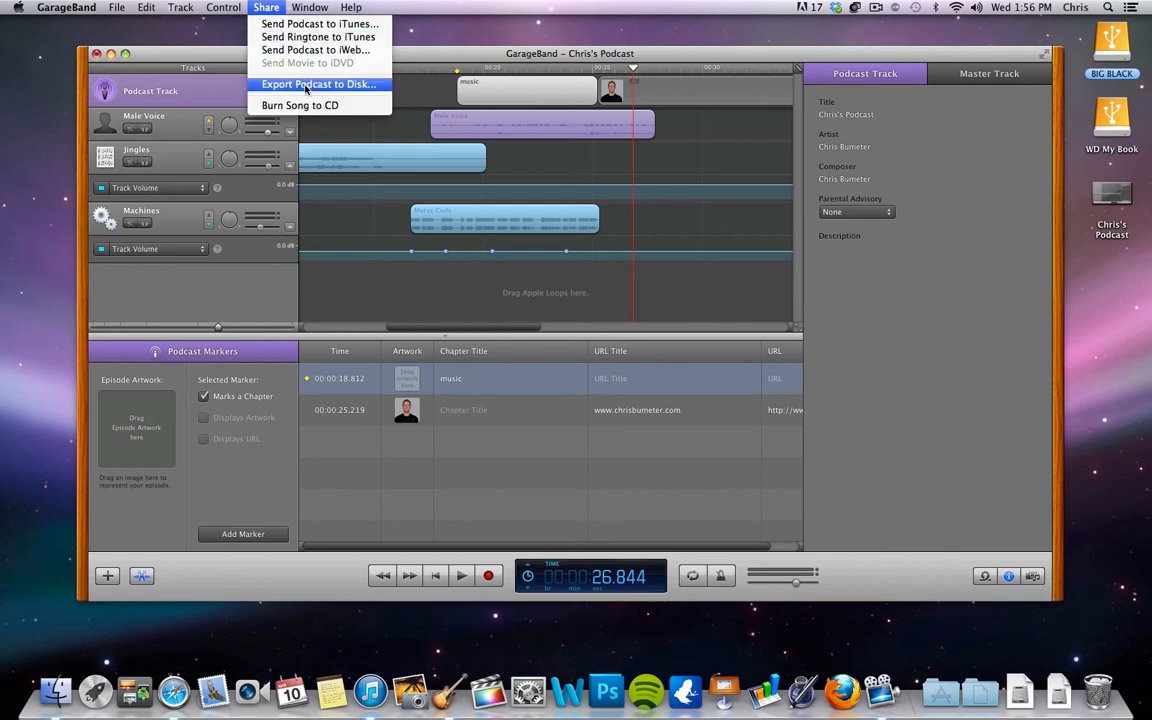
Start Export Podcast to Disk and compare the Spoken Podcast and Higher Quality presets
click(312, 82)
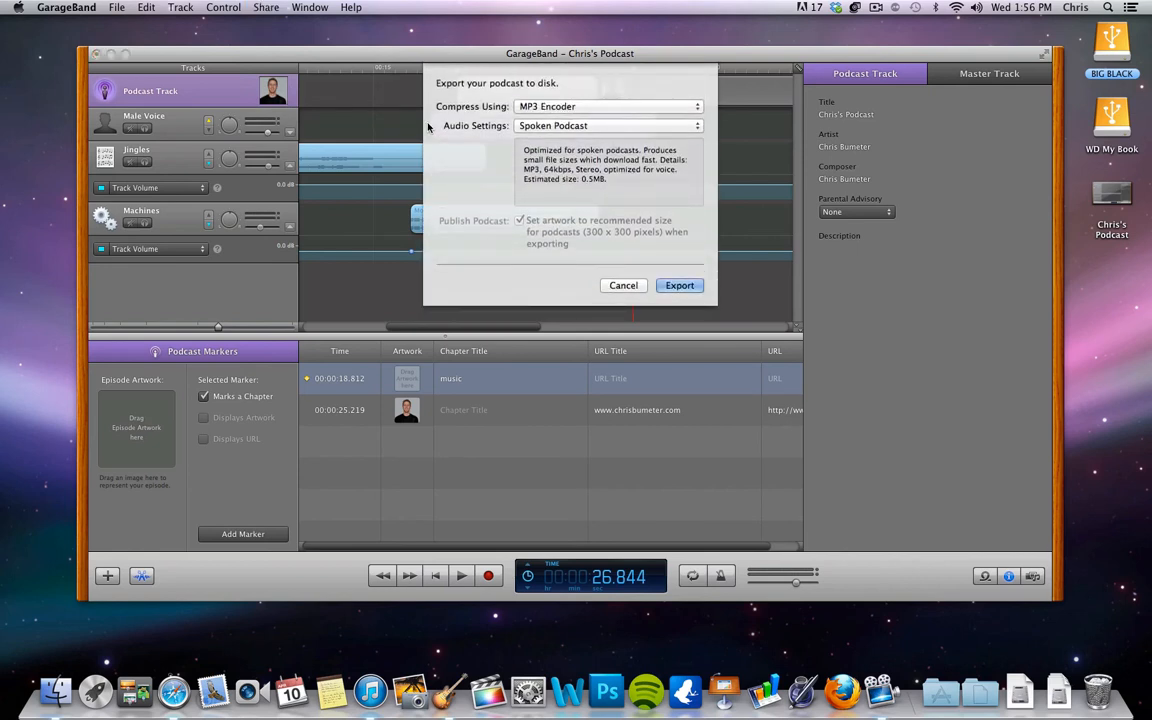
click(604, 124)
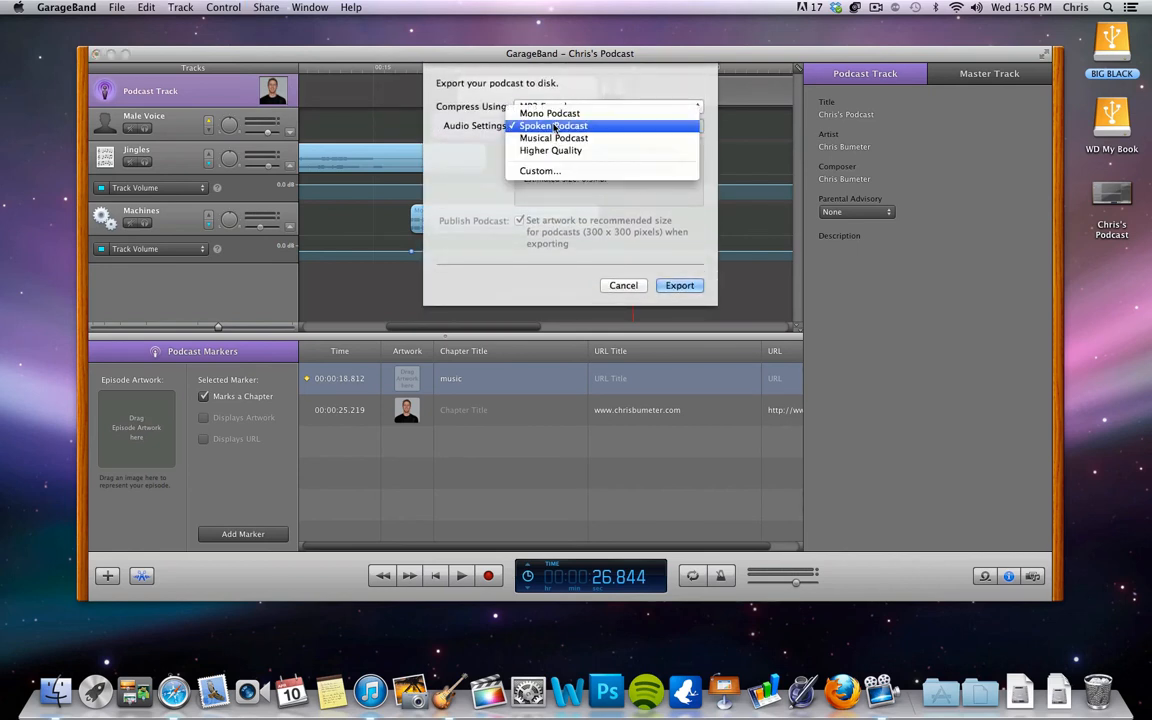
click(548, 124)
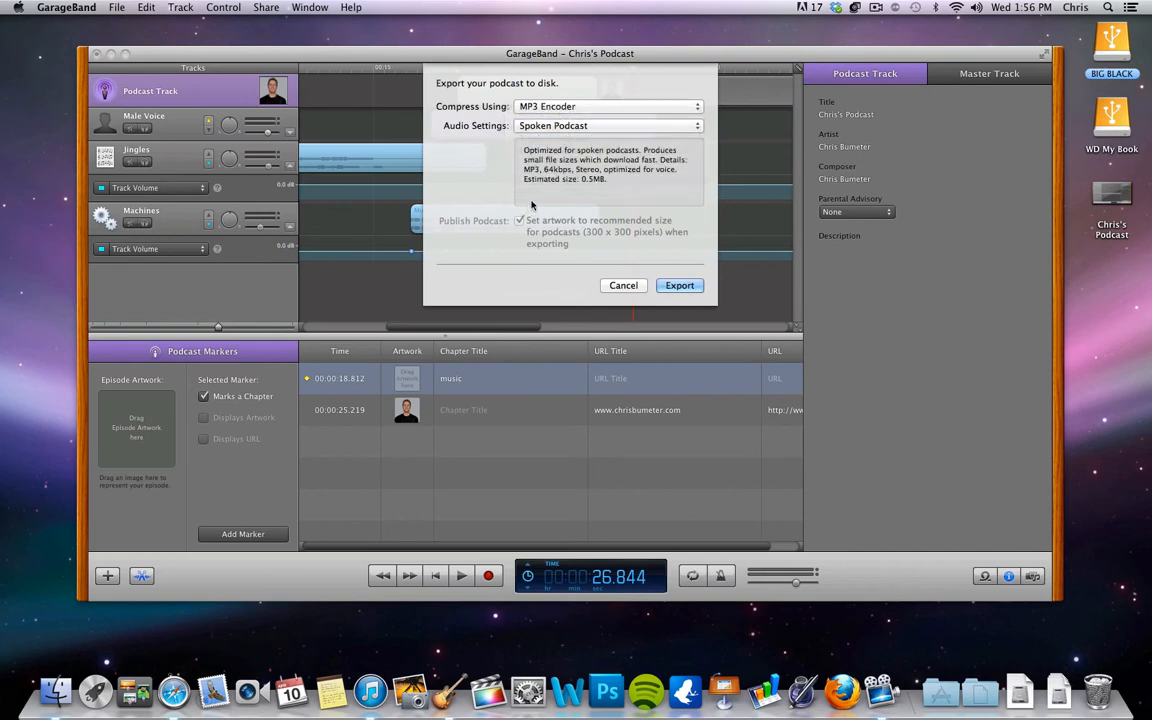
mouse_move(588, 186)
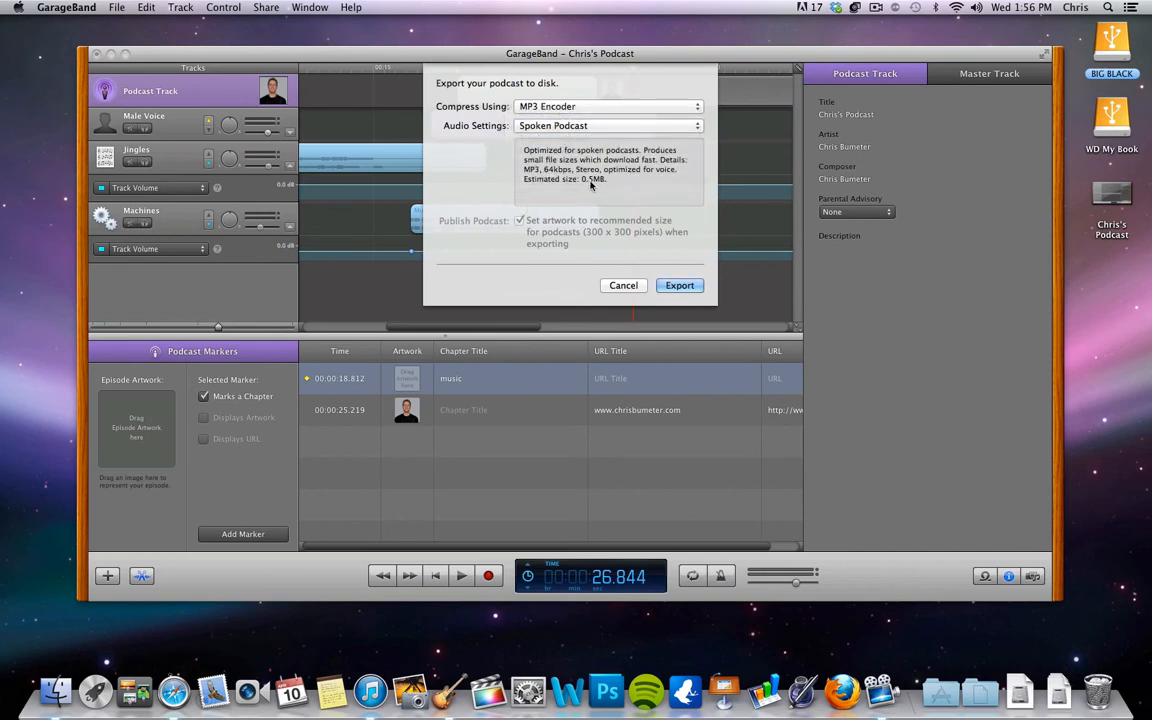
click(604, 124)
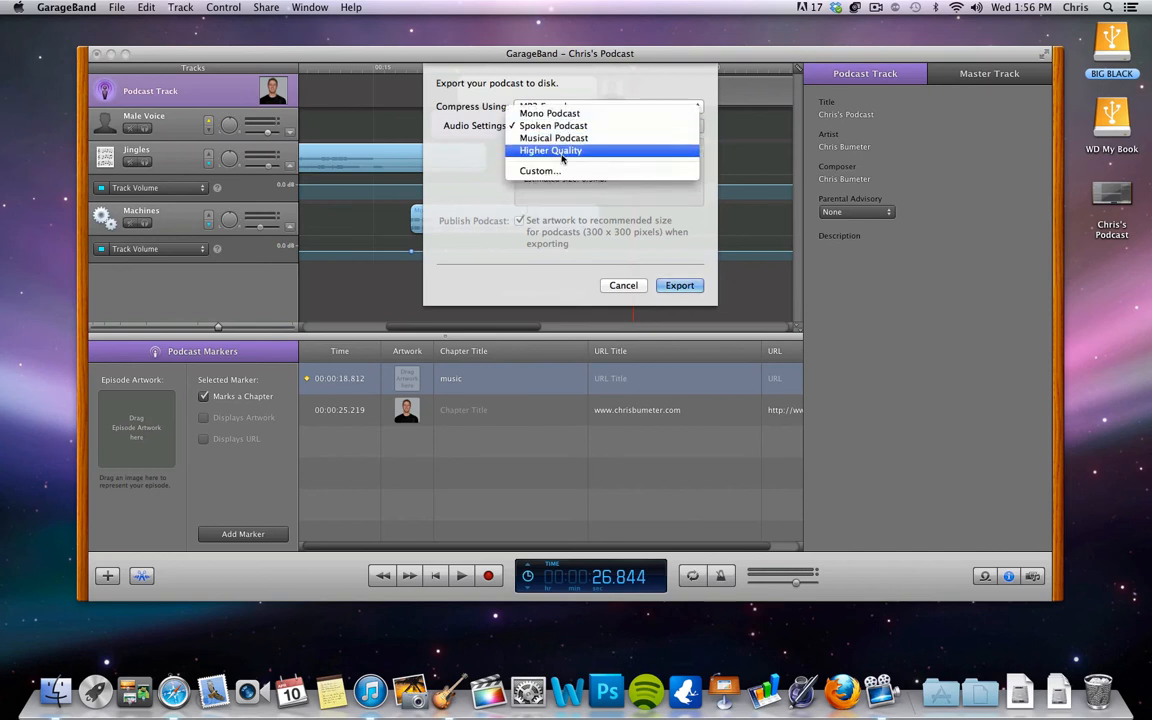
click(550, 150)
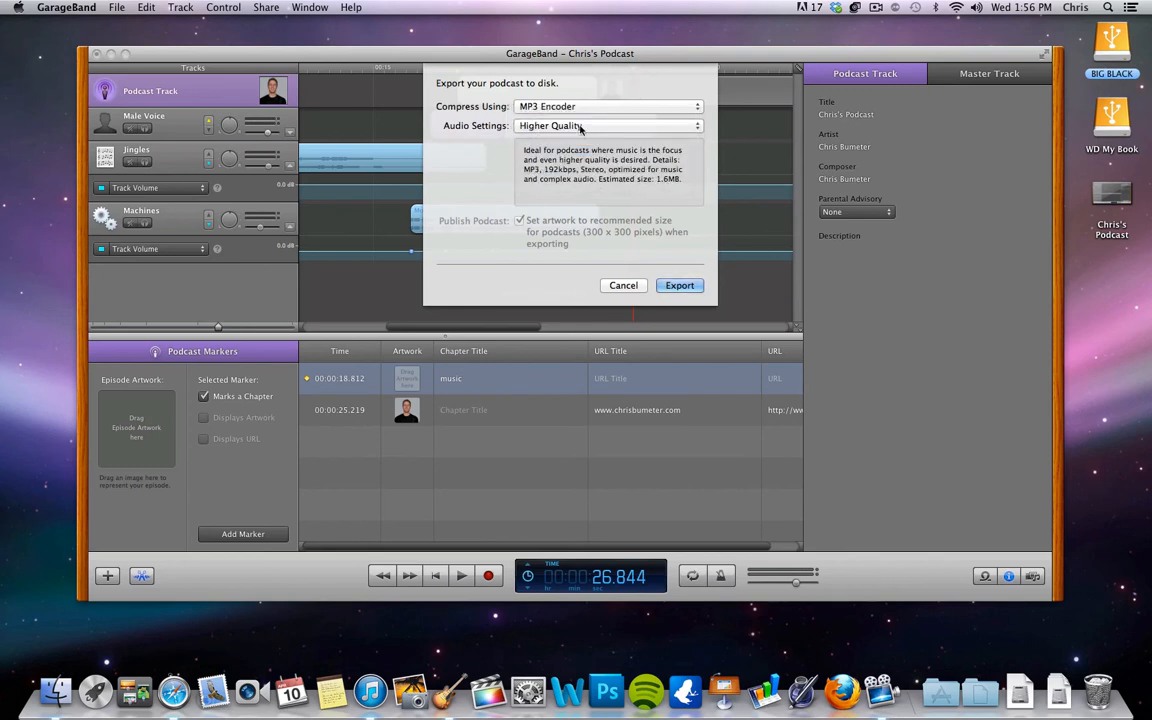
click(604, 124)
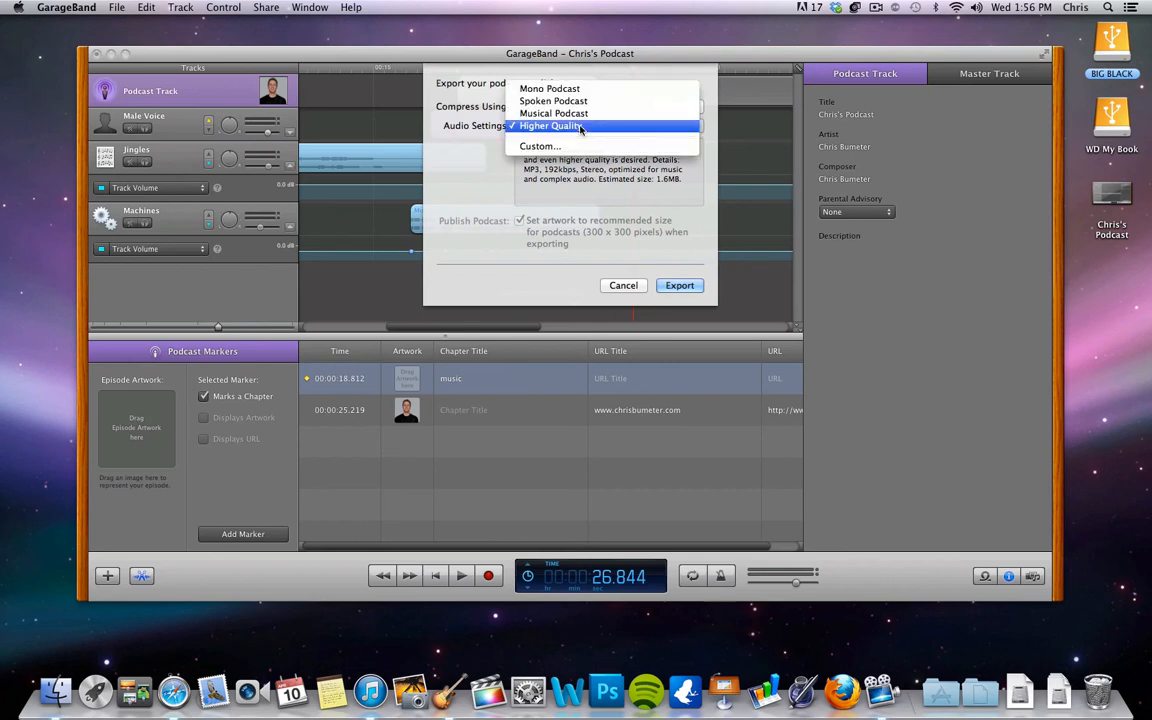
click(556, 100)
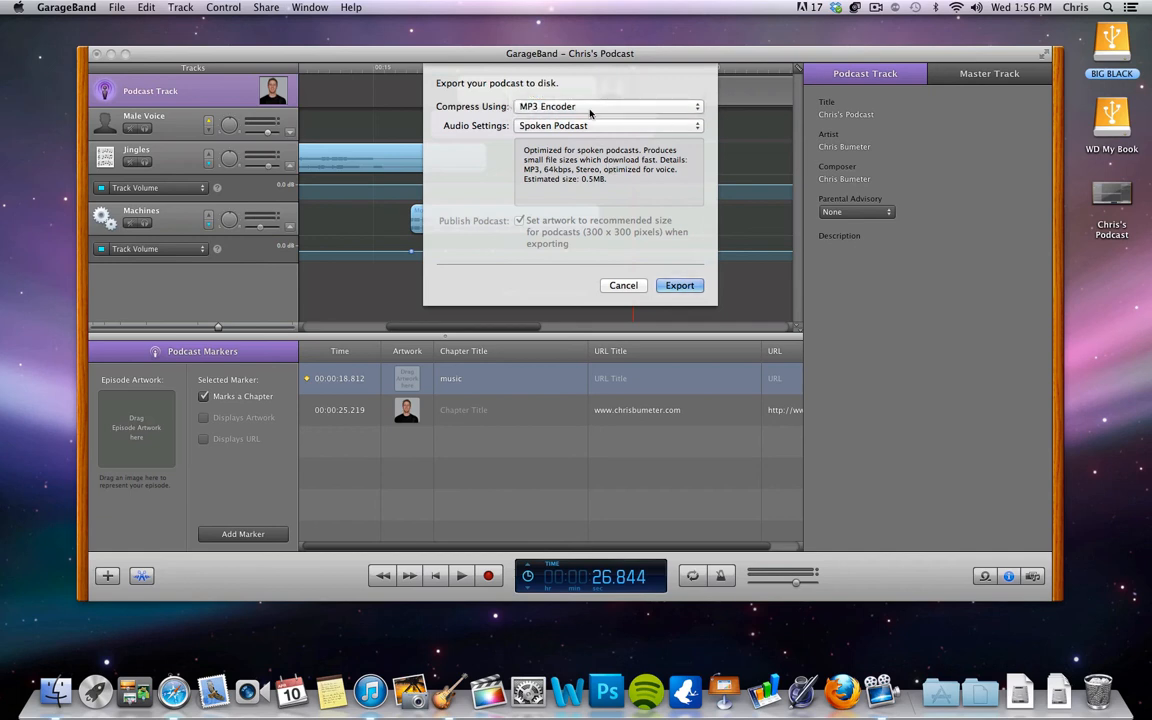
Settle on the AAC encoder over MP3 and export with artwork resizing kept on
click(608, 106)
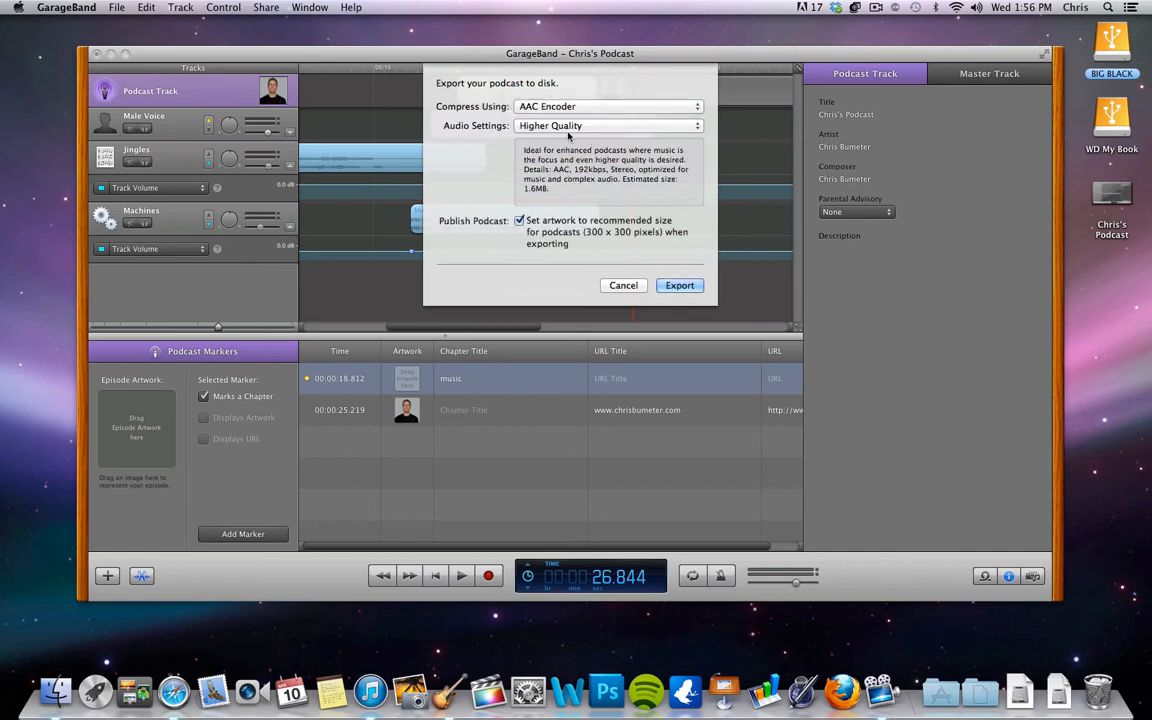
click(612, 108)
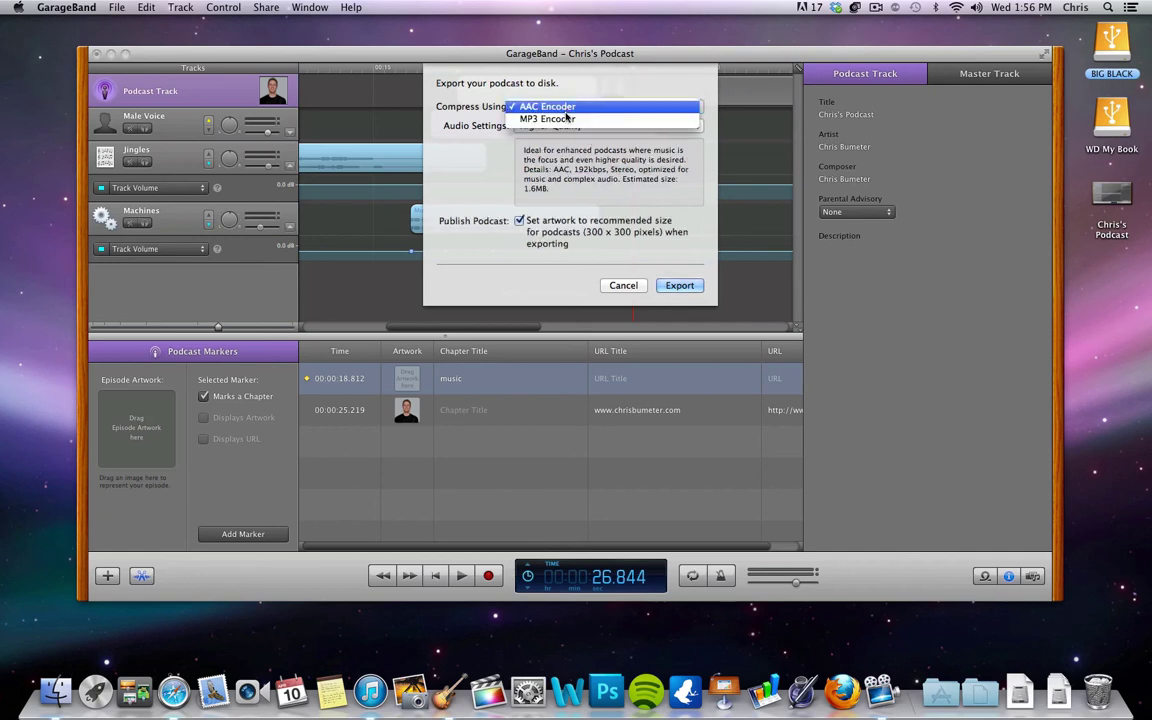
click(528, 120)
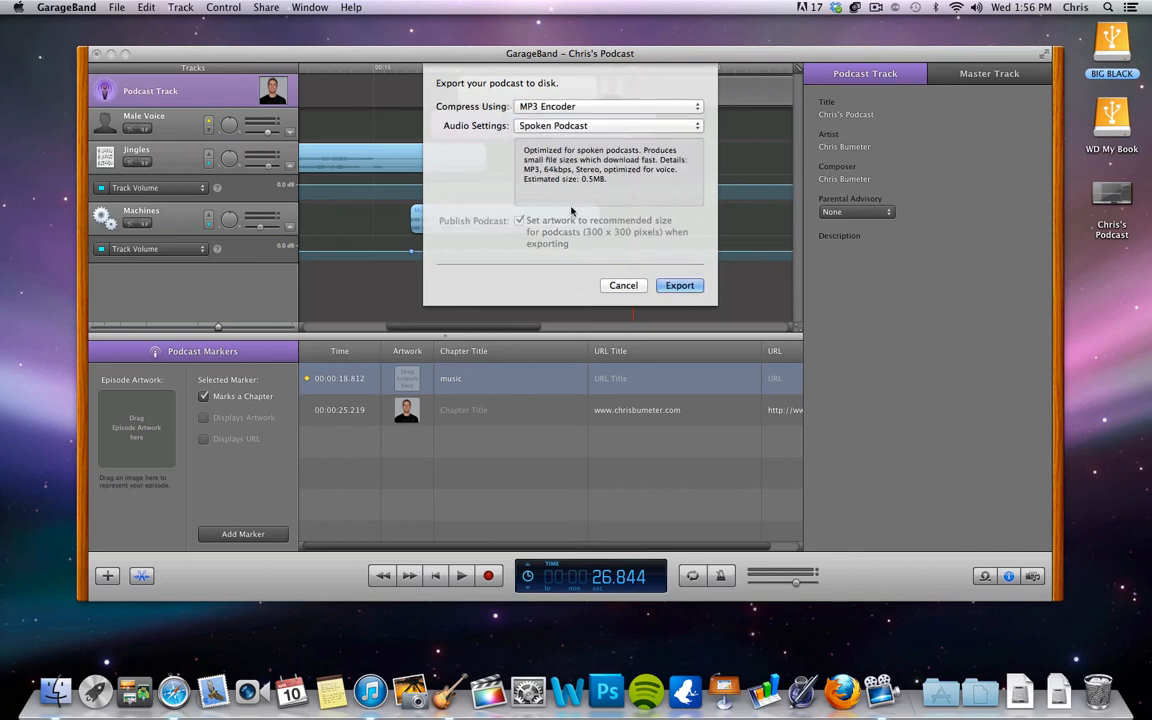
click(618, 106)
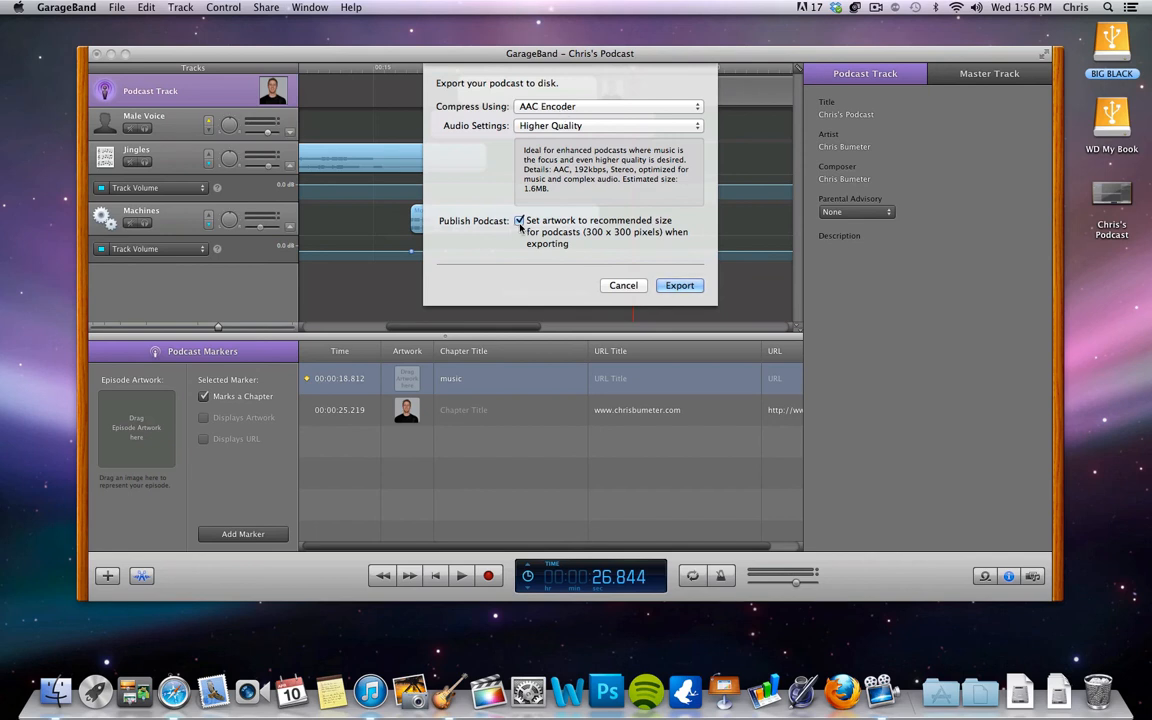
click(680, 284)
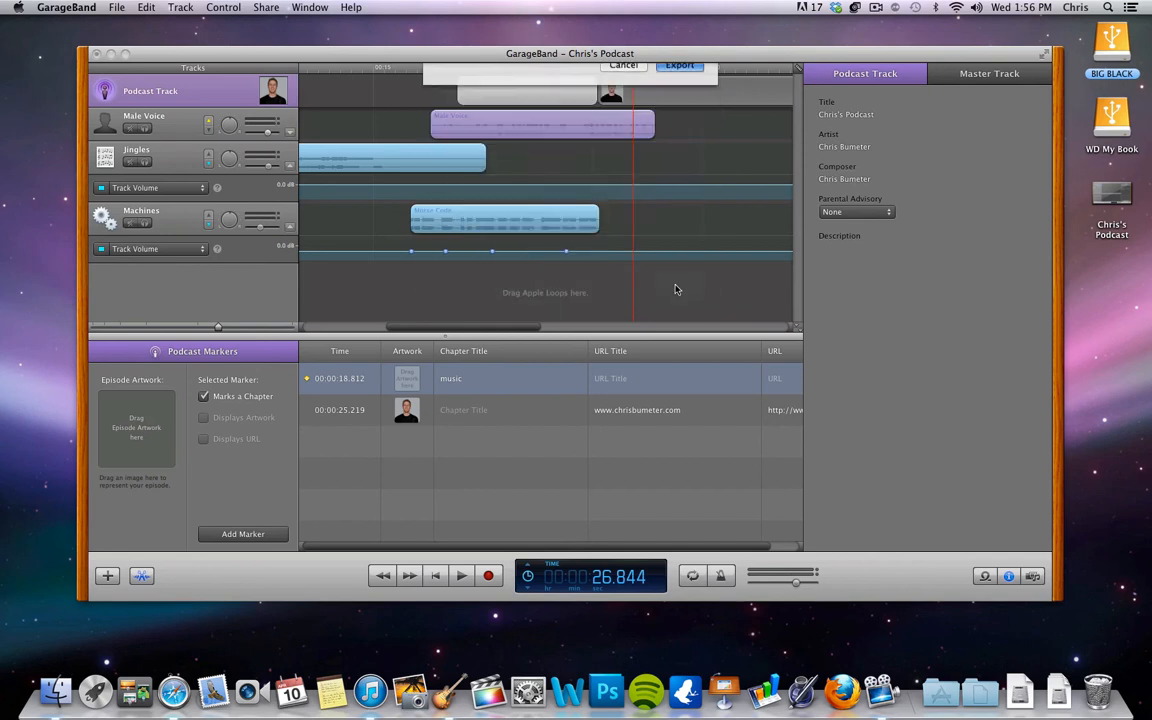
Save the export to the Desktop as 'Chris's Podcast finish'
click(684, 64)
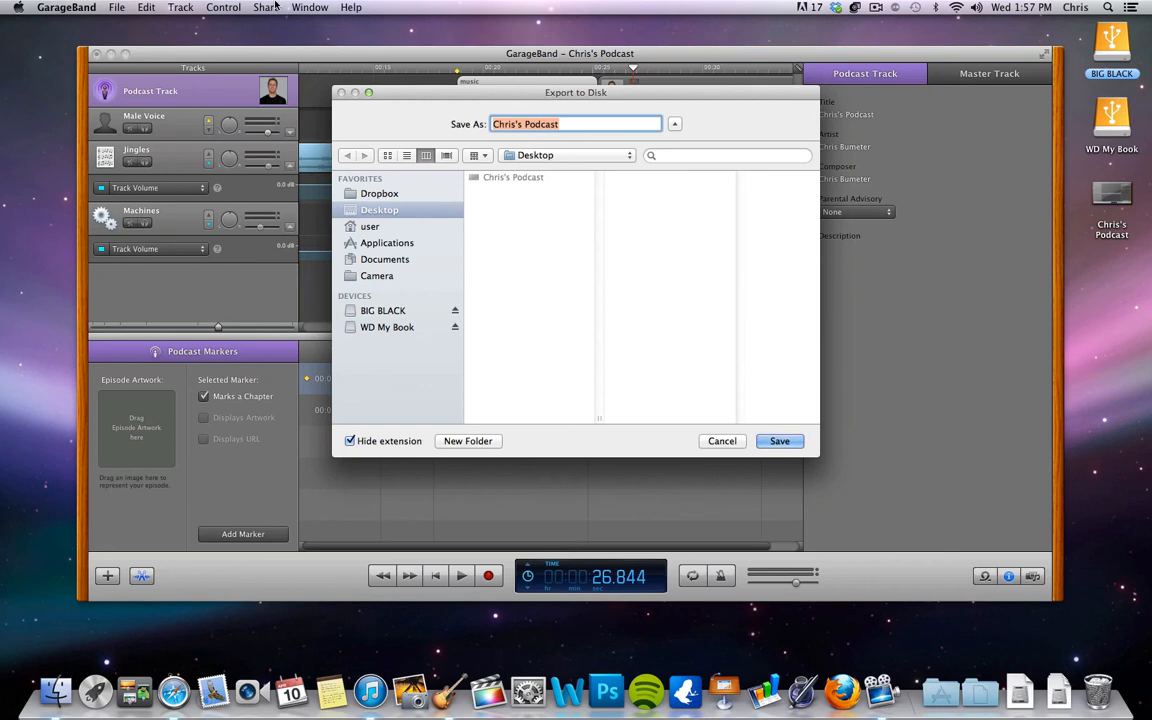
mouse_move(604, 378)
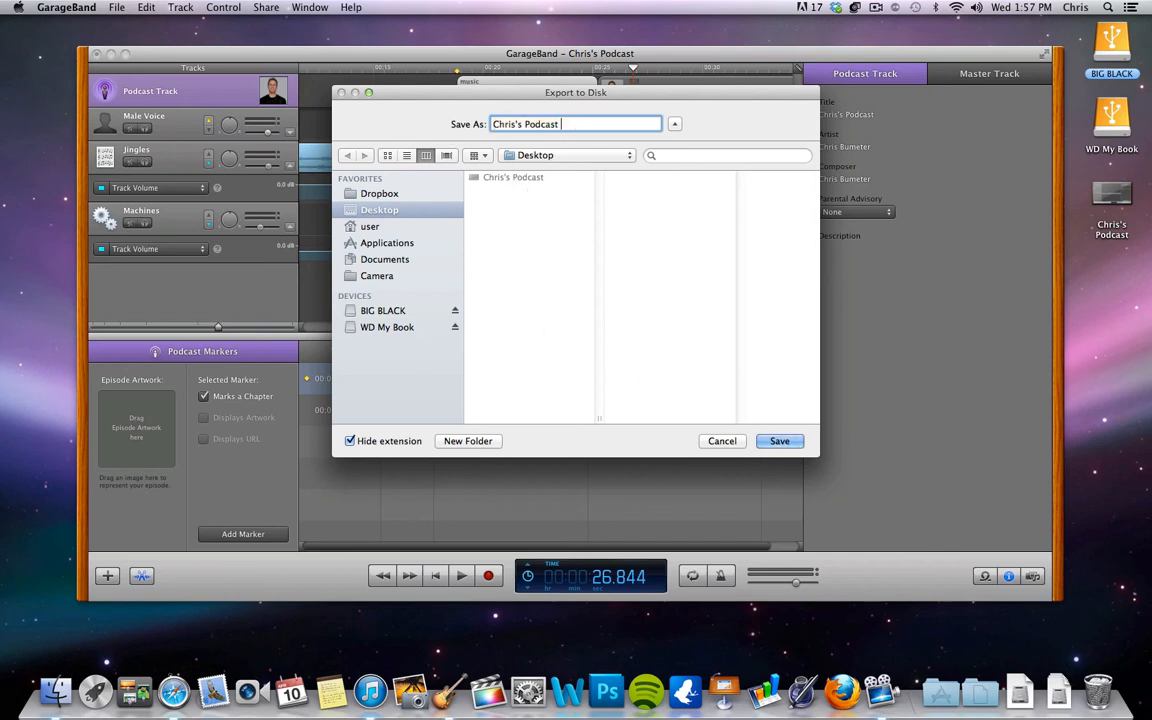
text(finish)
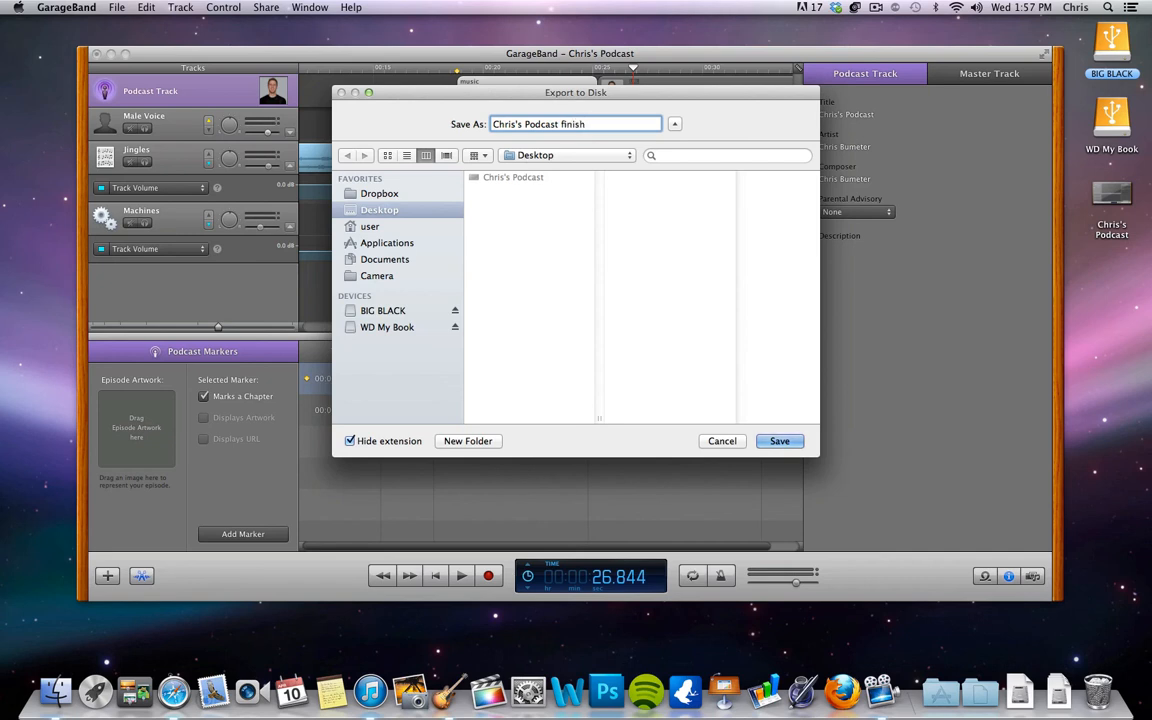
click(780, 442)
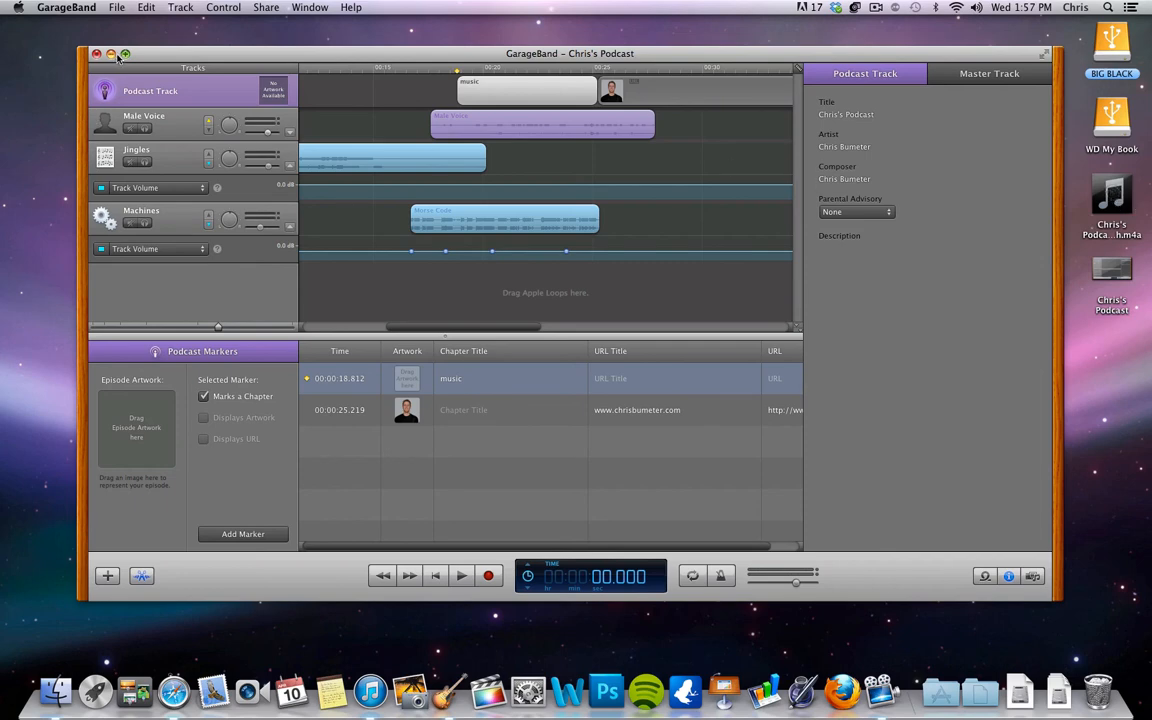
click(98, 54)
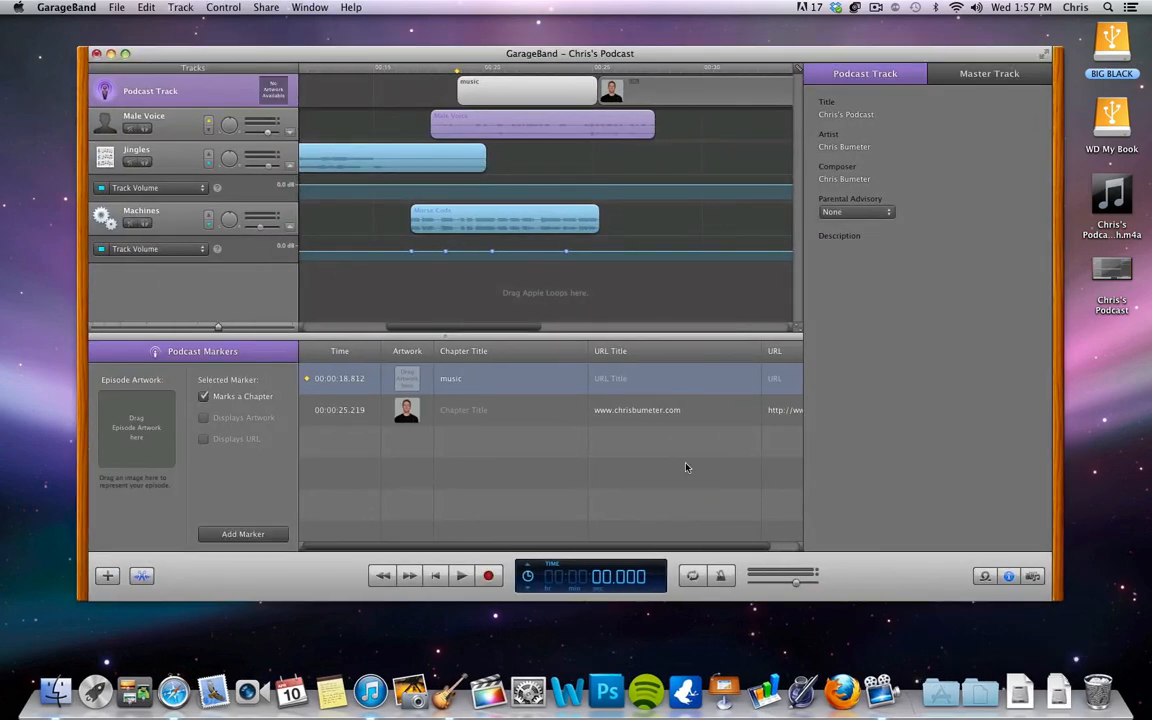
mouse_move(630, 374)
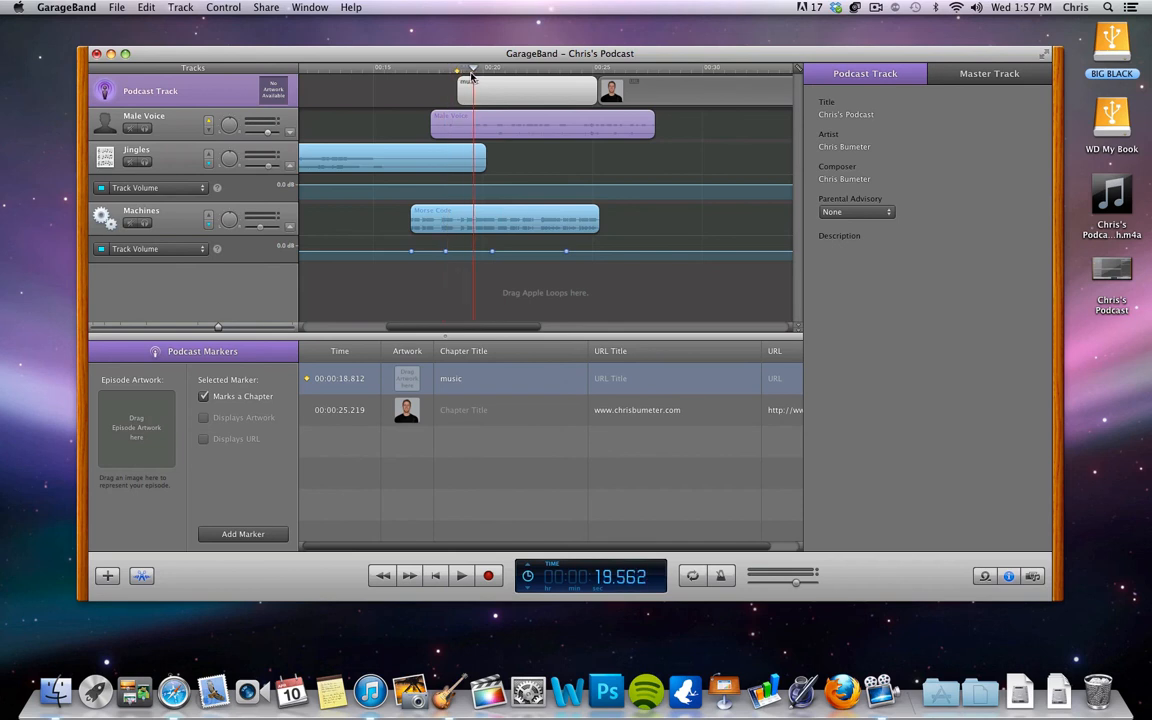
Open the Male Voice region in the editor and trim its start so it begins later
click(530, 124)
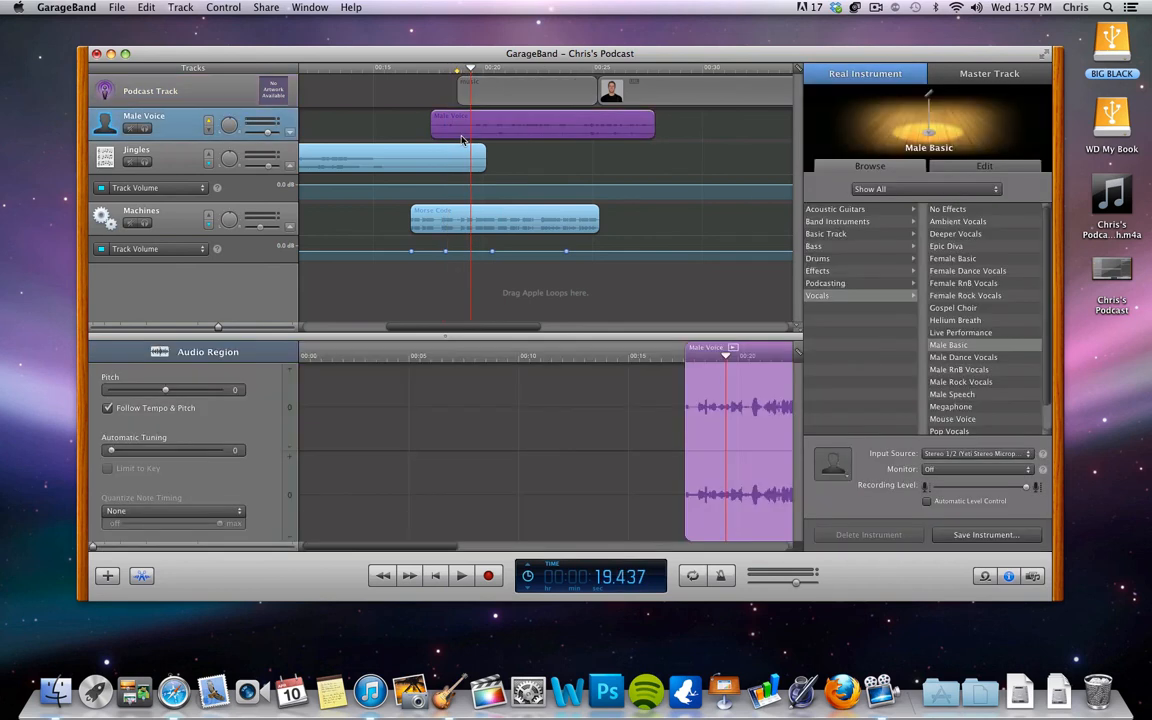
mouse_move(474, 124)
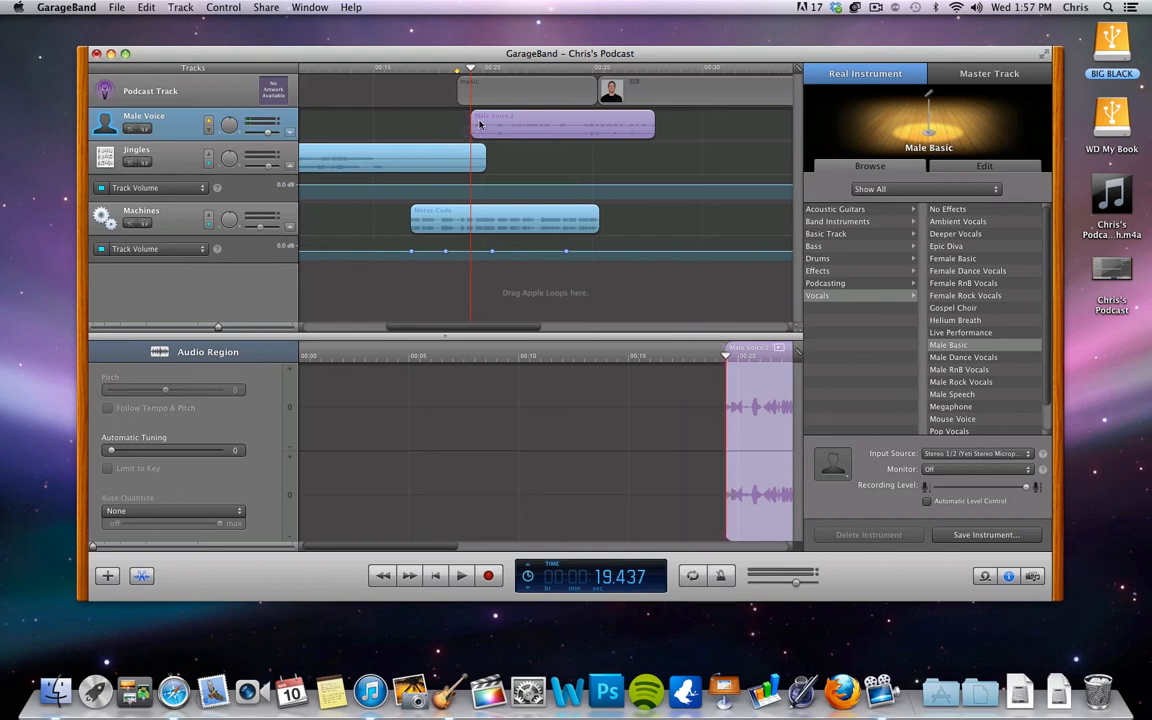
click(102, 408)
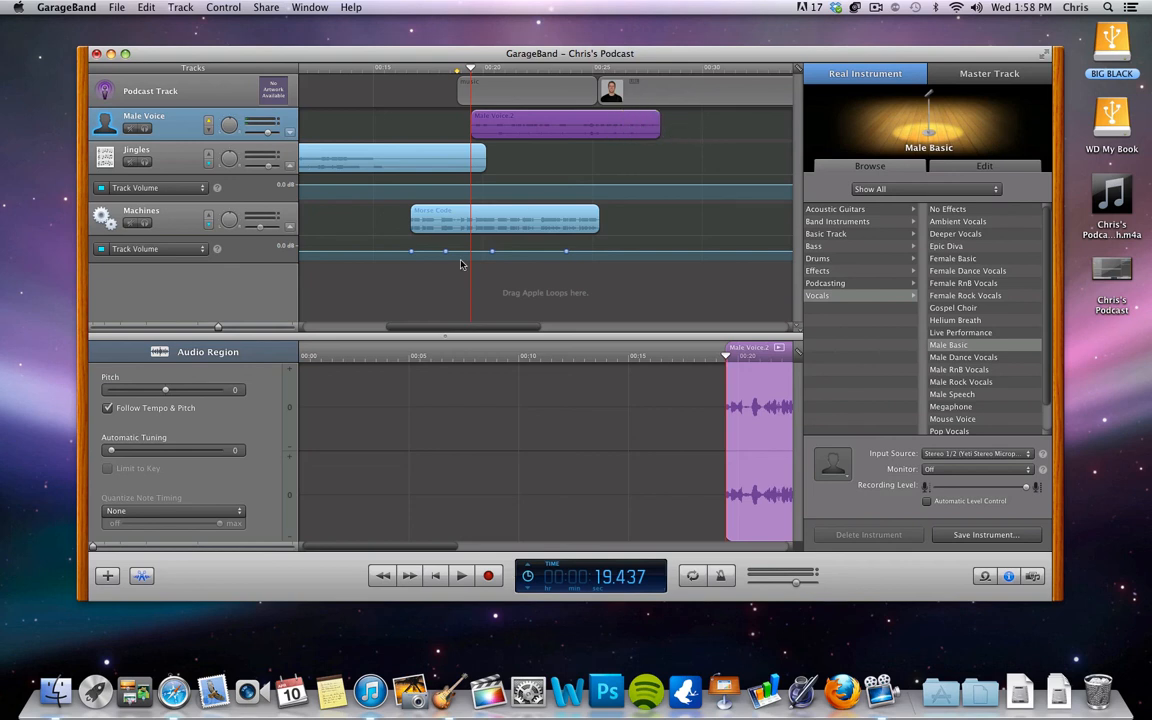
mouse_move(520, 464)
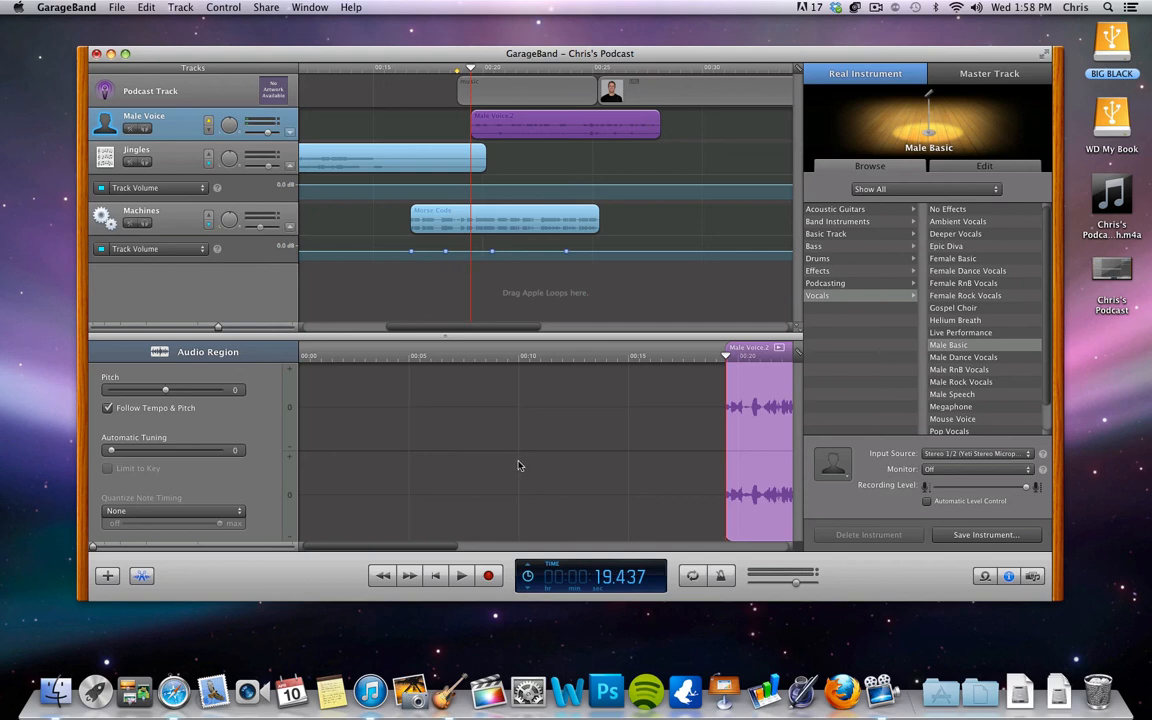
click(230, 8)
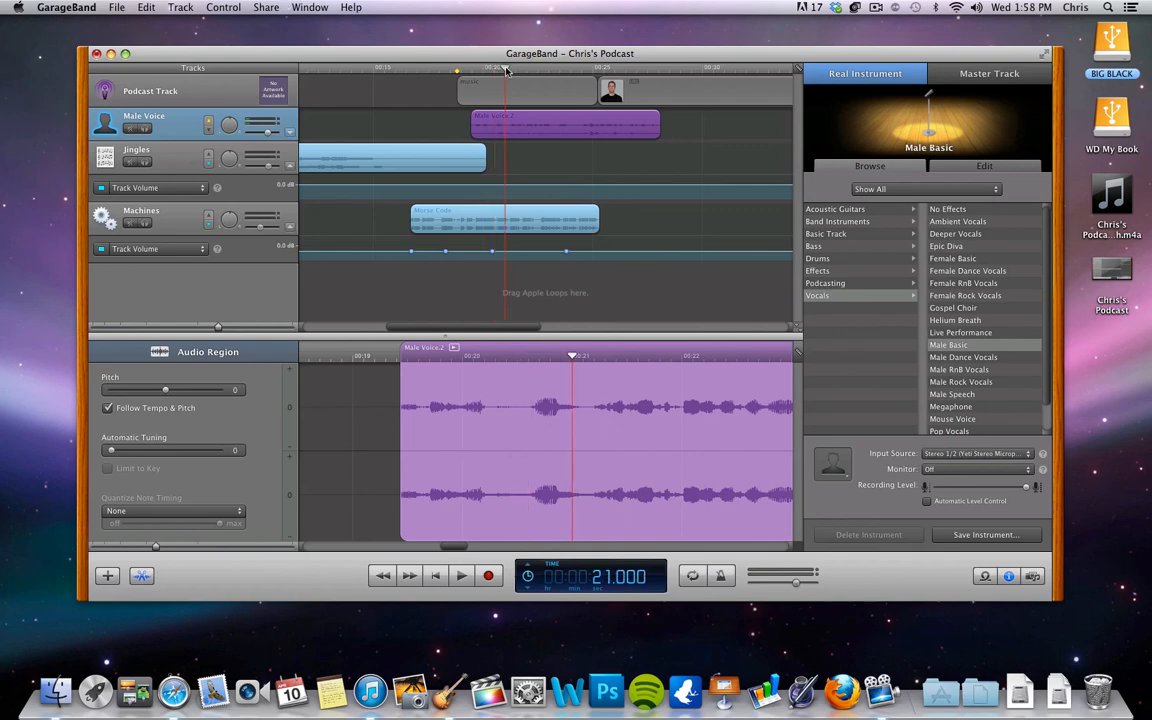
click(228, 8)
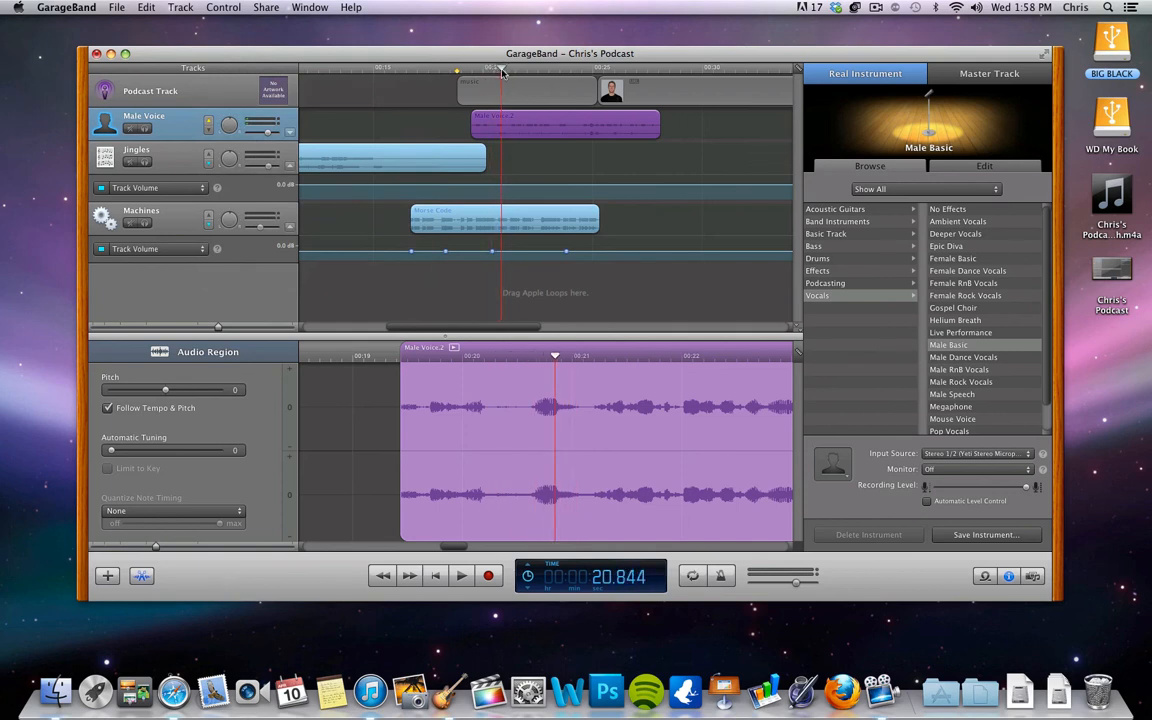
click(224, 8)
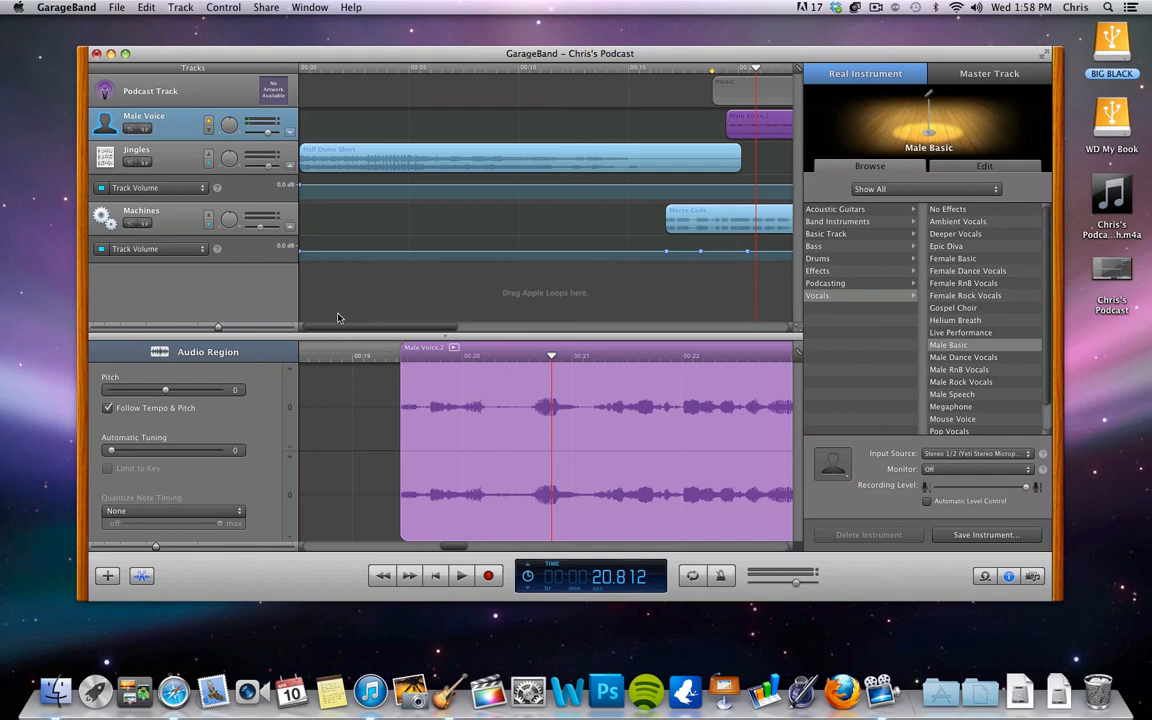
mouse_move(1002, 592)
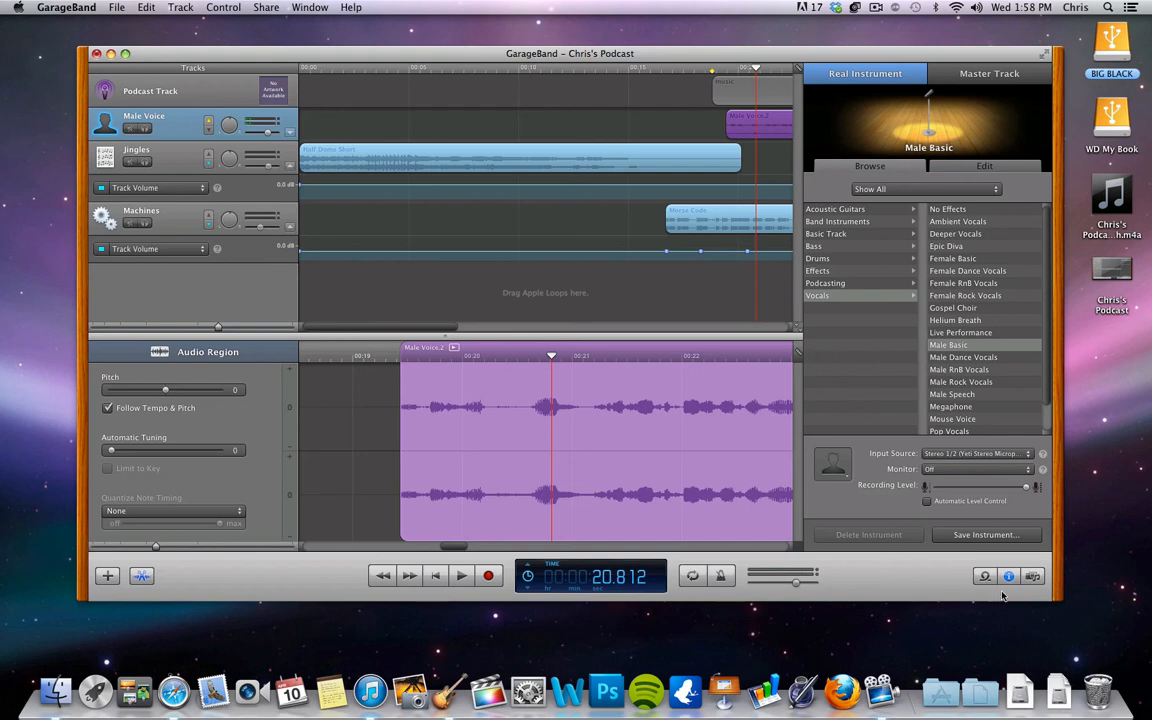
mouse_move(628, 470)
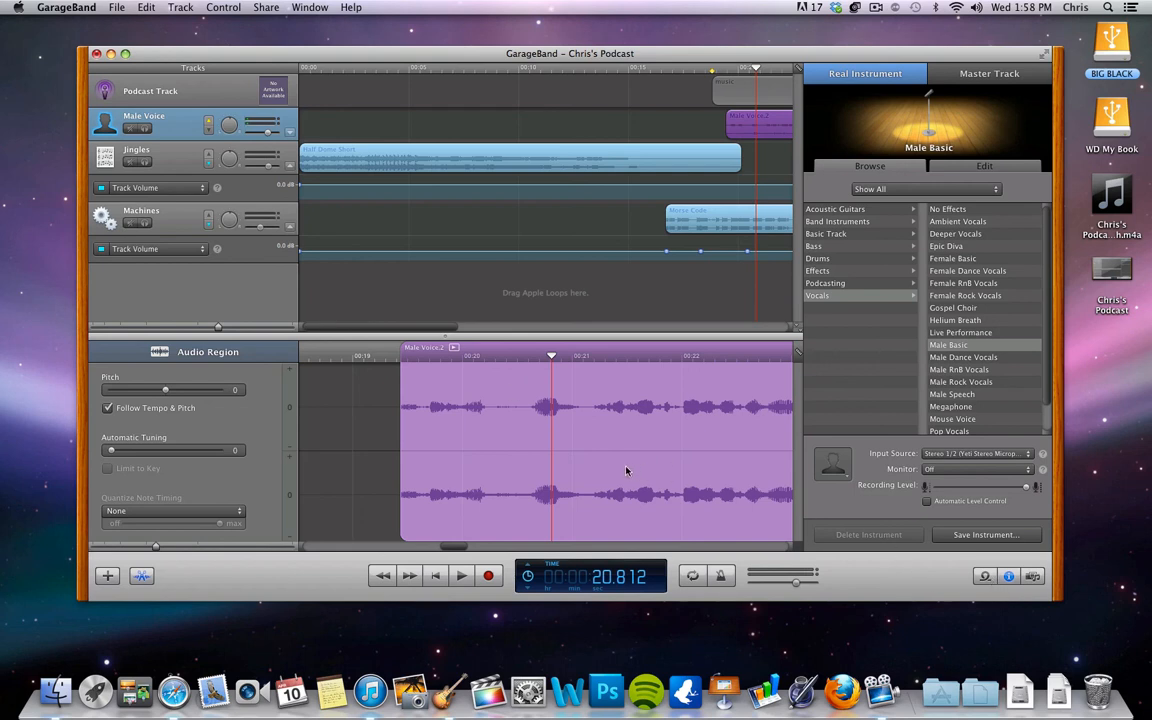